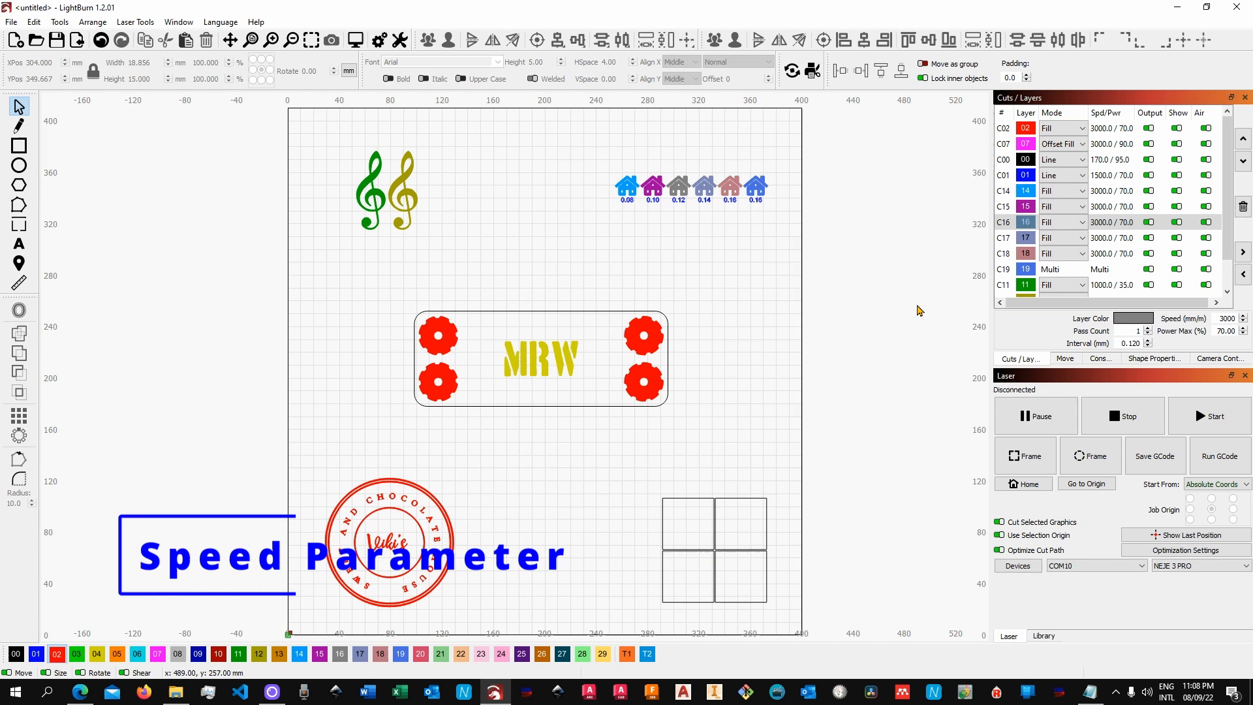
pyautogui.moveTo(423, 231)
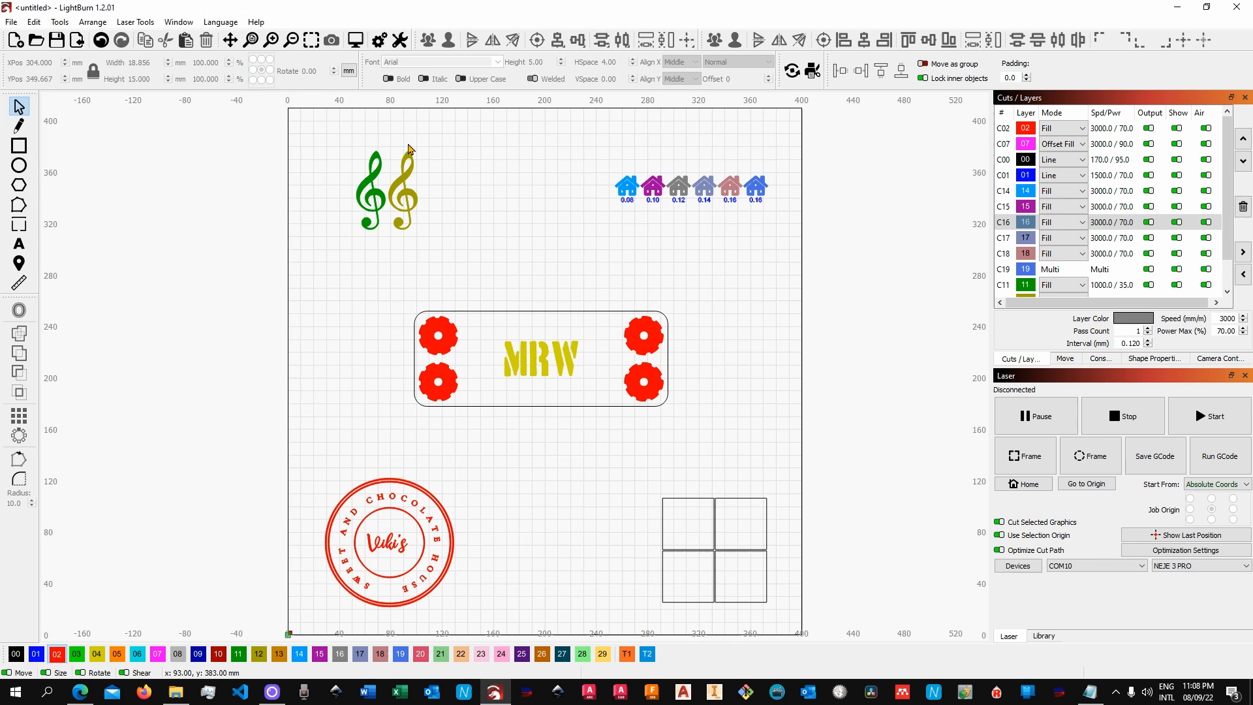
# Zoom in on the green and olive treble clef shapes for a closer look
pyautogui.scroll(3)
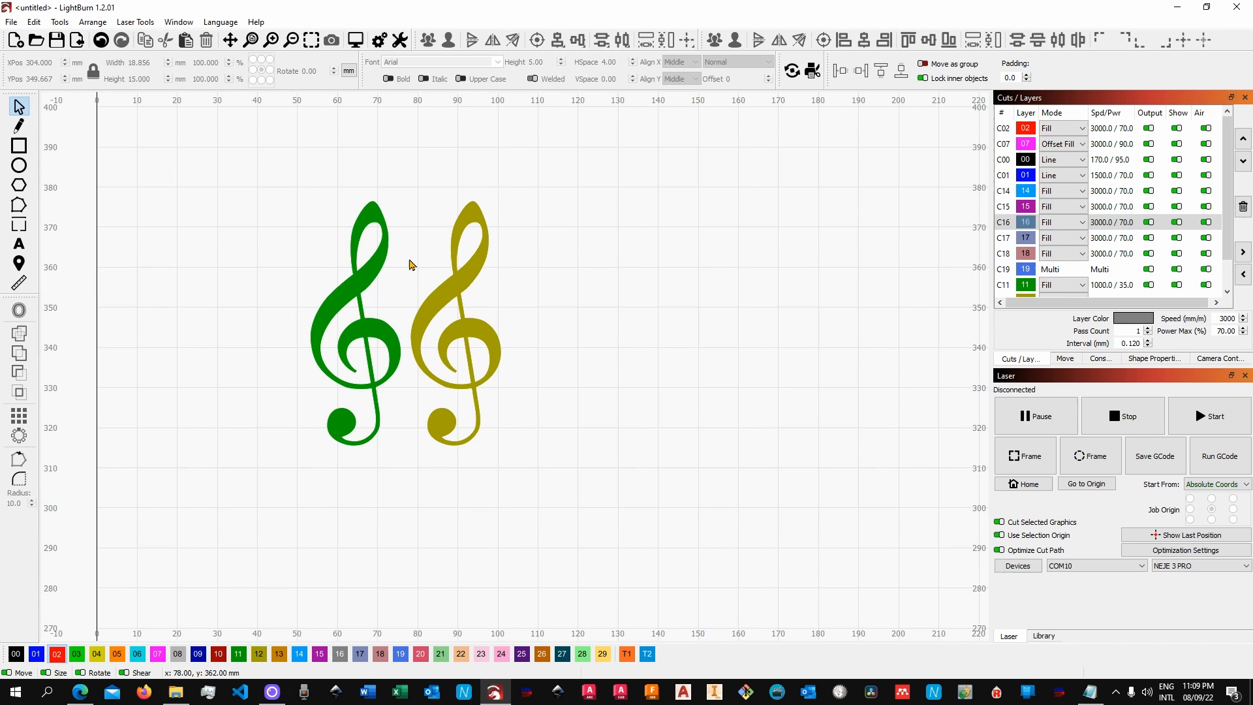
pyautogui.moveTo(460, 314)
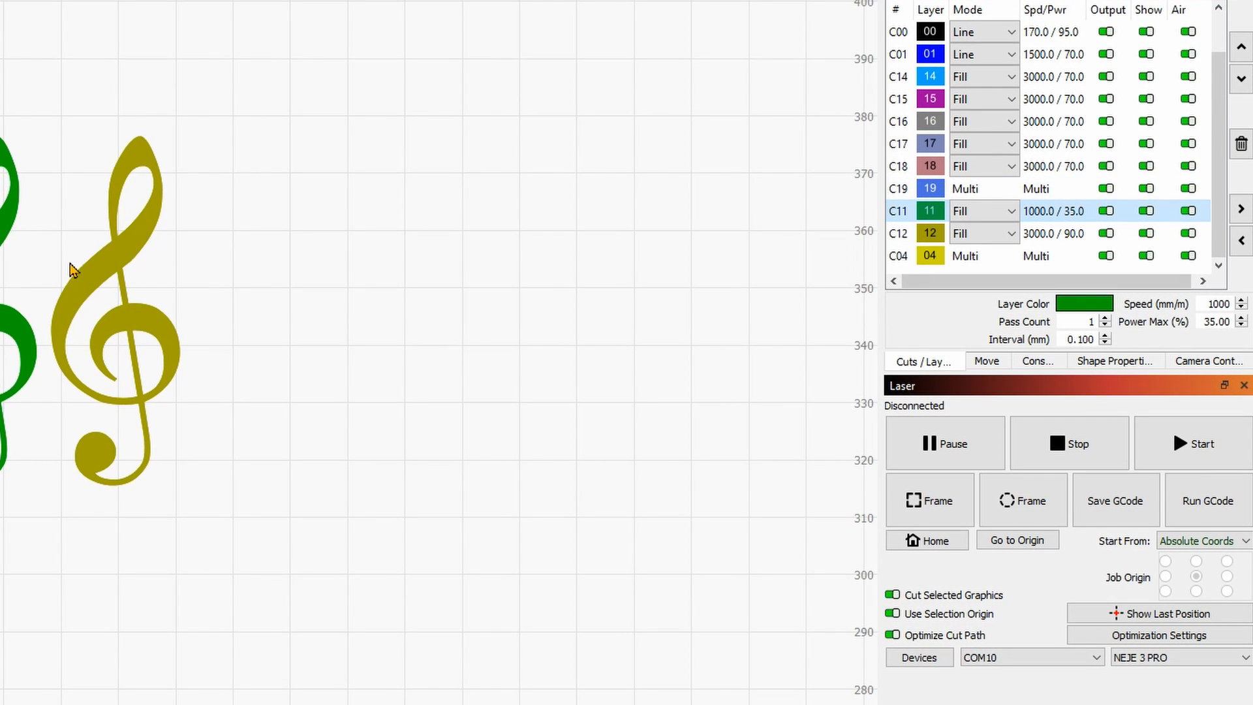
pyautogui.moveTo(1069, 222)
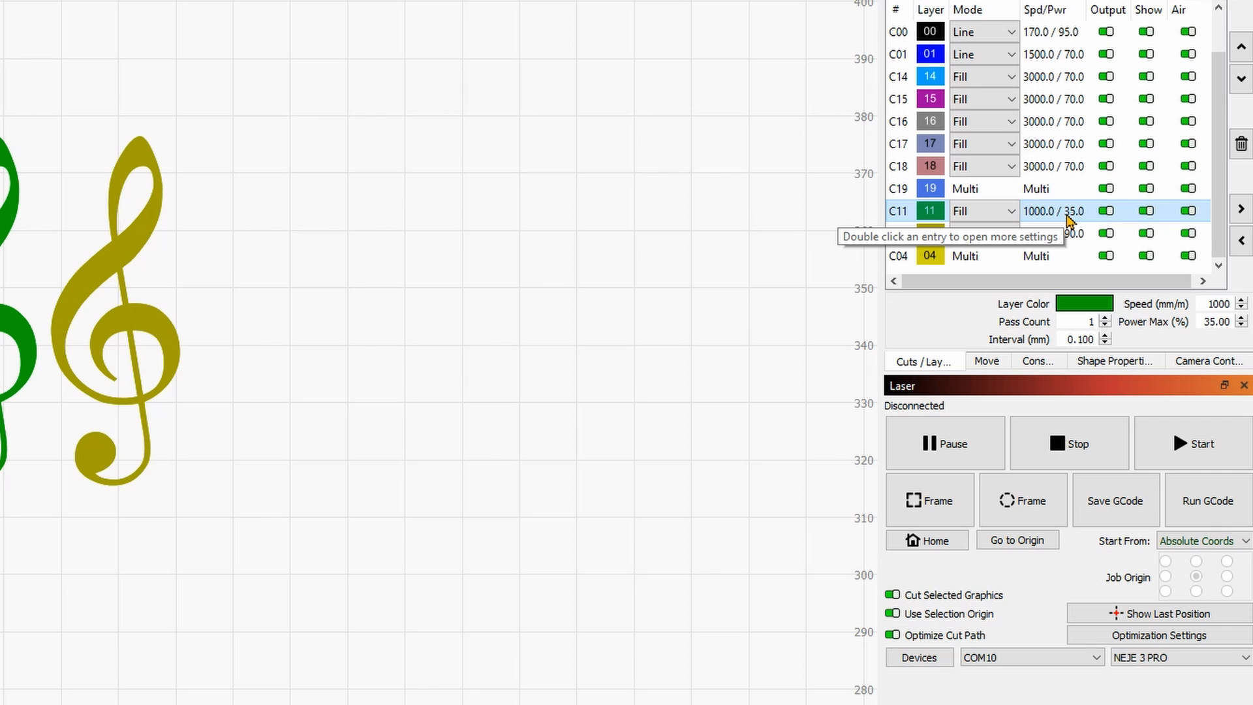
pyautogui.moveTo(847, 285)
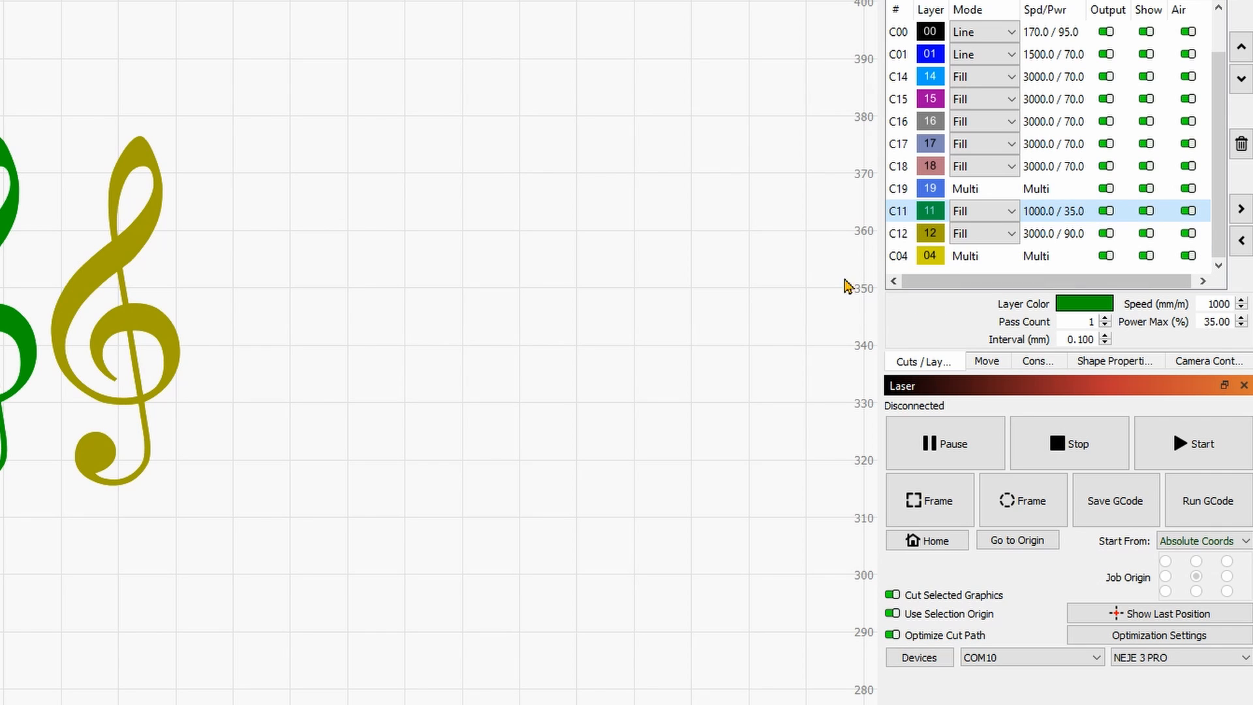
pyautogui.moveTo(1034, 244)
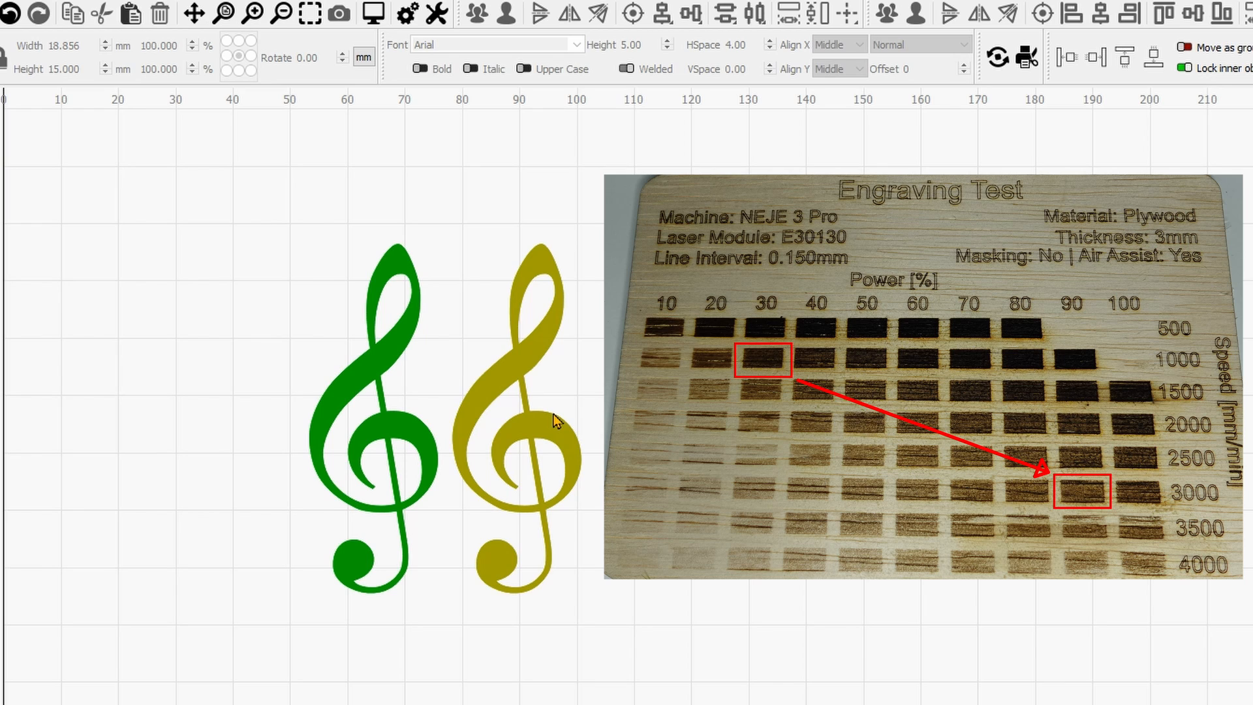
pyautogui.moveTo(376, 297)
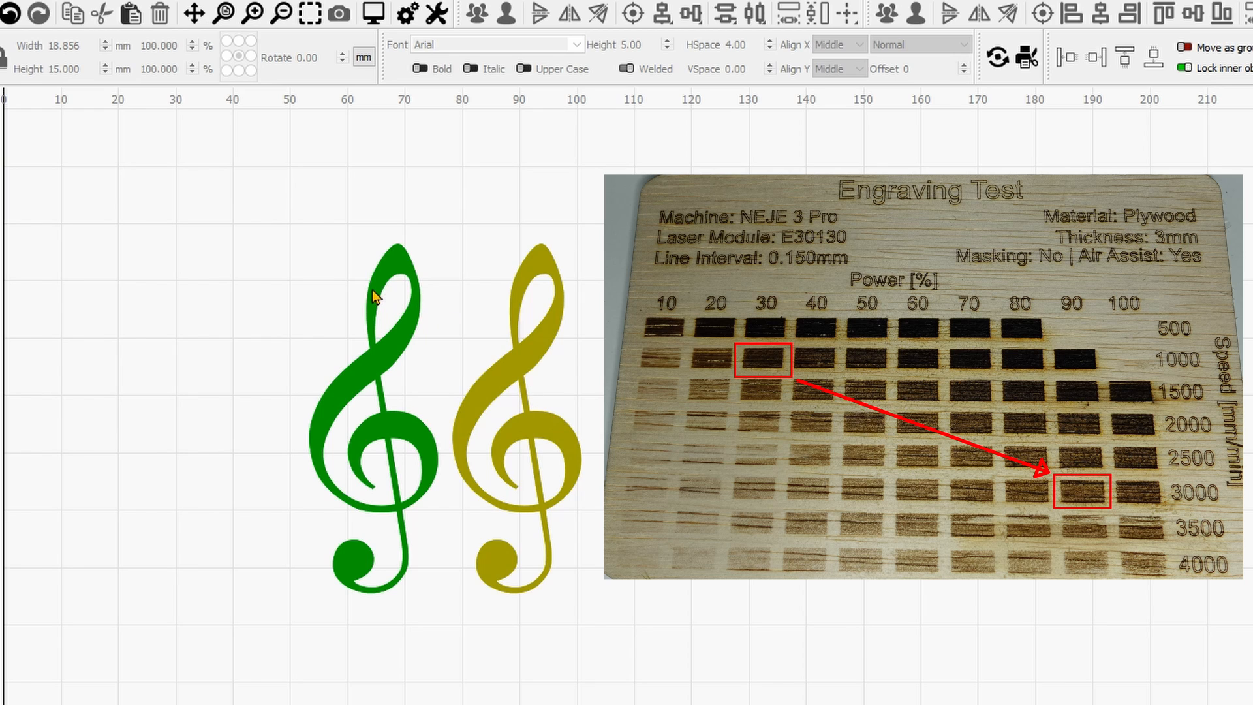
pyautogui.moveTo(397, 282)
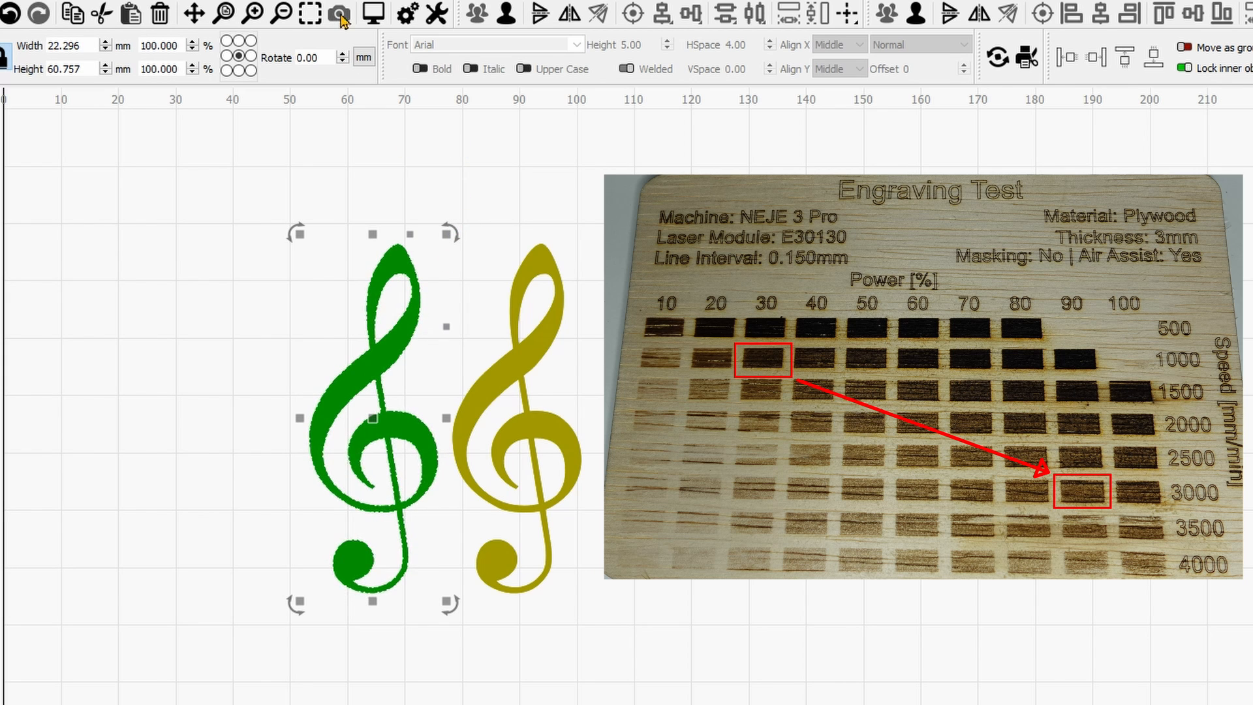
pyautogui.click(337, 13)
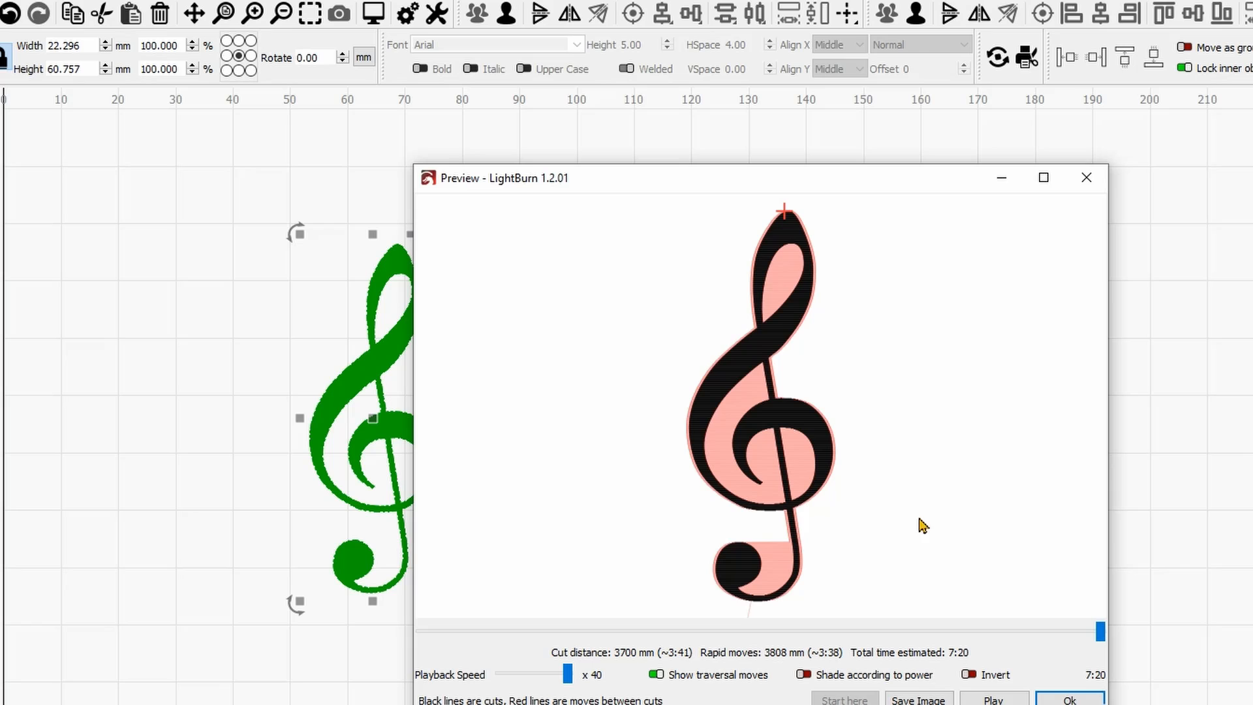
pyautogui.moveTo(951, 665)
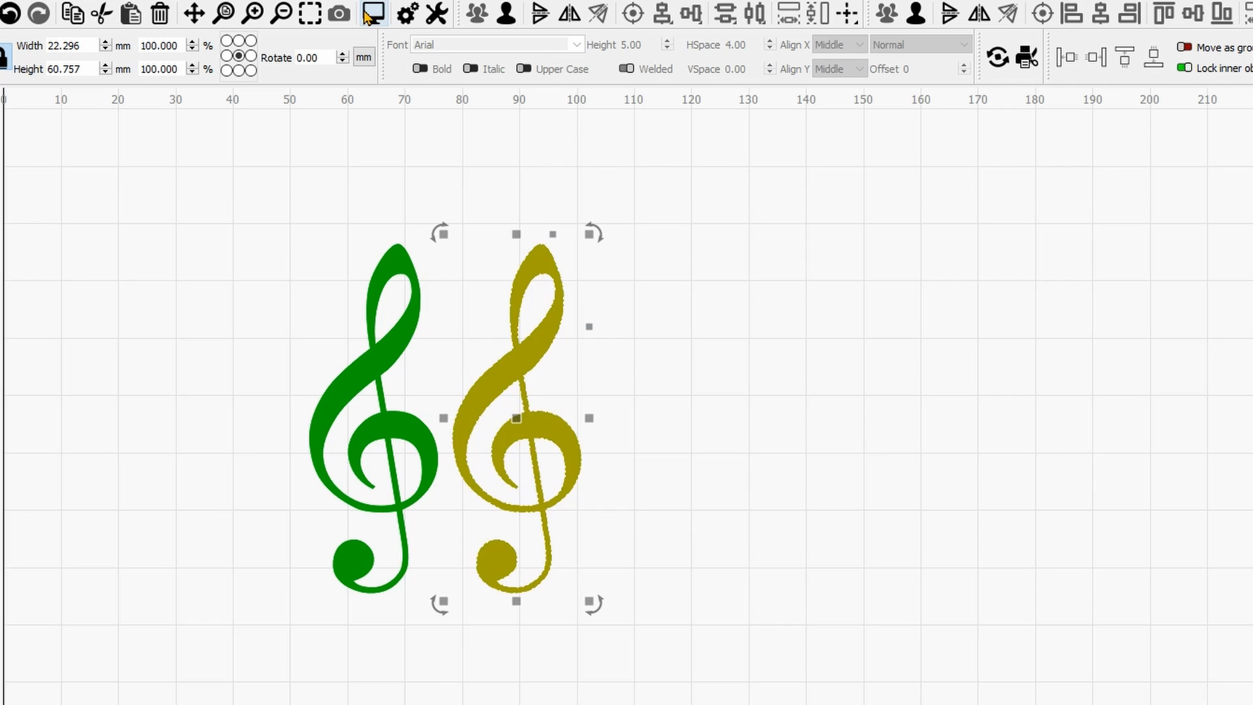
pyautogui.click(372, 13)
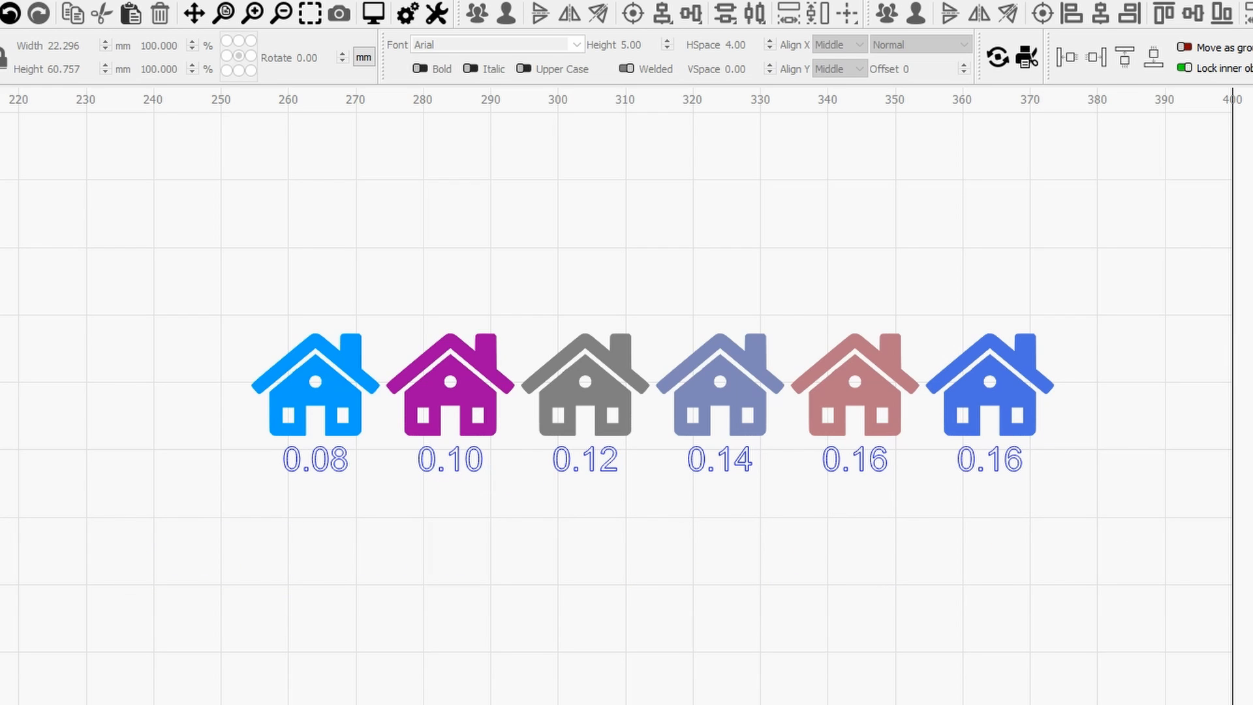
pyautogui.moveTo(446, 568)
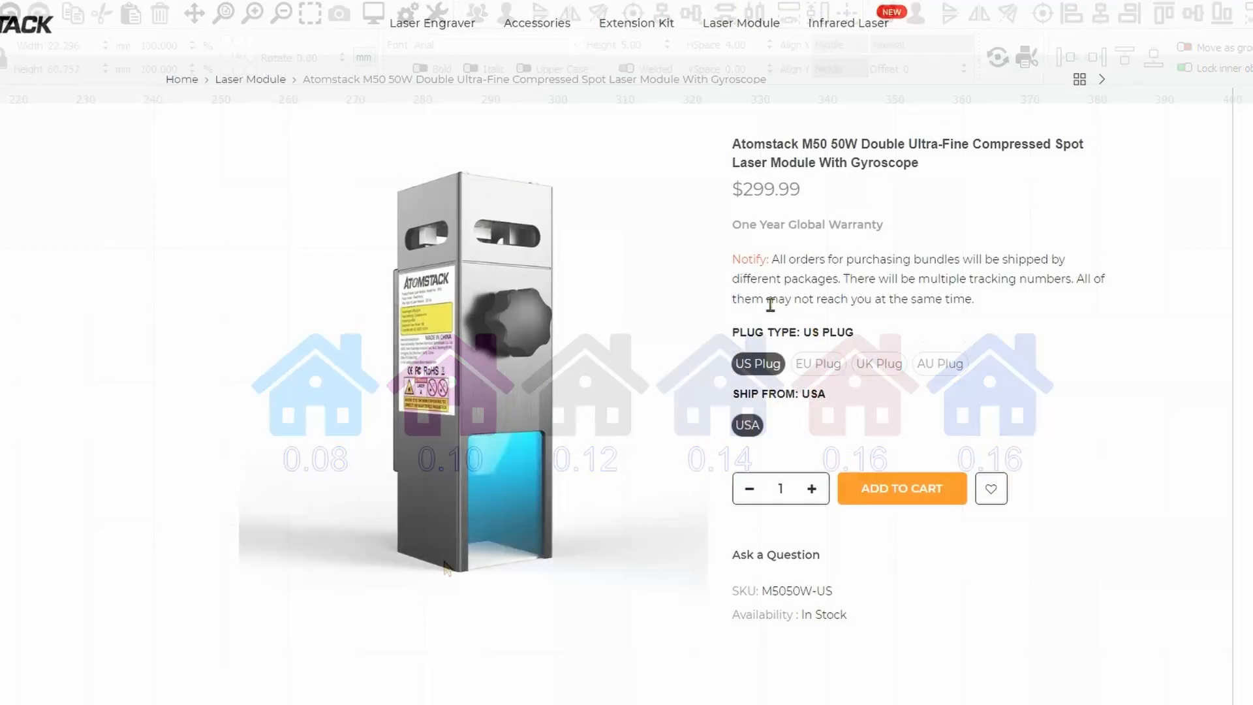
pyautogui.scroll(-3)
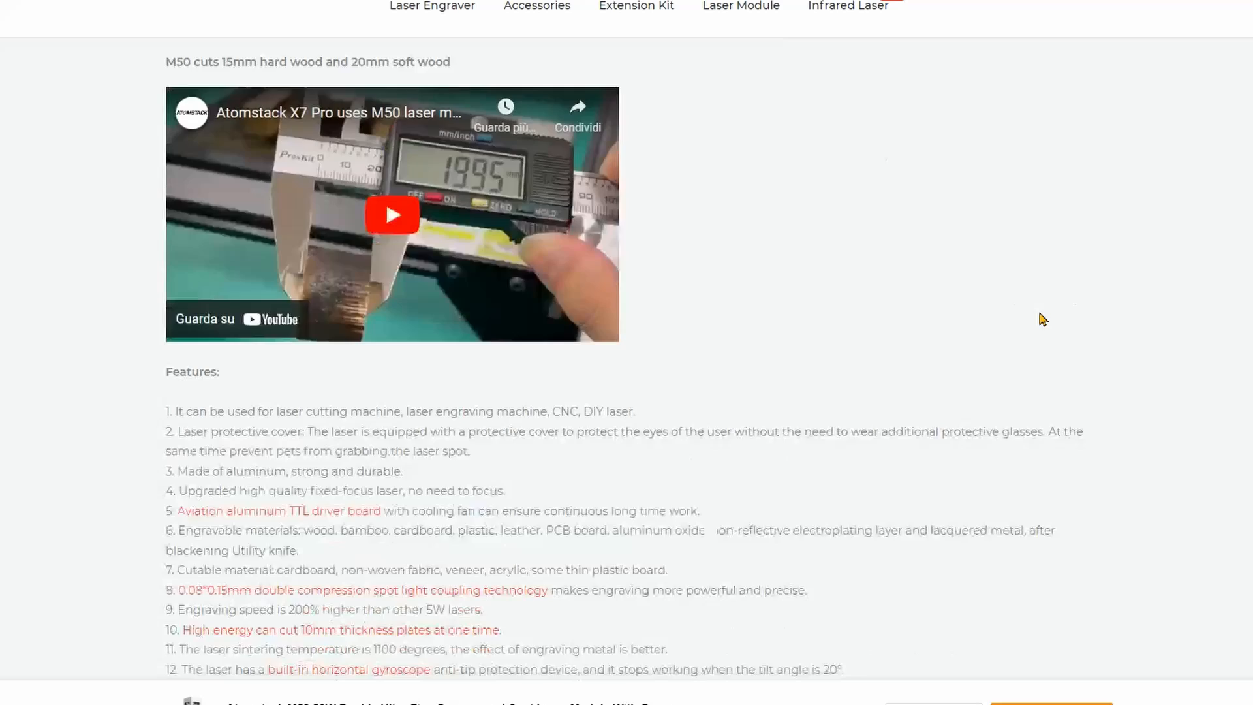
pyautogui.scroll(-3)
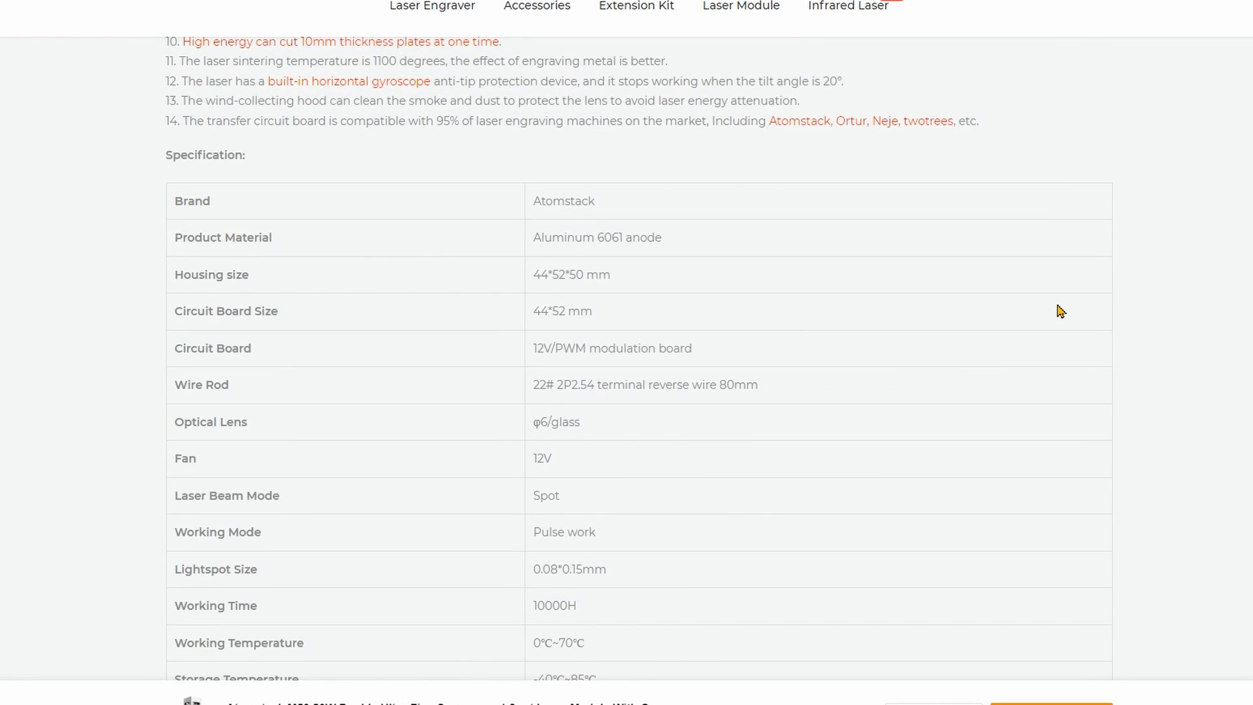
pyautogui.scroll(-3)
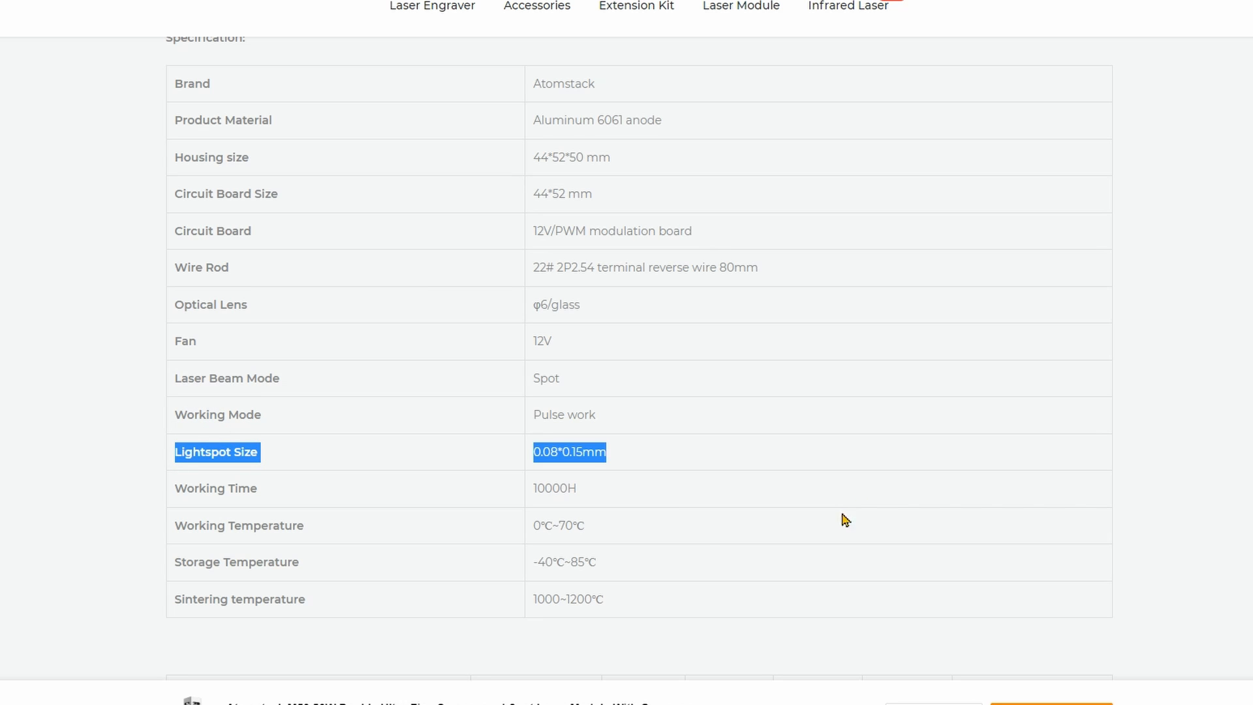
pyautogui.scroll(3)
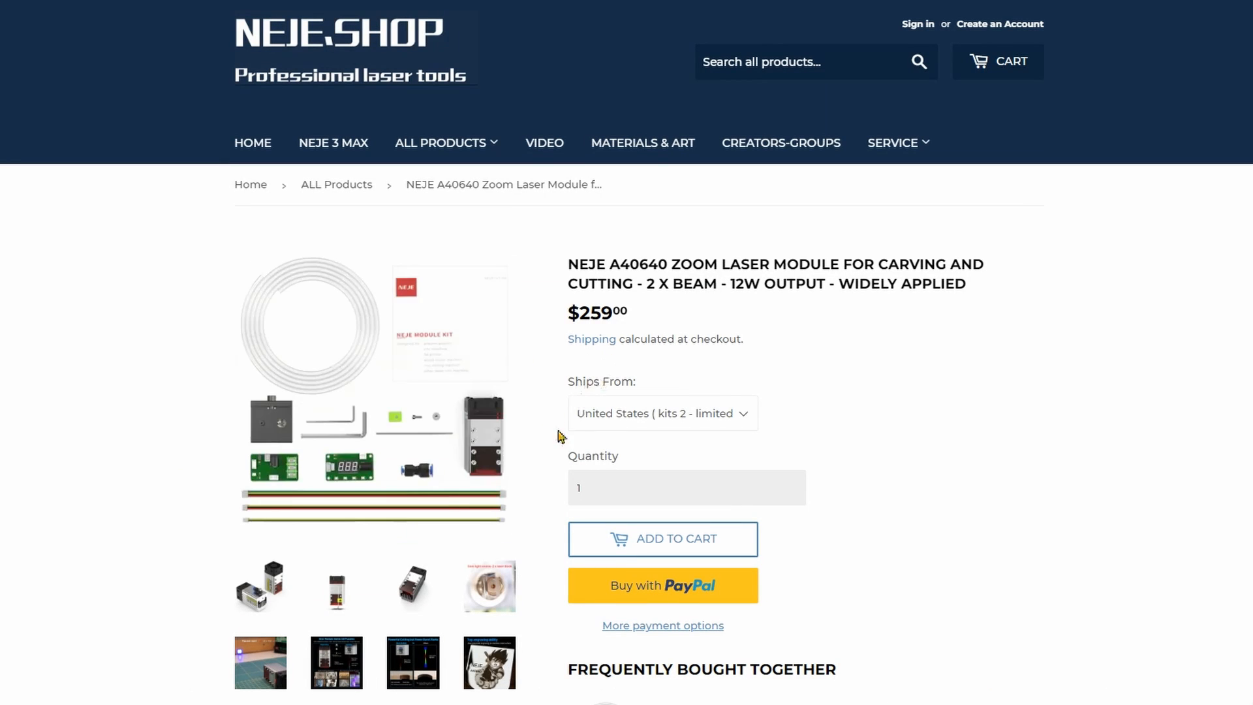
pyautogui.scroll(-3)
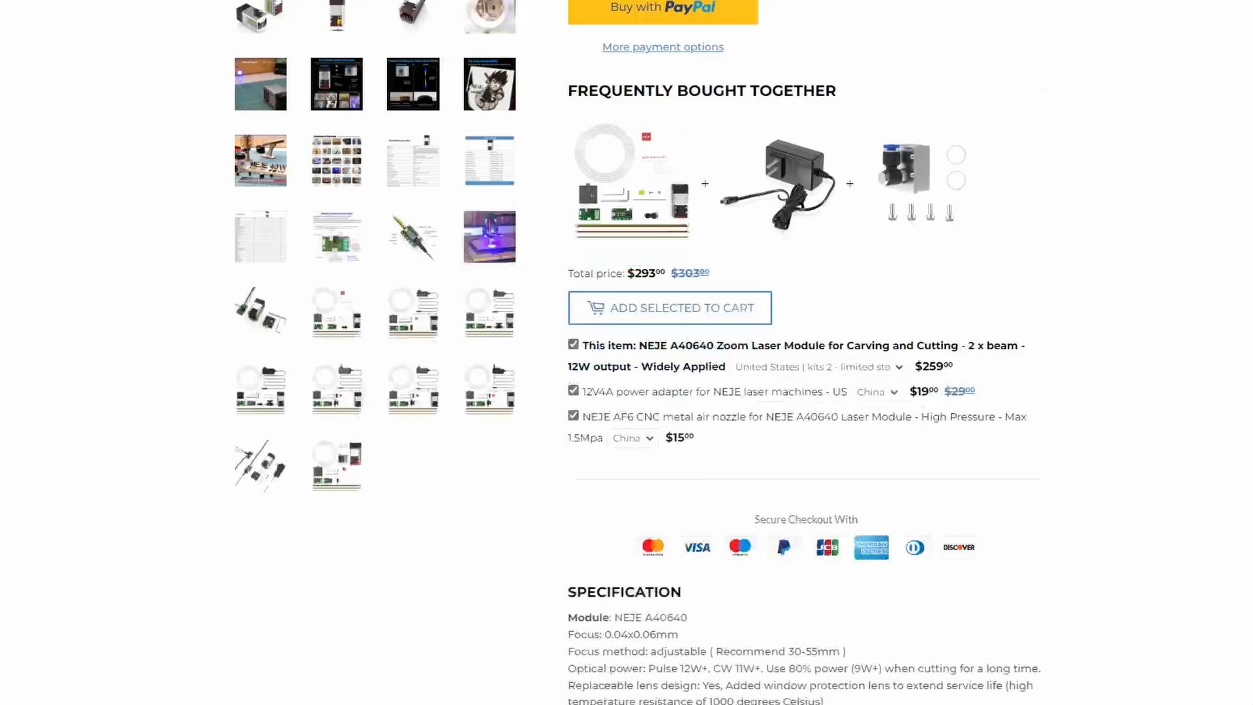
pyautogui.scroll(-3)
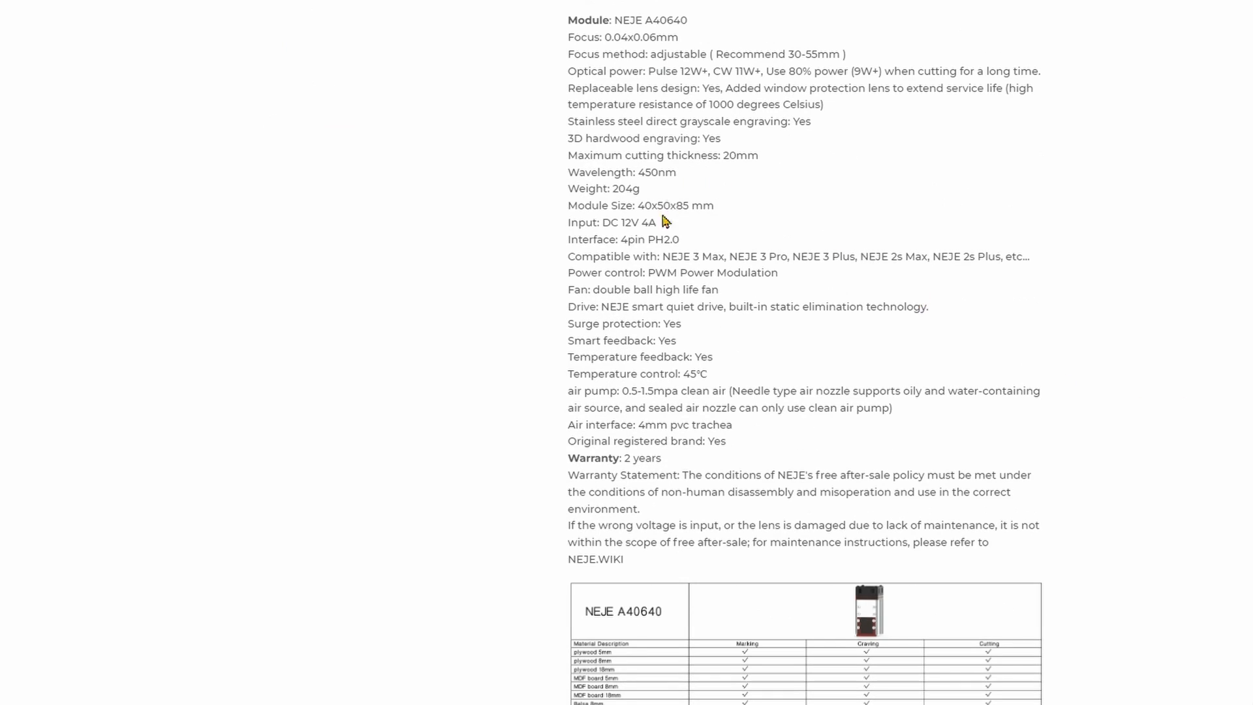
pyautogui.moveTo(654, 112)
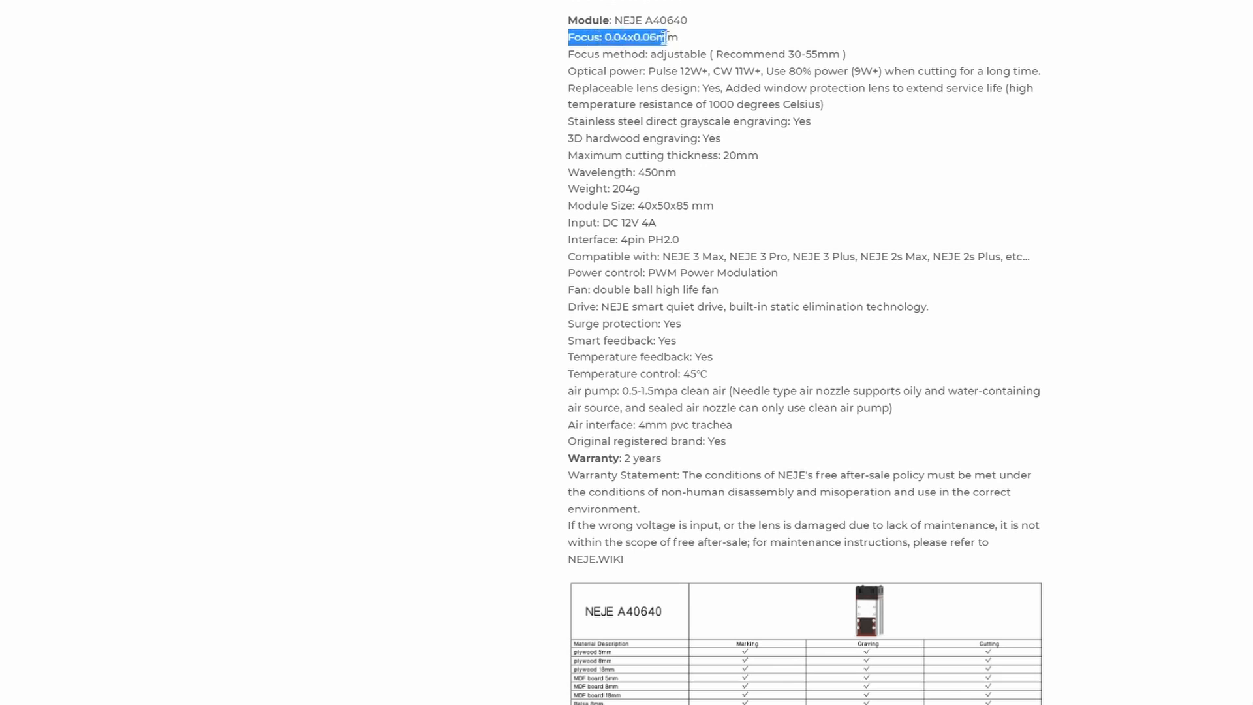
pyautogui.scroll(3)
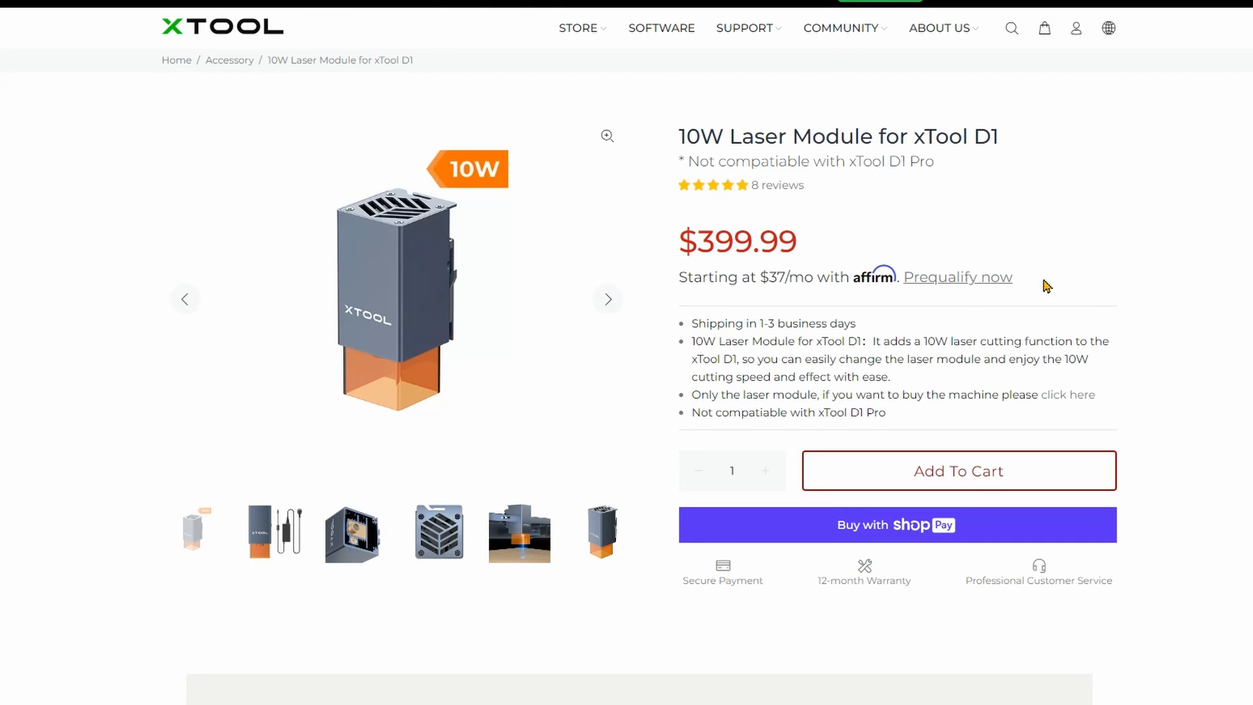
pyautogui.scroll(-3)
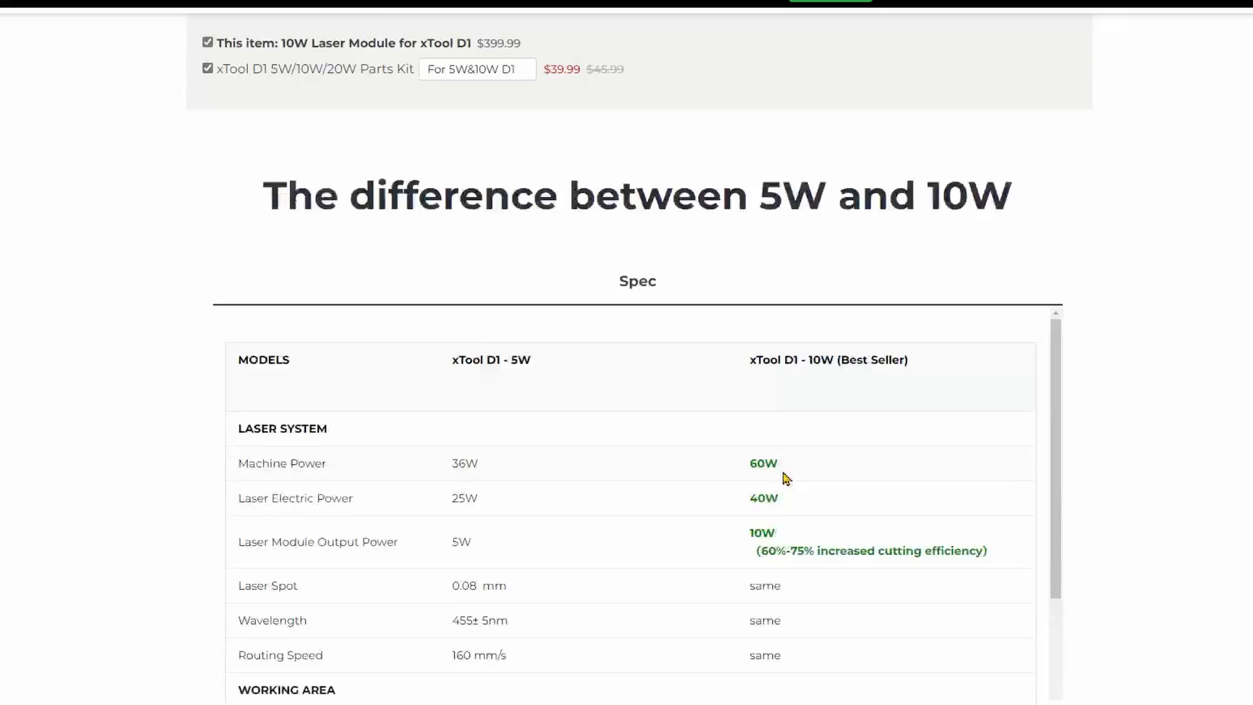
pyautogui.scroll(-3)
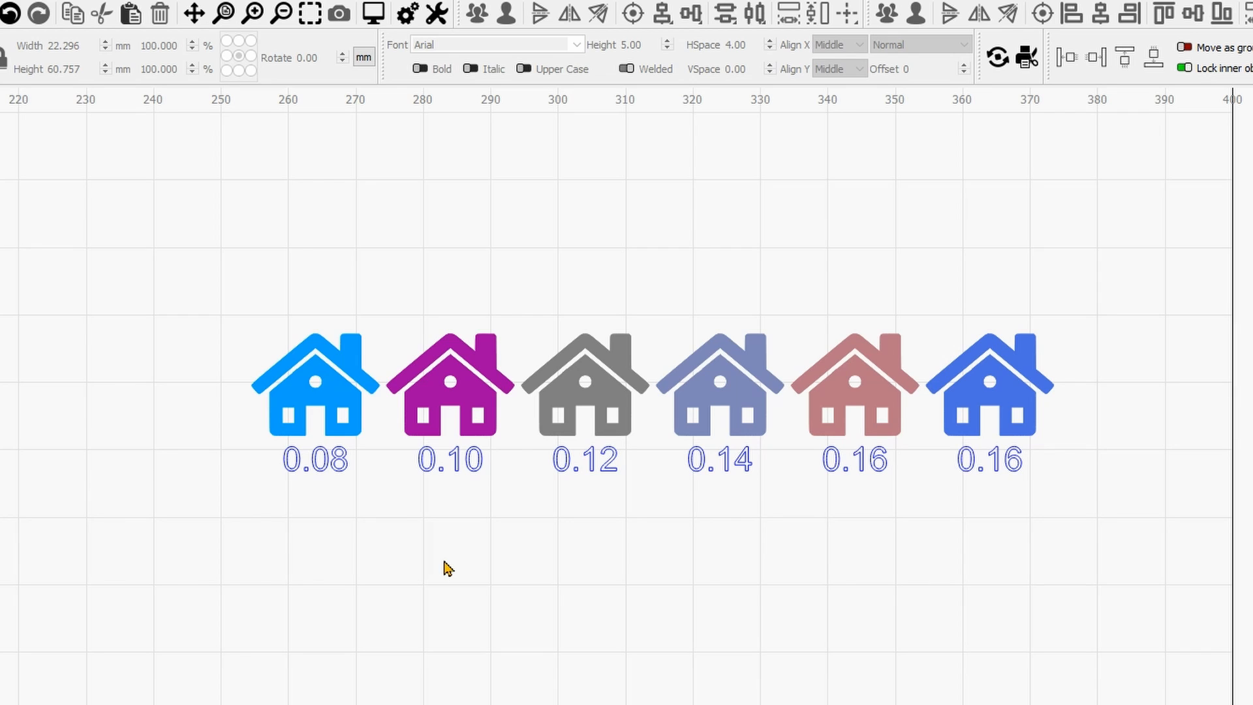
pyautogui.moveTo(475, 573)
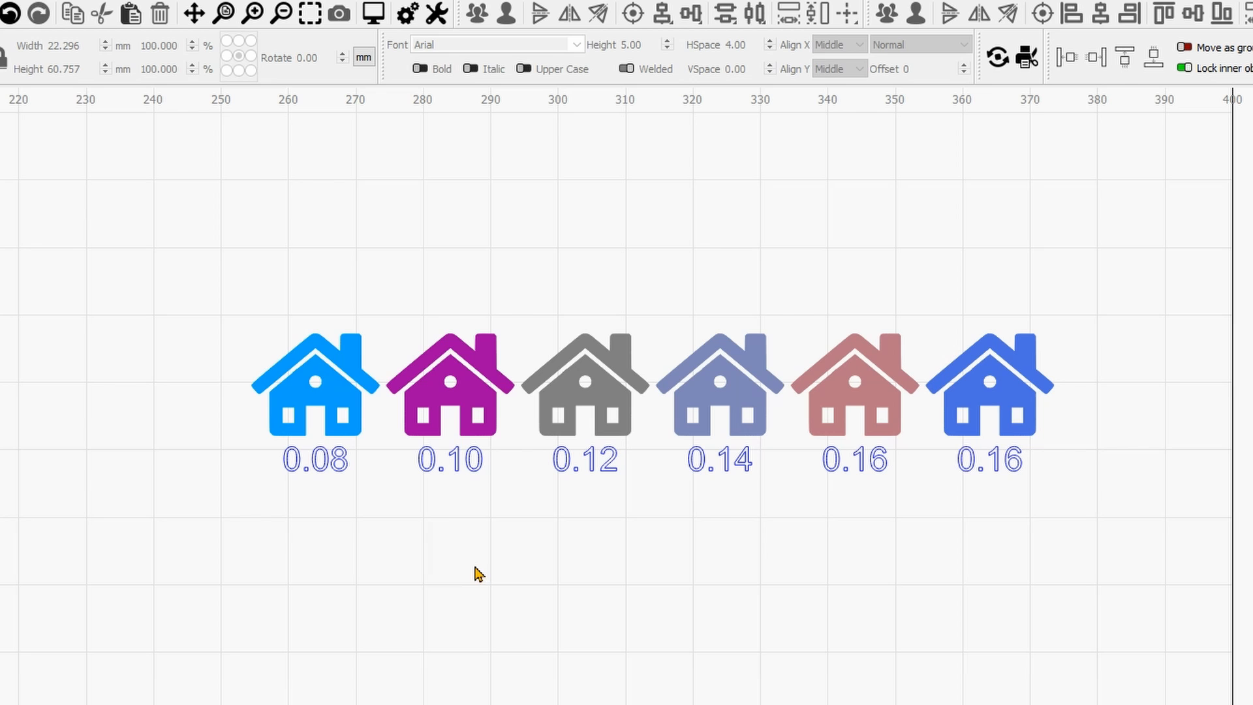
pyautogui.moveTo(124, 276)
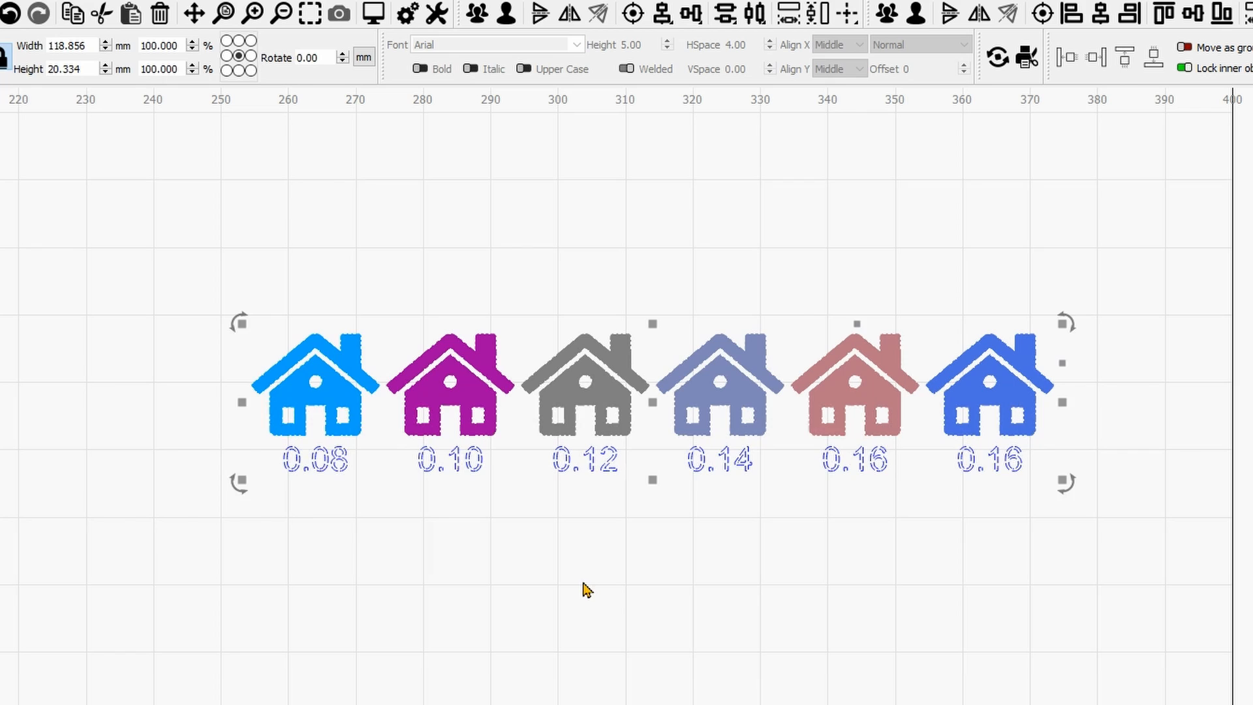
# Clear the selection on the house interval test row, briefly selecting the 0.08 house
pyautogui.click(1013, 474)
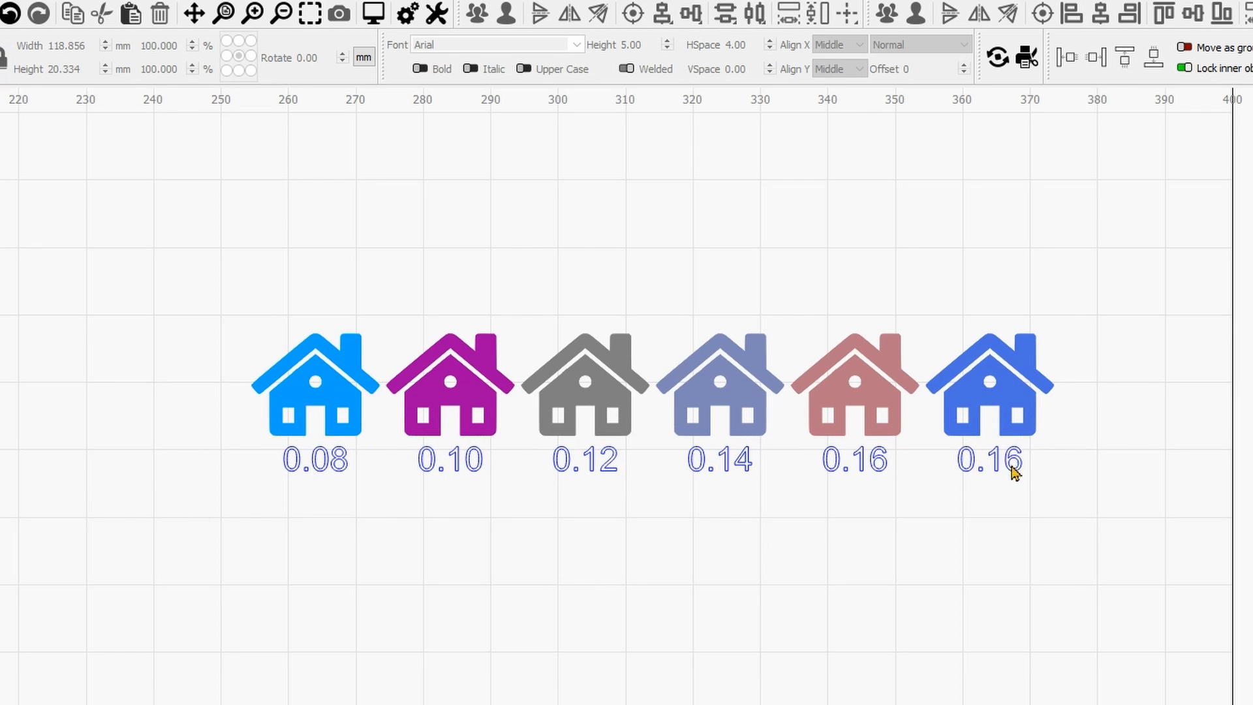
pyautogui.moveTo(714, 576)
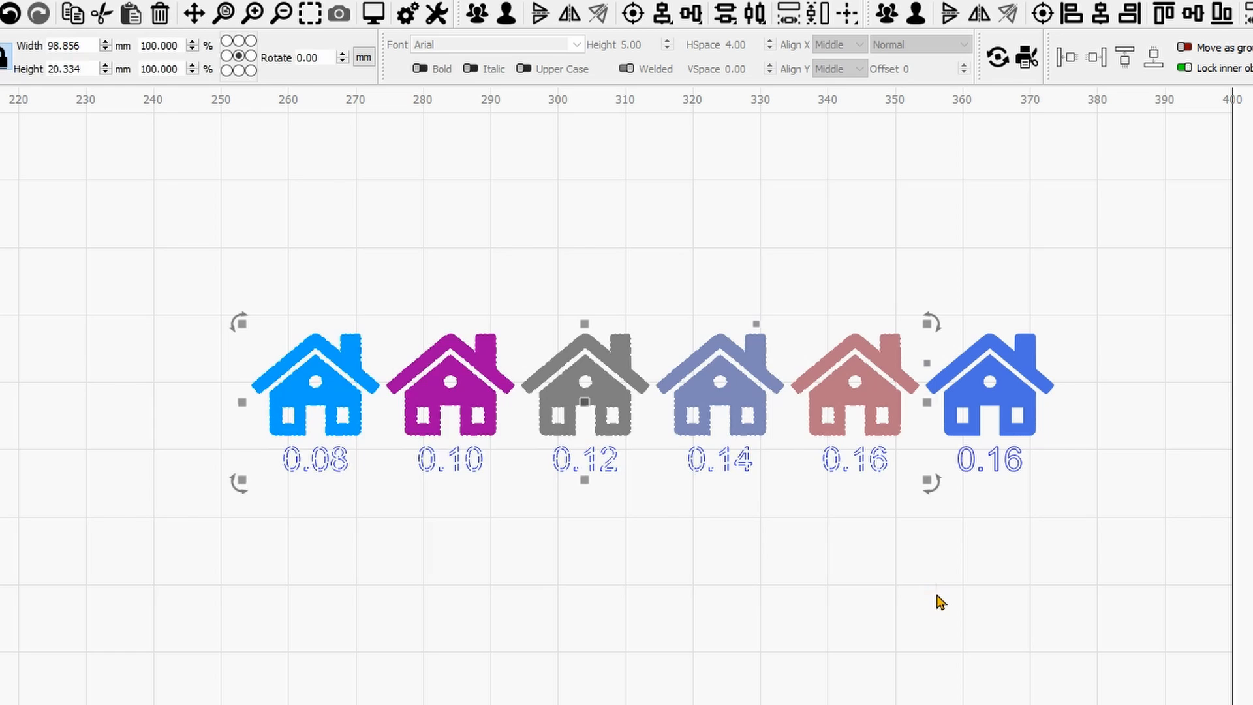
pyautogui.click(422, 560)
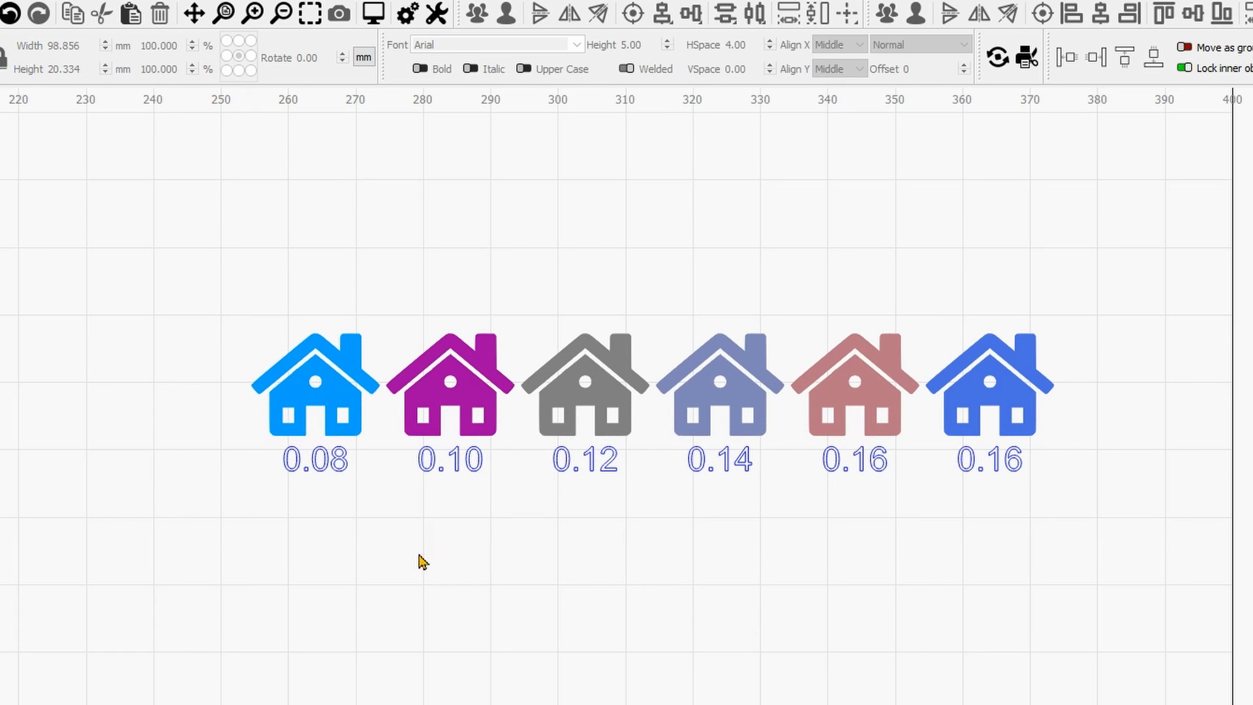
pyautogui.moveTo(265, 432)
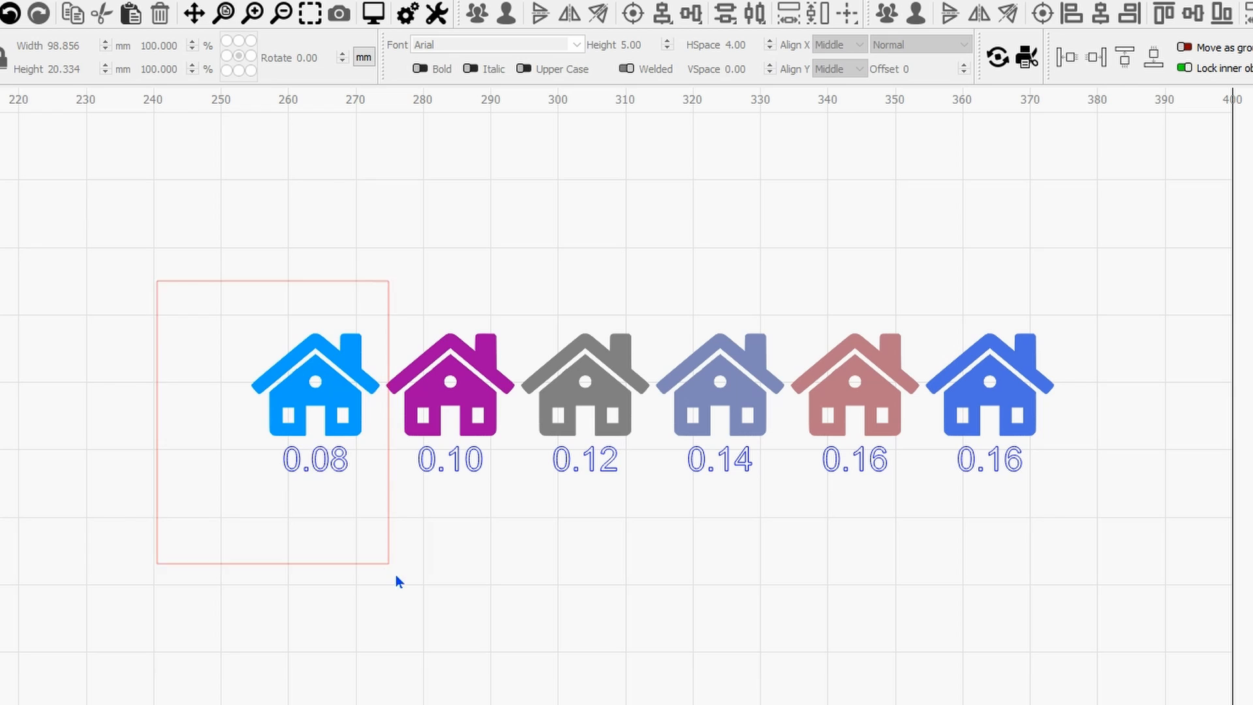
pyautogui.click(314, 392)
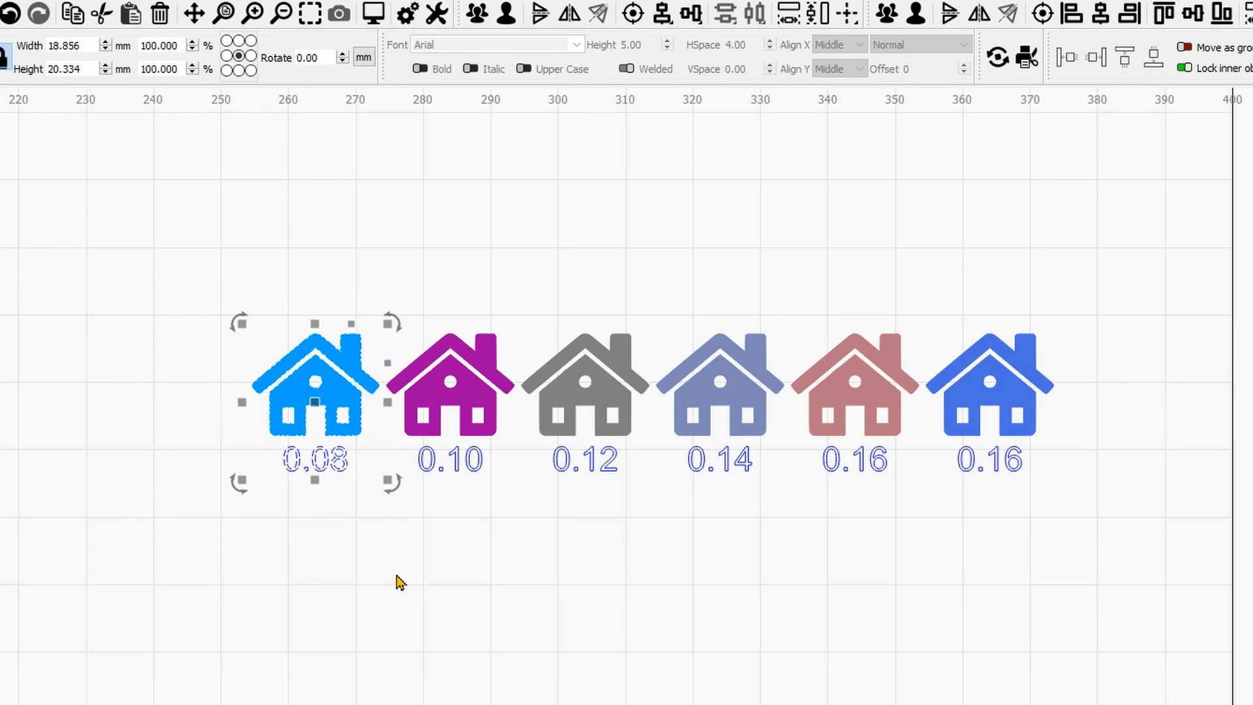
pyautogui.moveTo(497, 568)
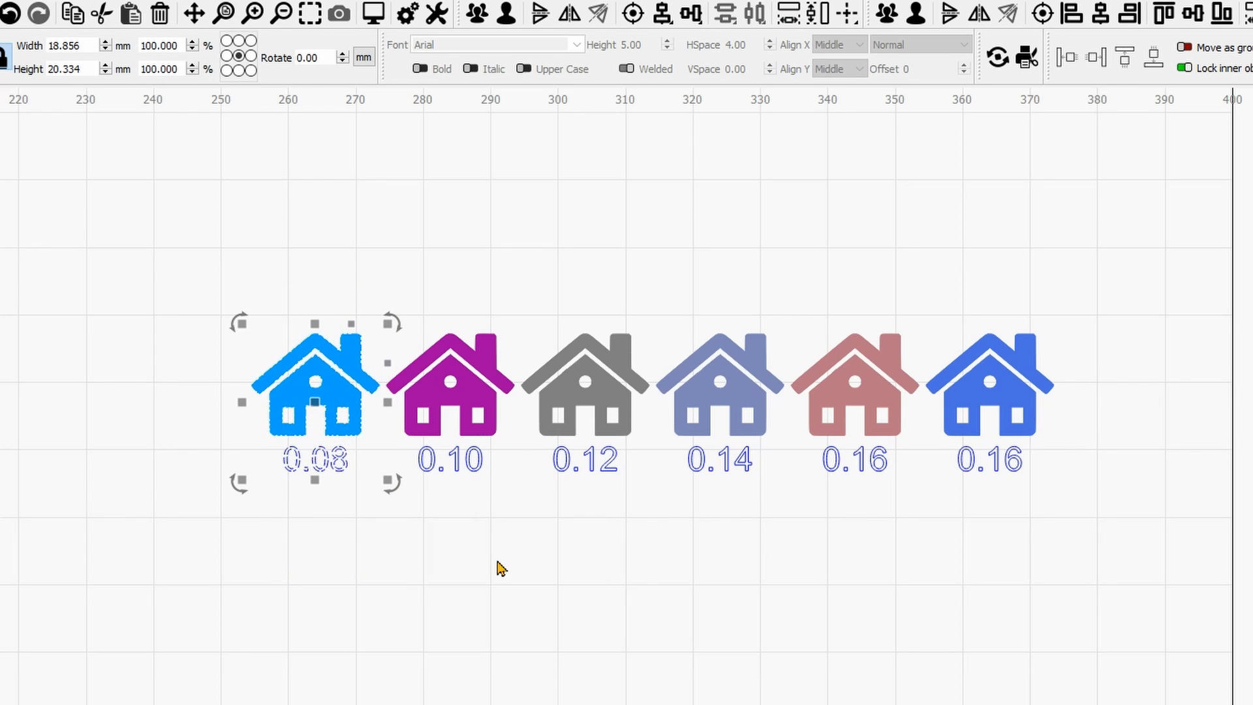
pyautogui.click(496, 524)
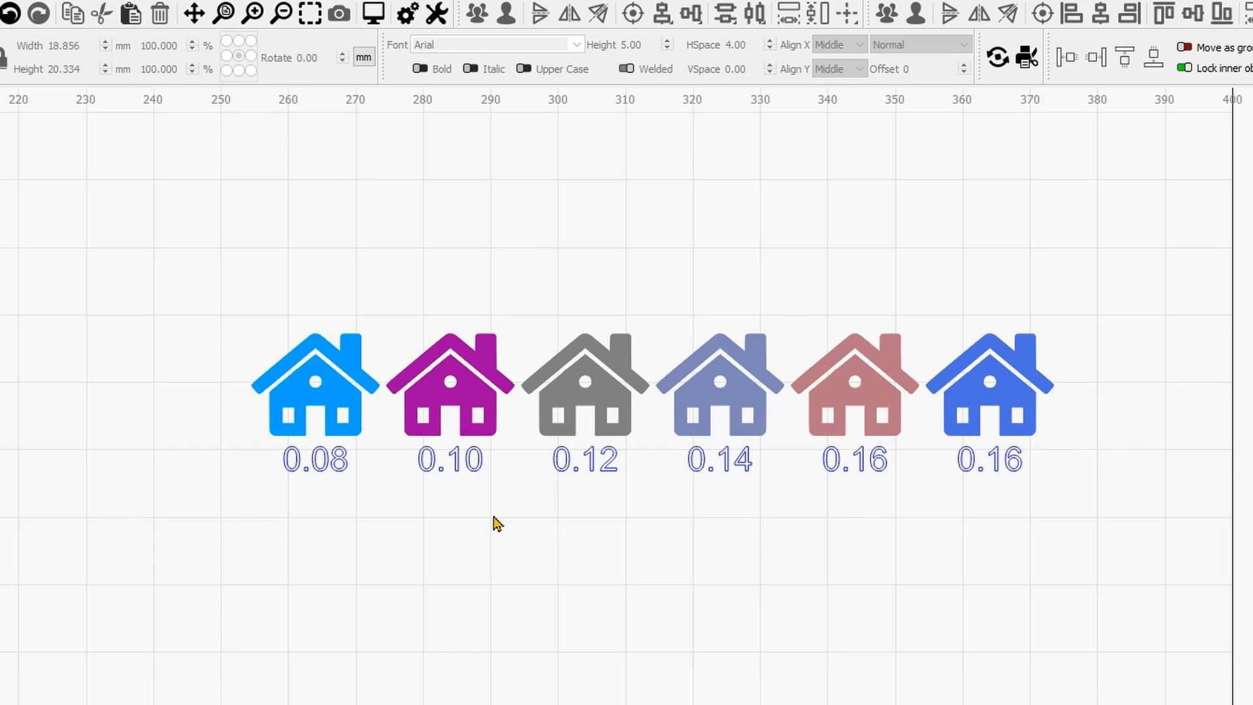
pyautogui.moveTo(634, 575)
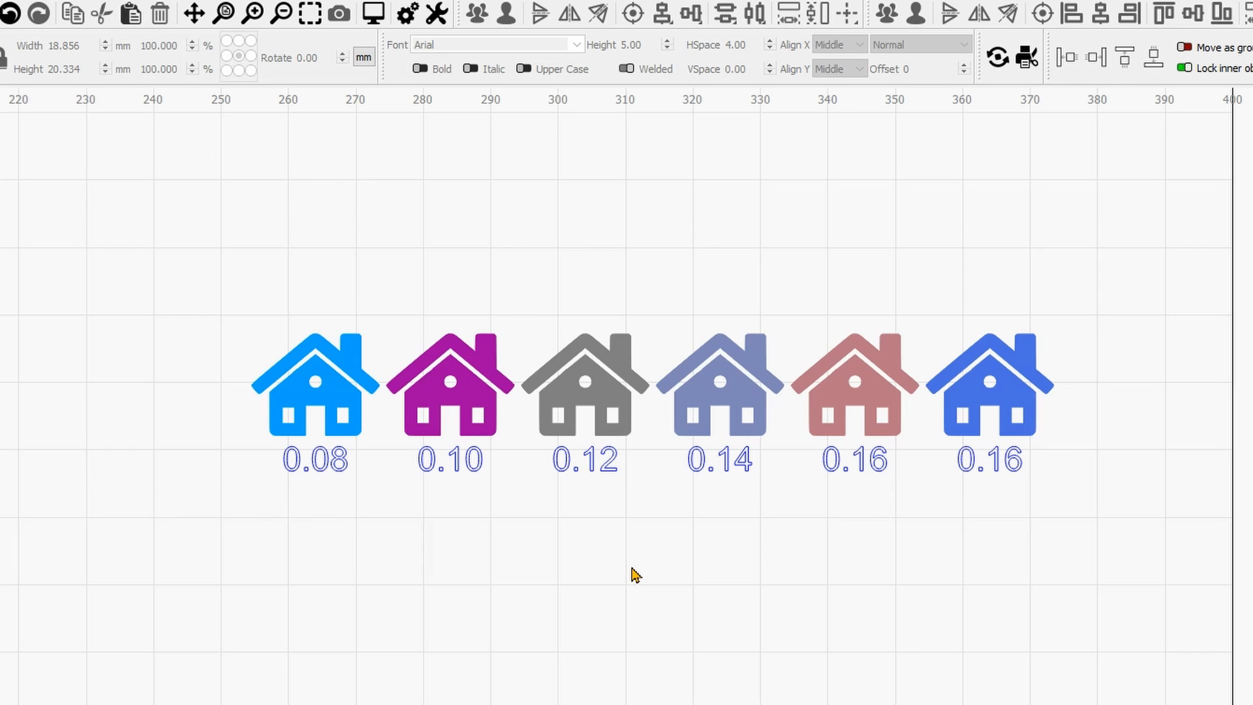
pyautogui.moveTo(632, 432)
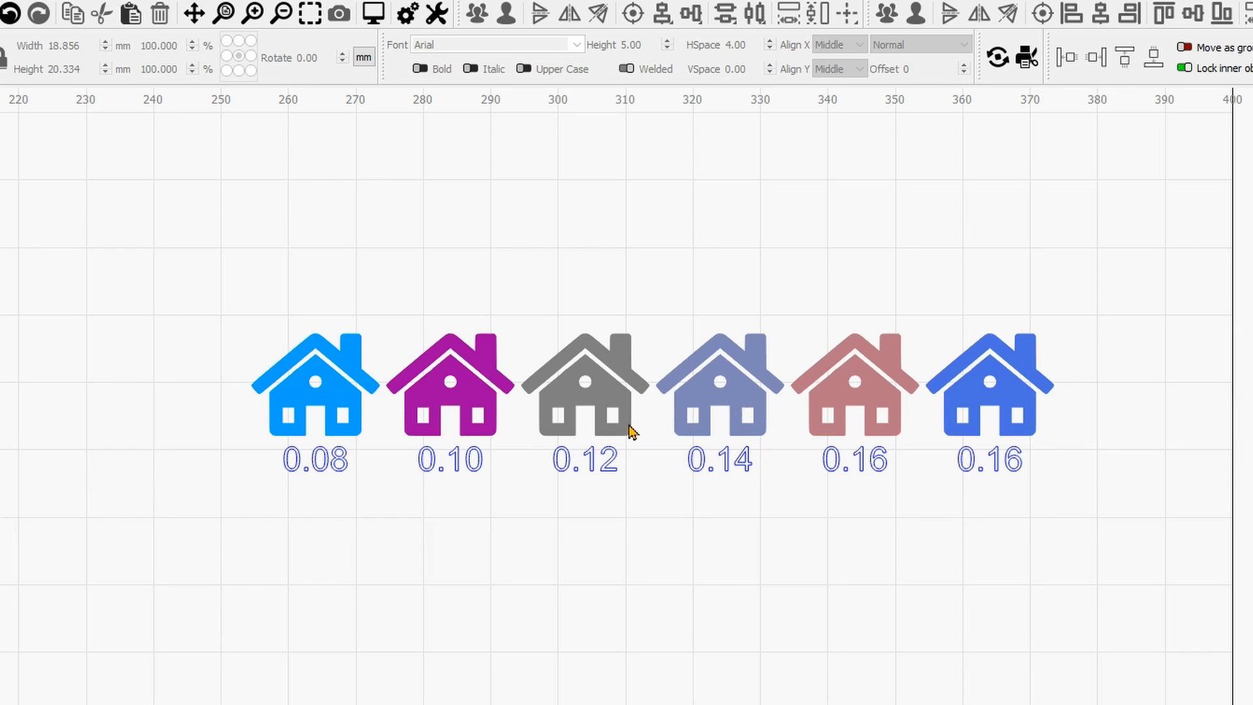
pyautogui.moveTo(315, 304)
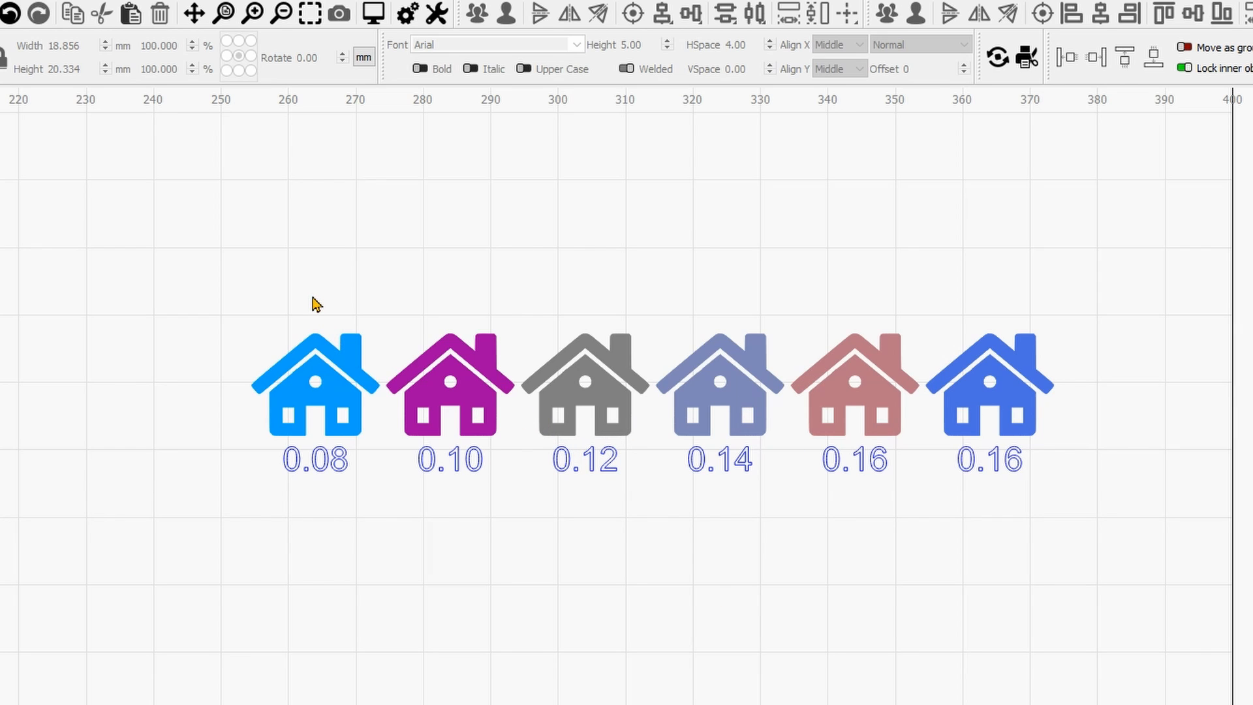
pyautogui.moveTo(648, 572)
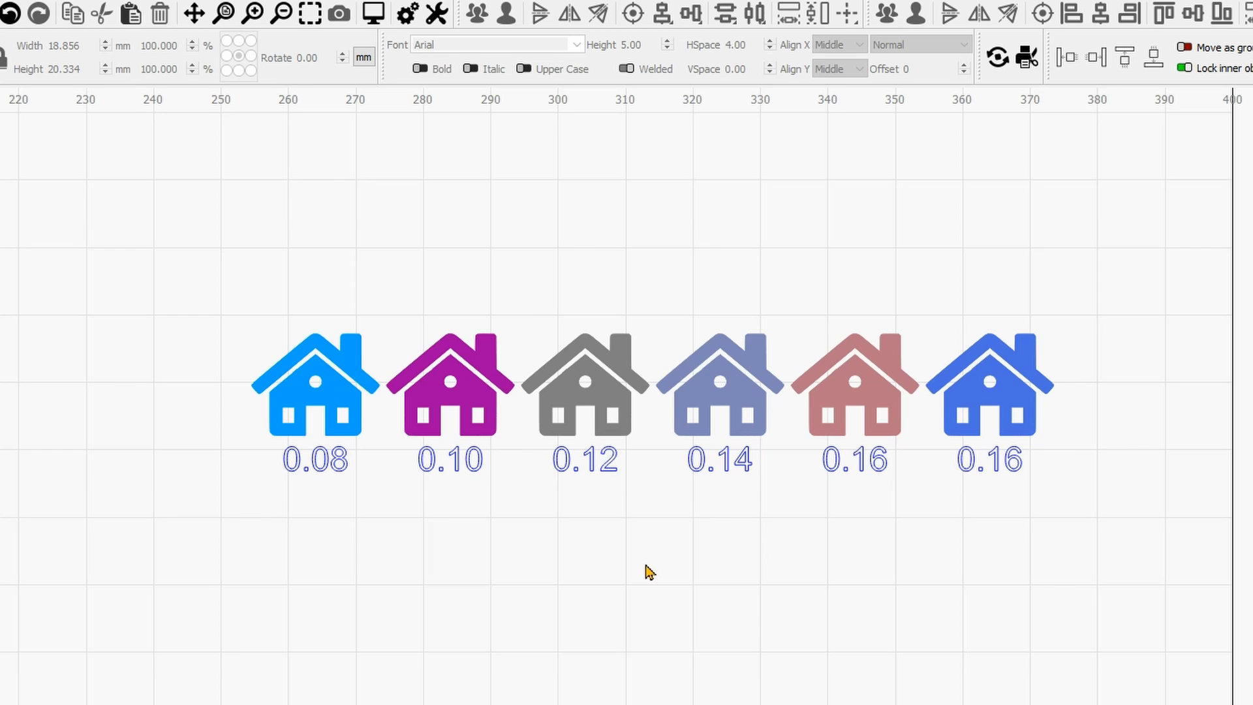
pyautogui.moveTo(281, 353)
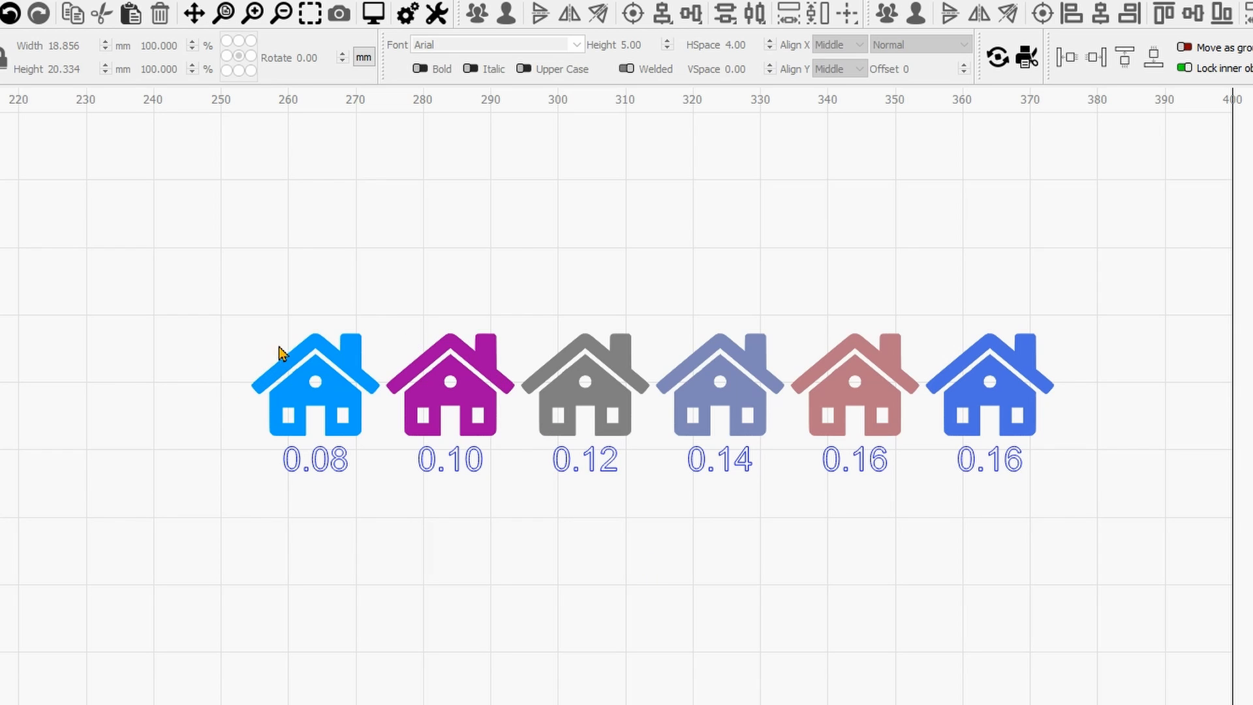
pyautogui.moveTo(291, 266)
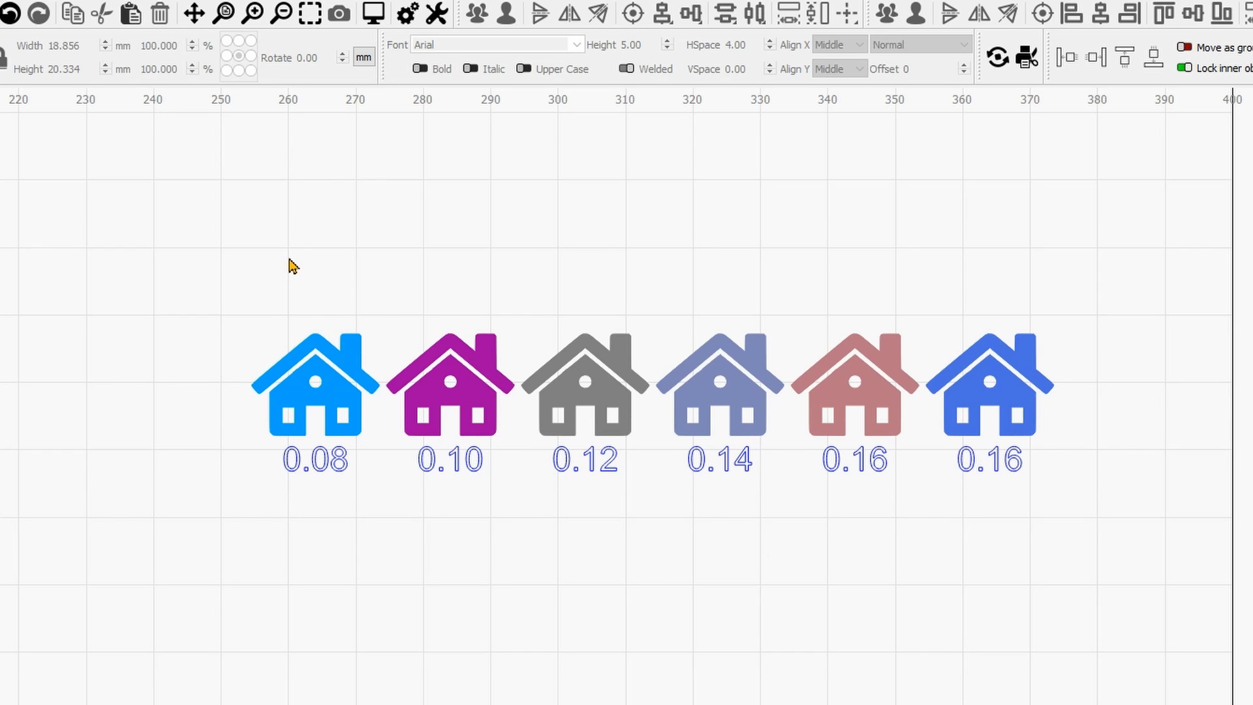
pyautogui.moveTo(396, 295)
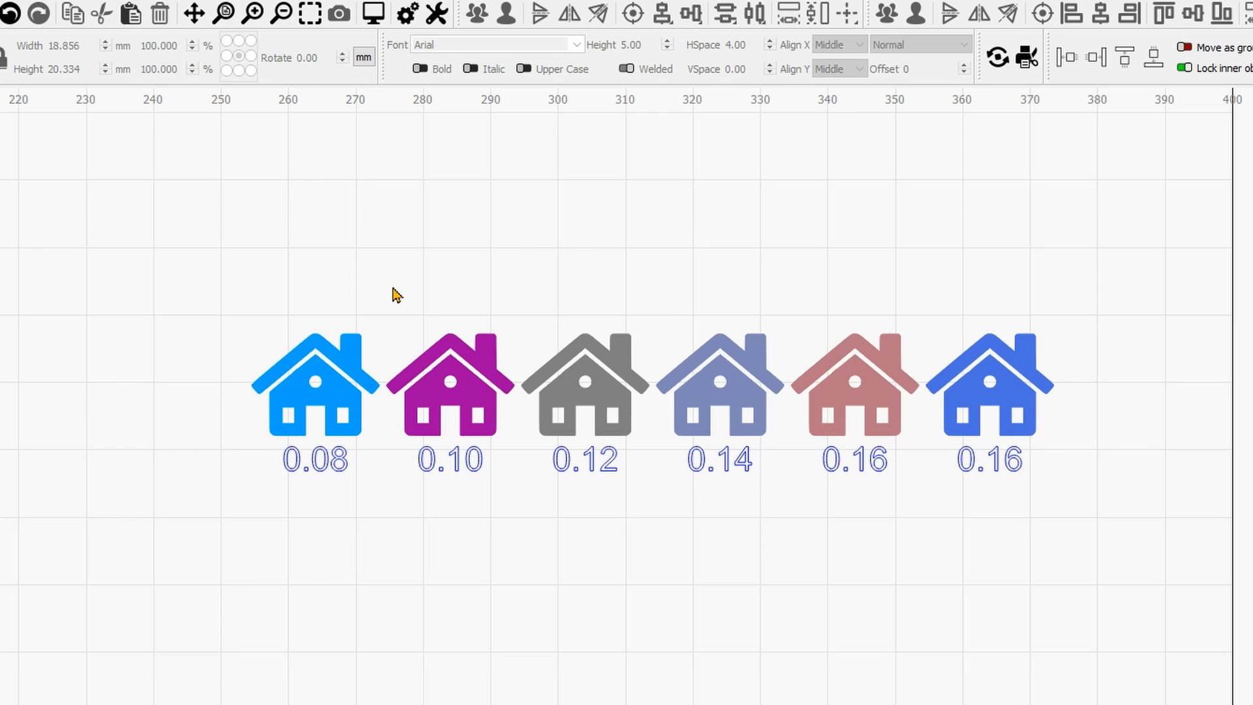
pyautogui.moveTo(364, 316)
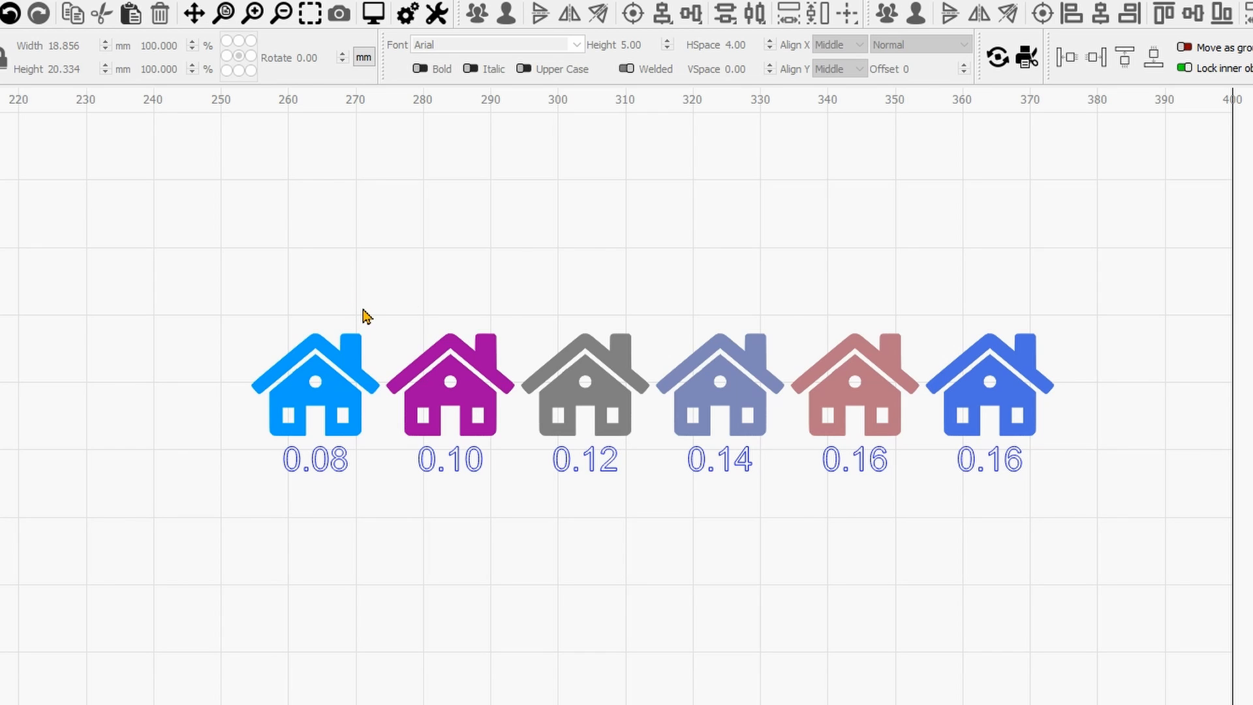
pyautogui.moveTo(814, 586)
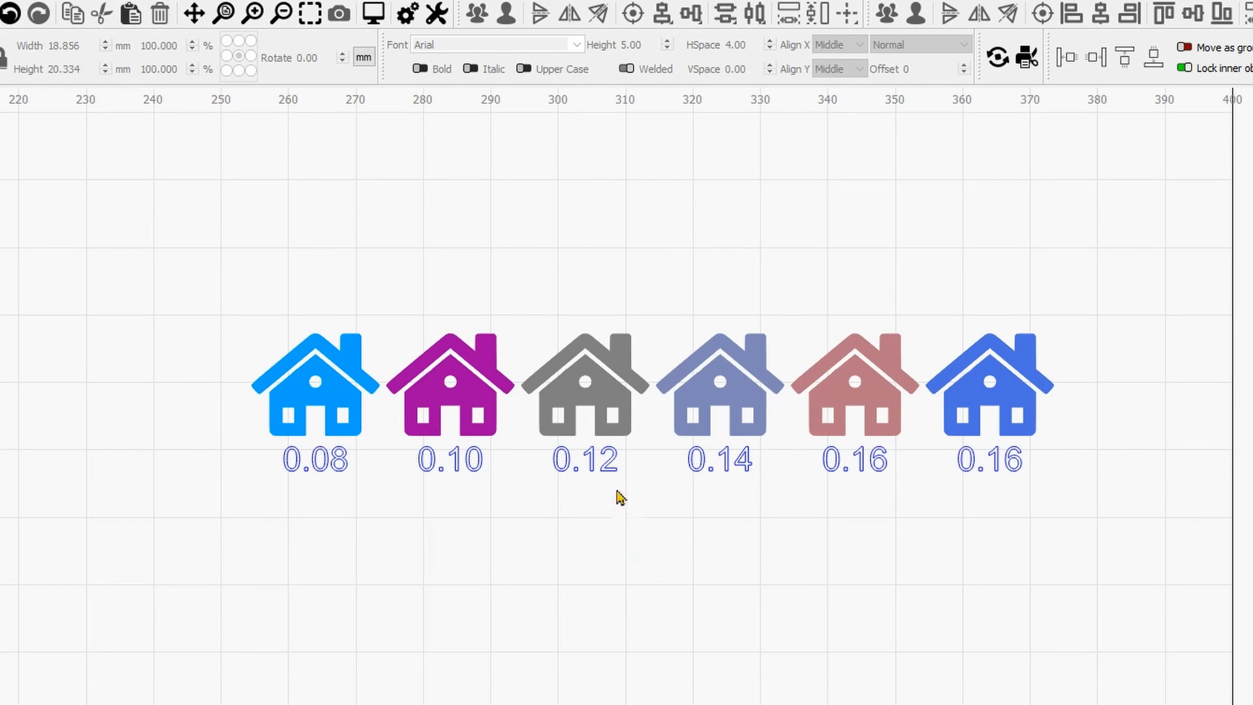
pyautogui.click(314, 384)
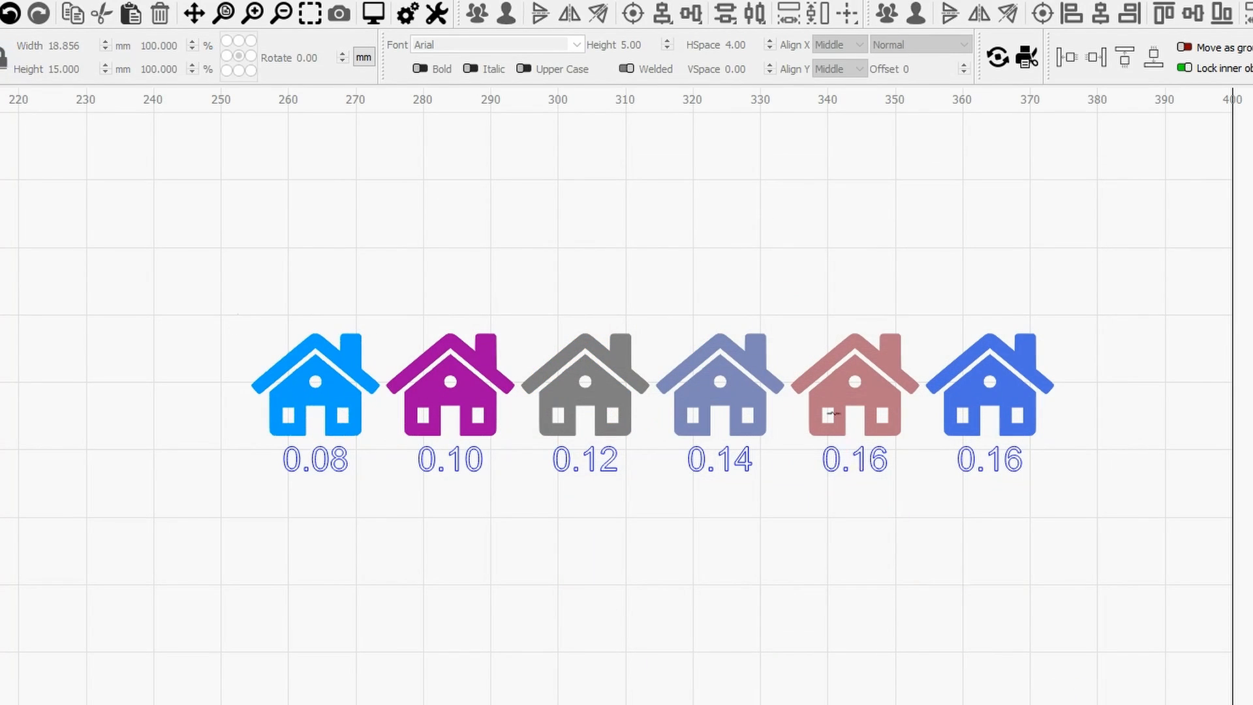
pyautogui.click(852, 388)
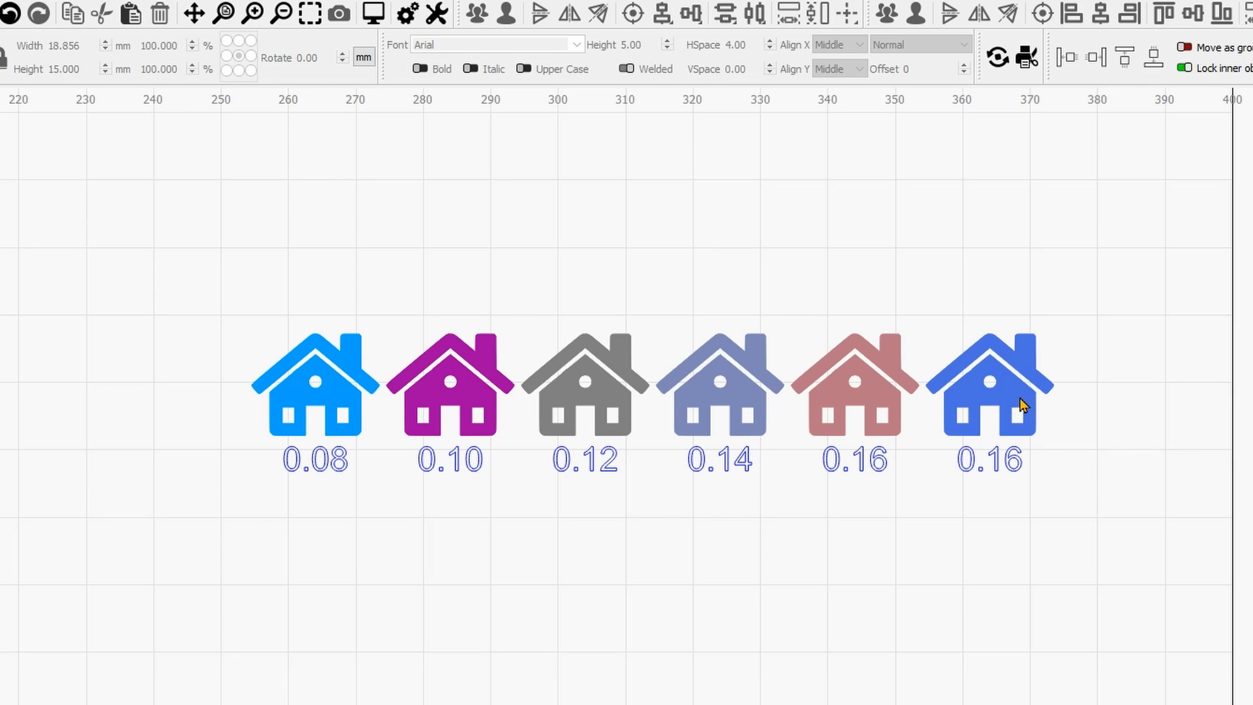
pyautogui.click(990, 388)
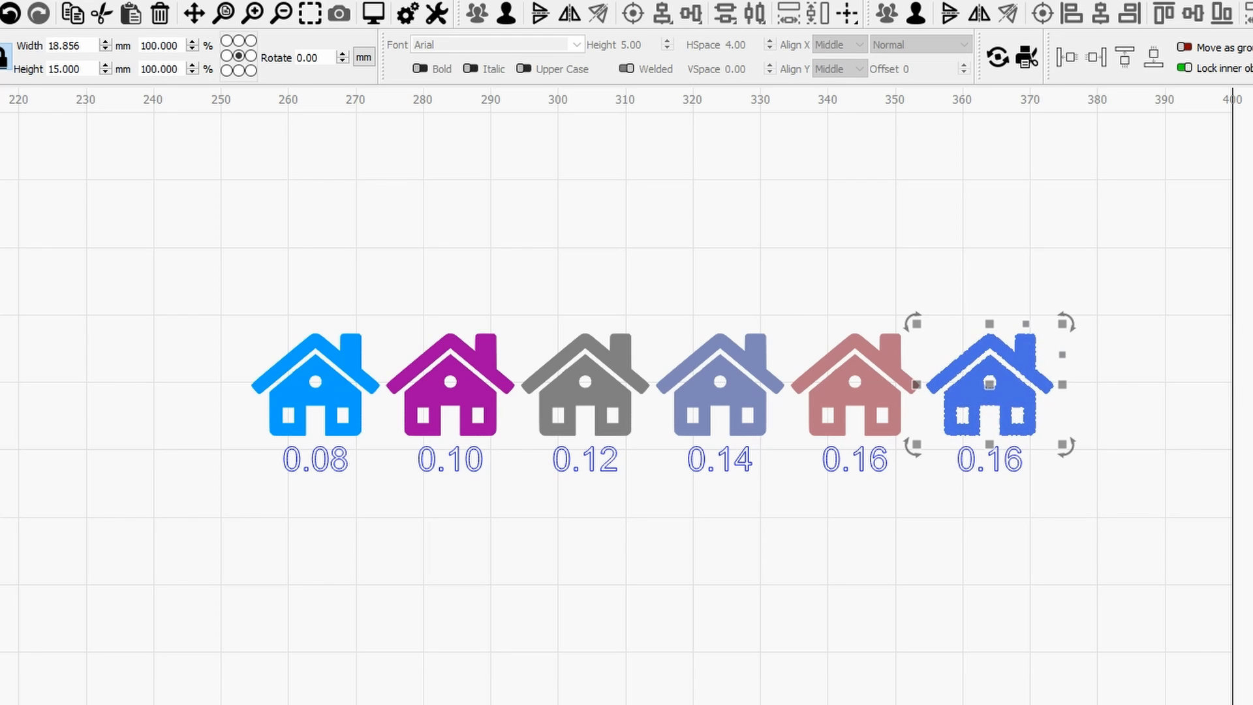
pyautogui.moveTo(937, 653)
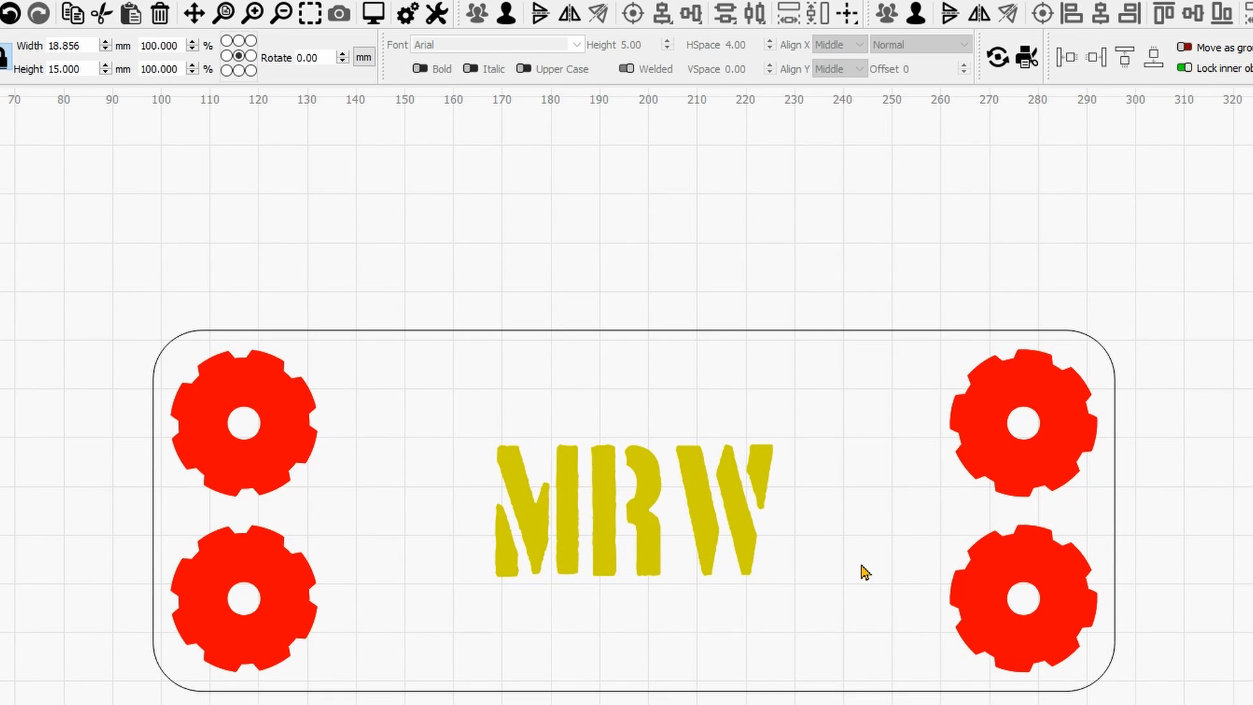
pyautogui.moveTo(892, 473)
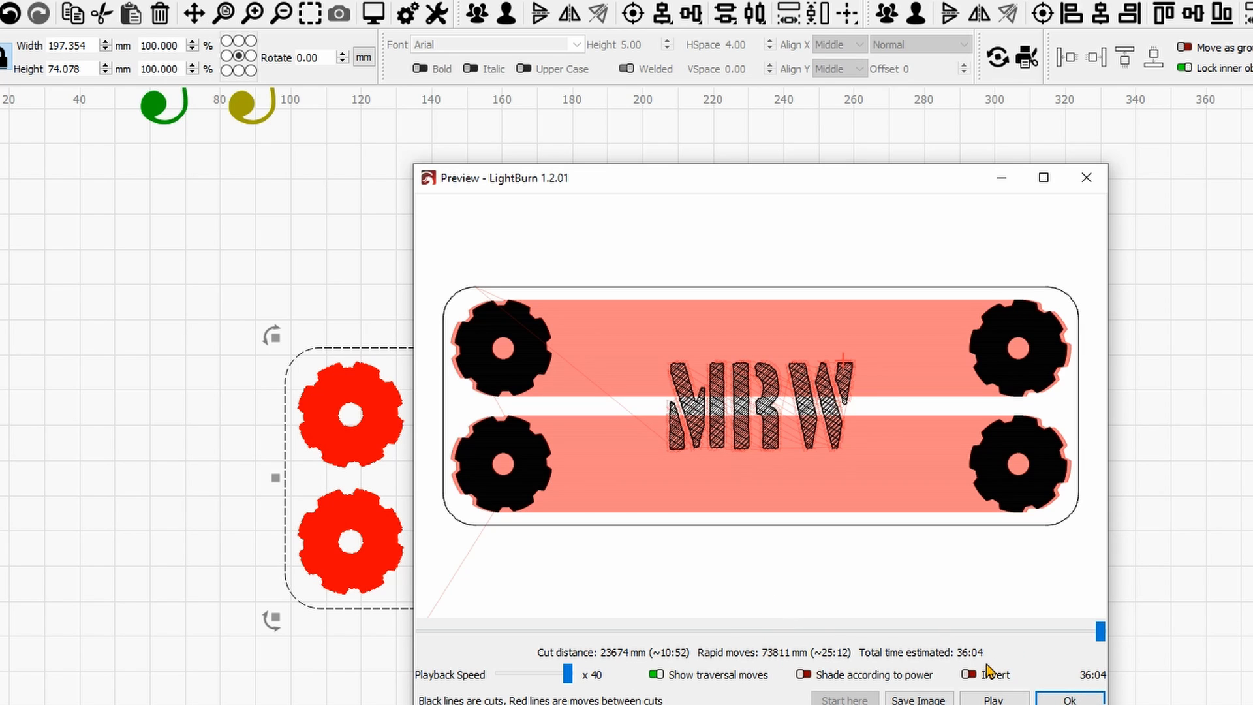
pyautogui.moveTo(979, 685)
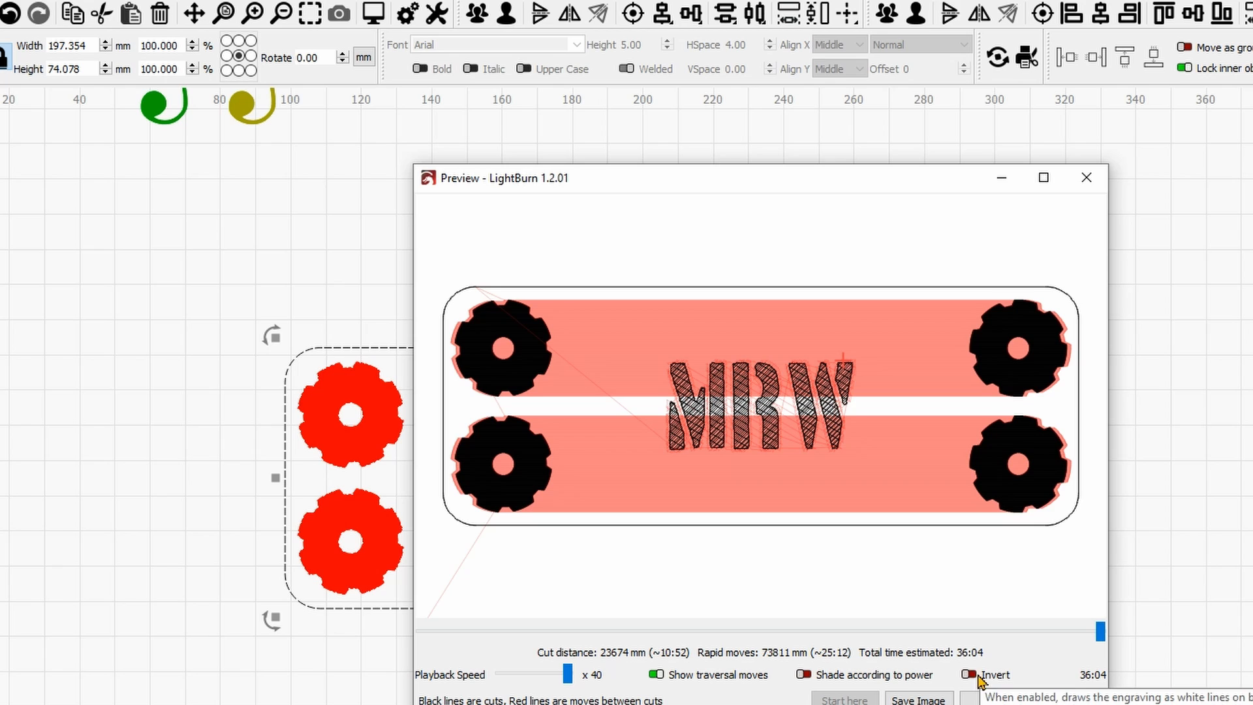
pyautogui.moveTo(654, 668)
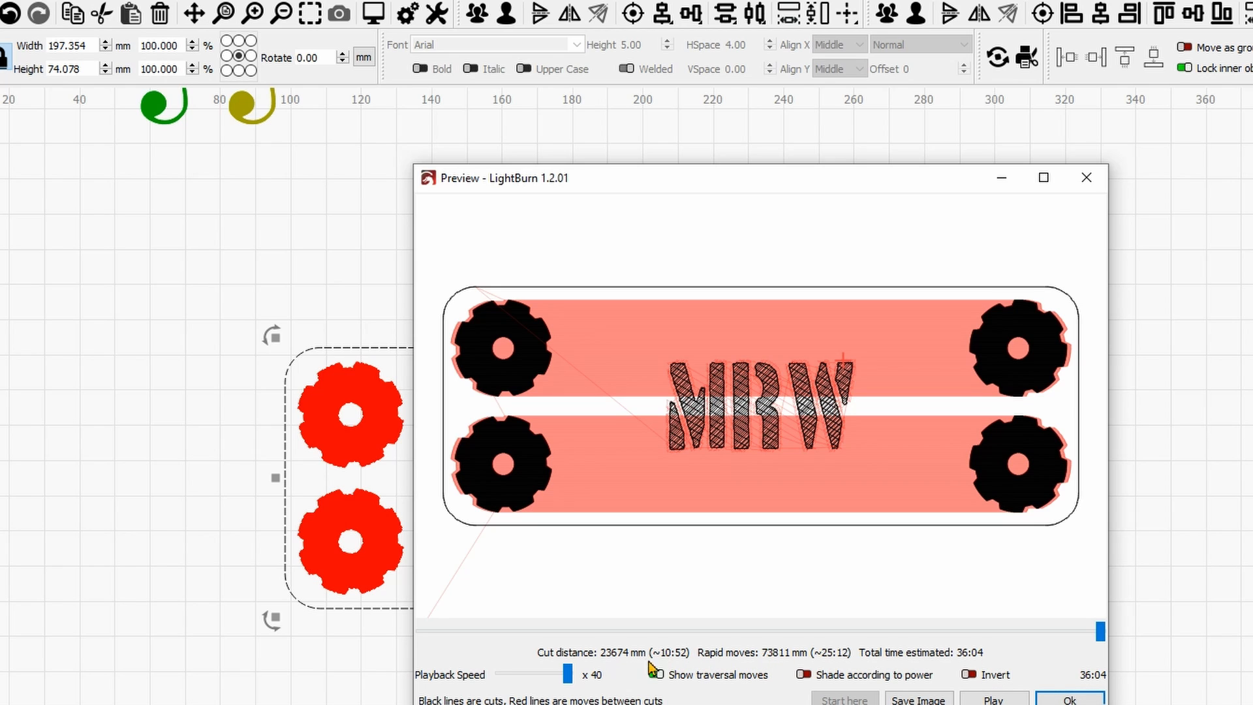
# Preview the MRW gear plate and toggle Show traversal moves off and back on
pyautogui.click(654, 674)
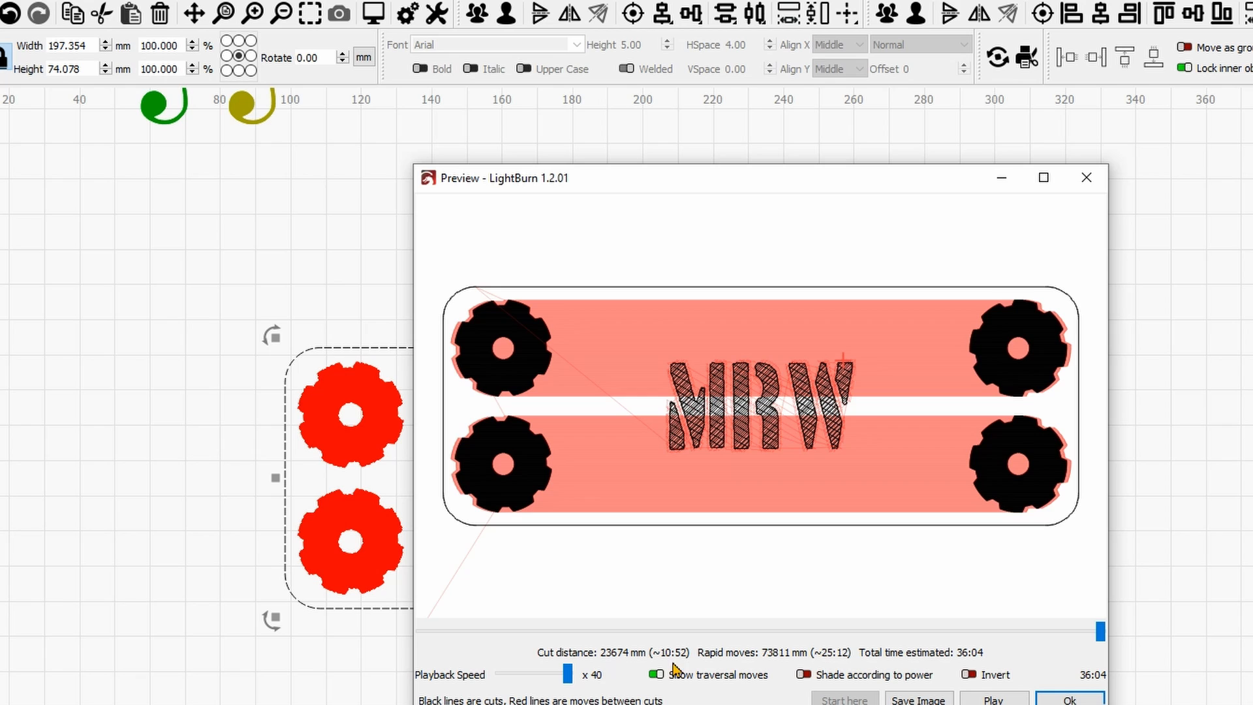
pyautogui.moveTo(685, 667)
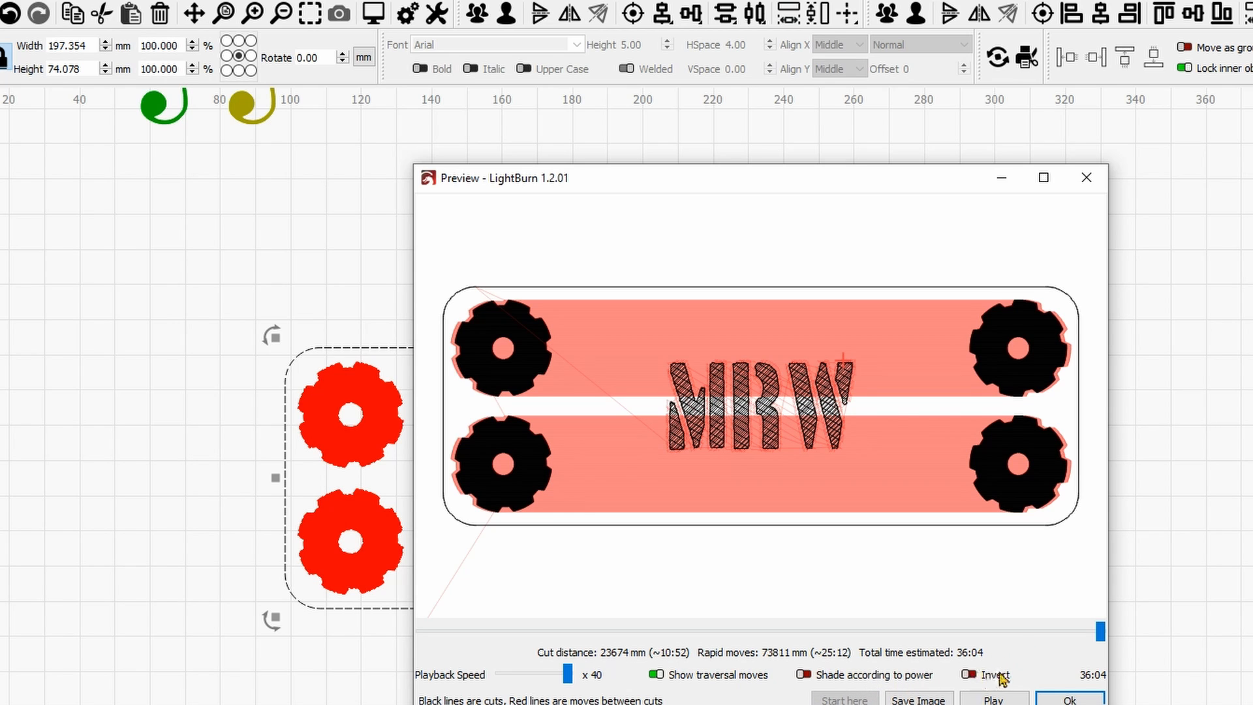
pyautogui.moveTo(787, 669)
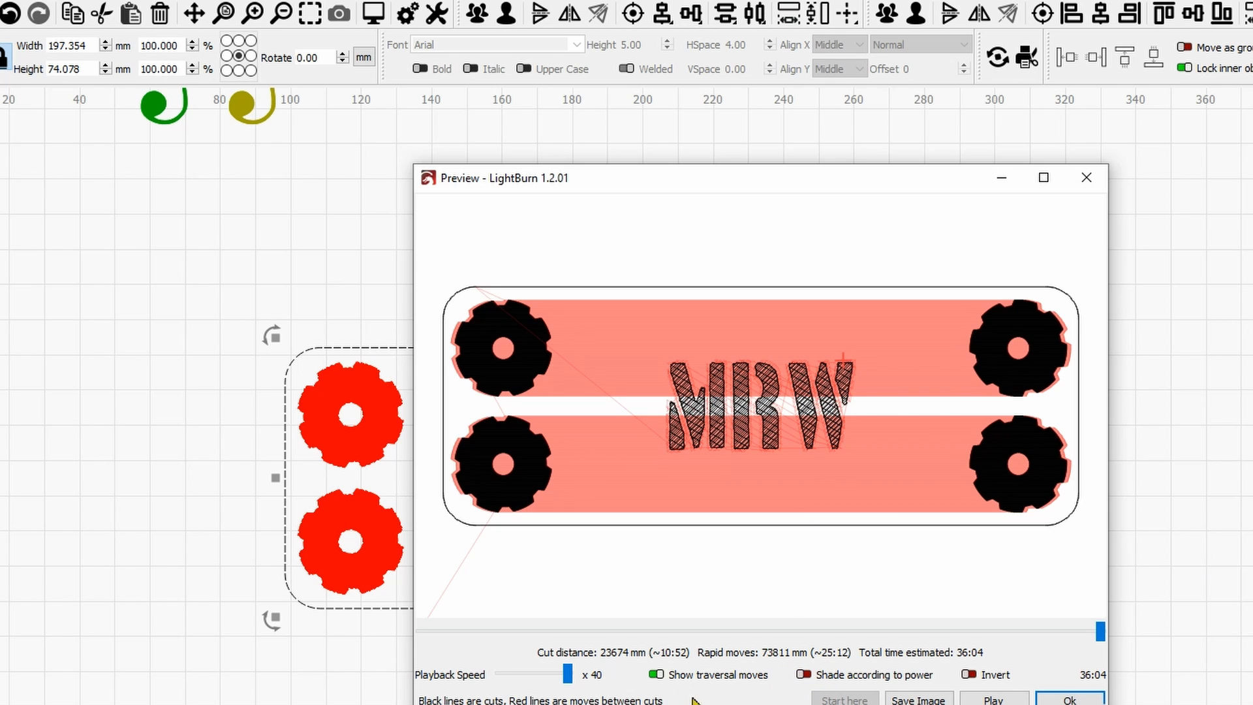
pyautogui.click(655, 674)
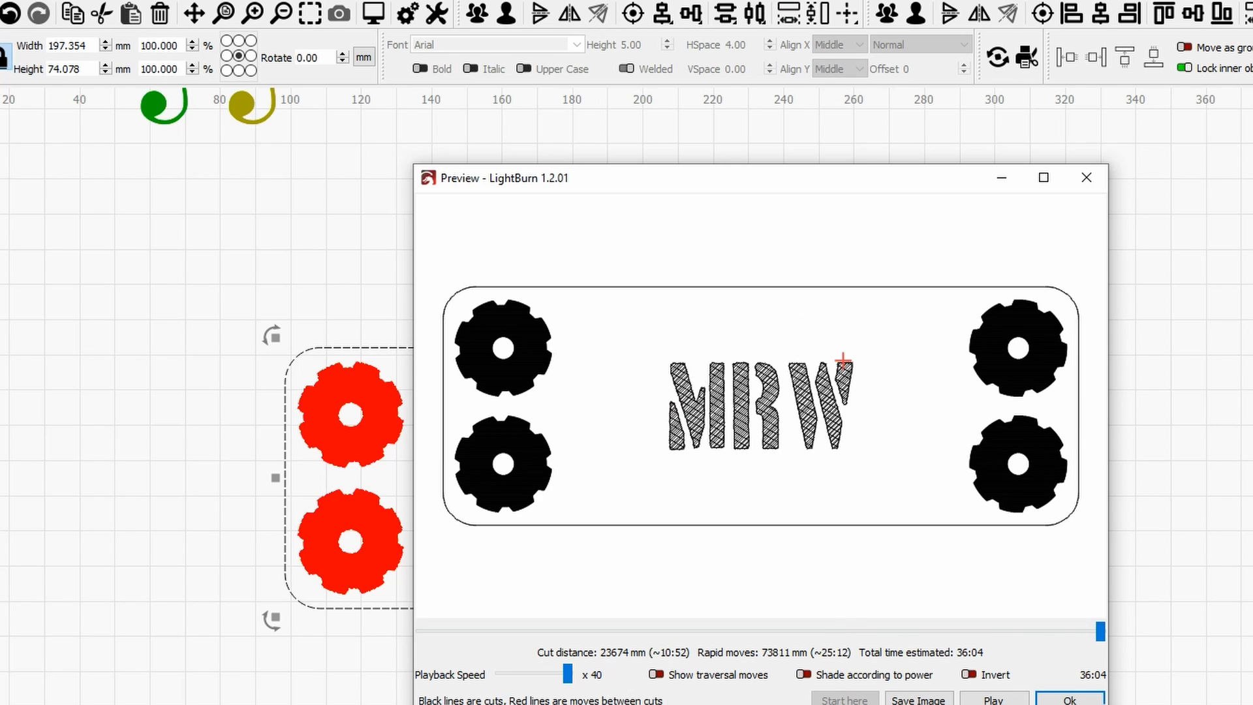
pyautogui.moveTo(678, 632)
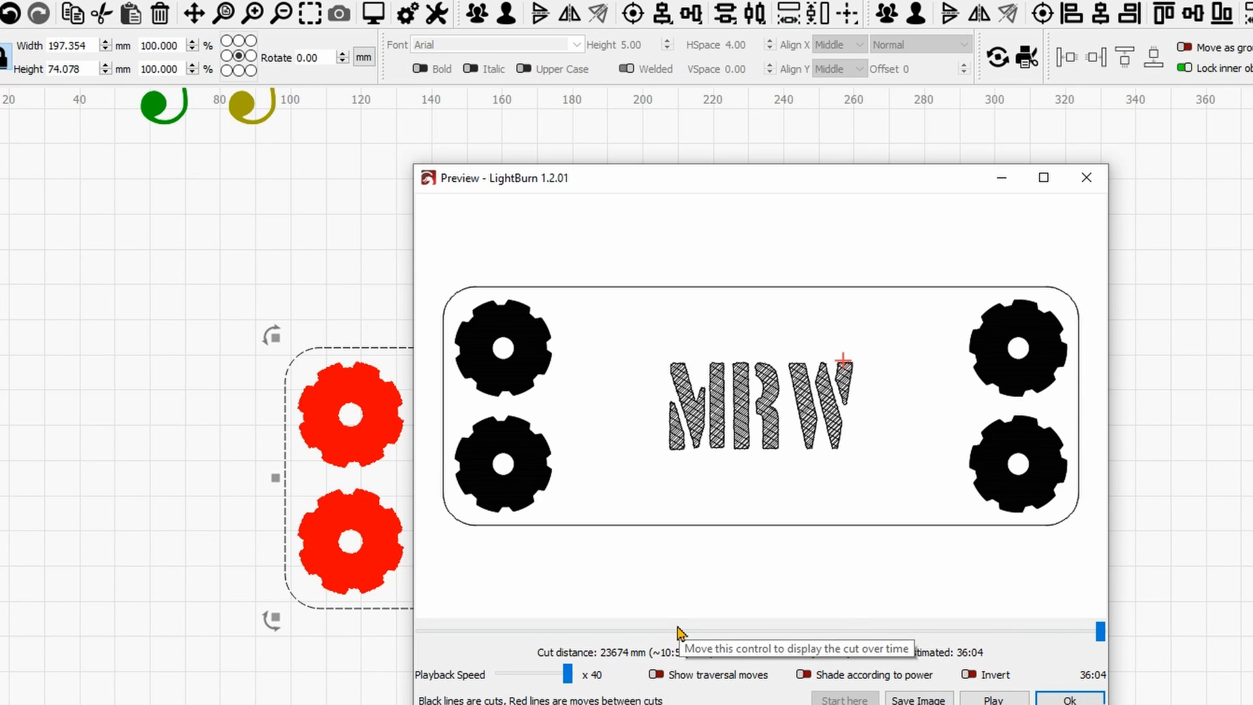
pyautogui.moveTo(814, 451)
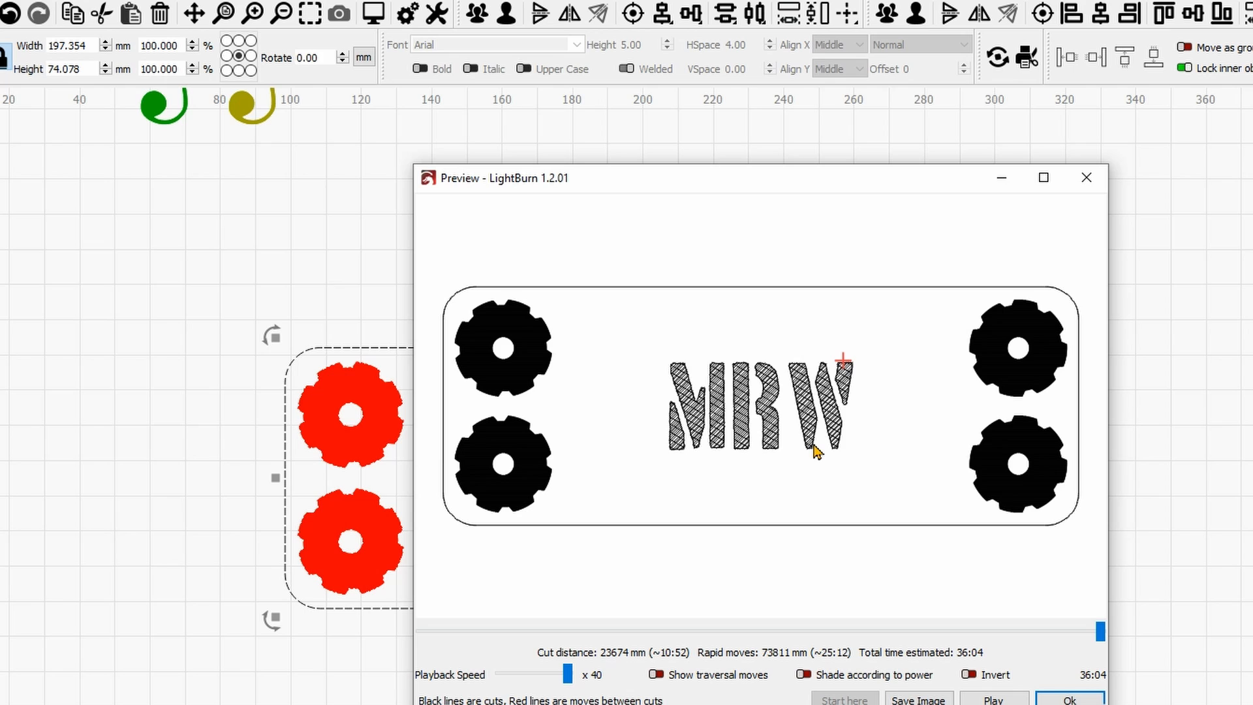
pyautogui.moveTo(1099, 525)
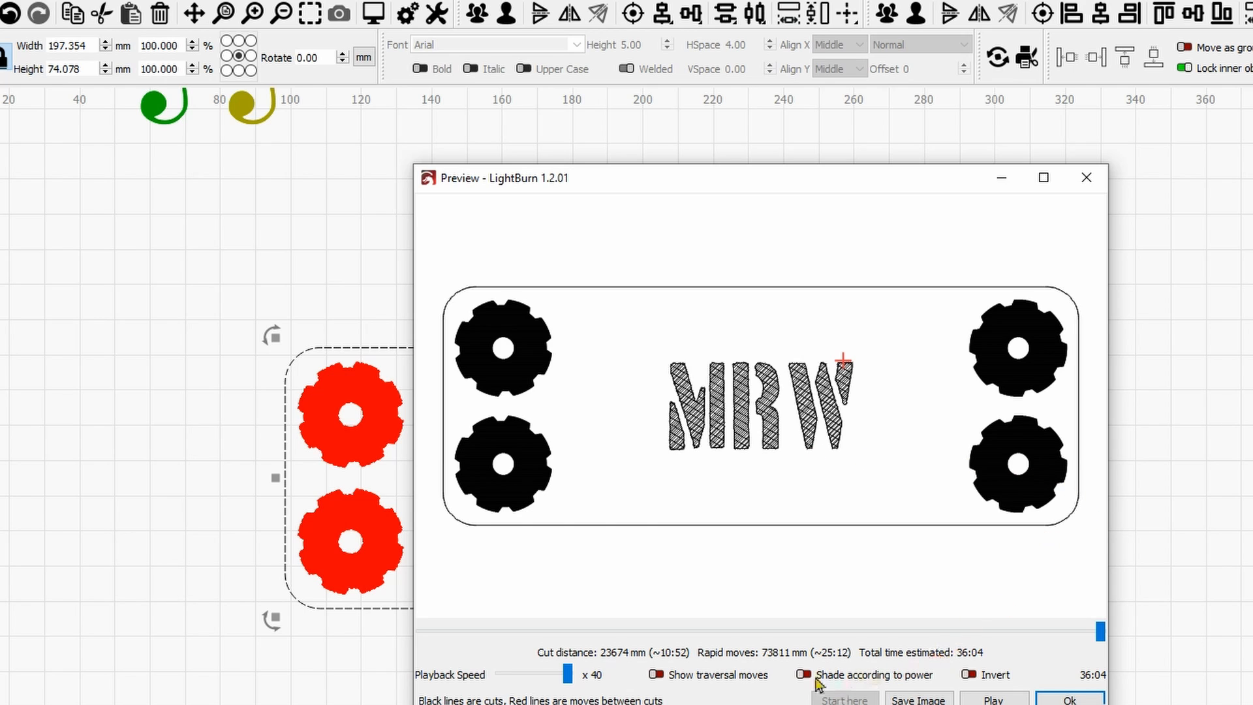
pyautogui.moveTo(657, 686)
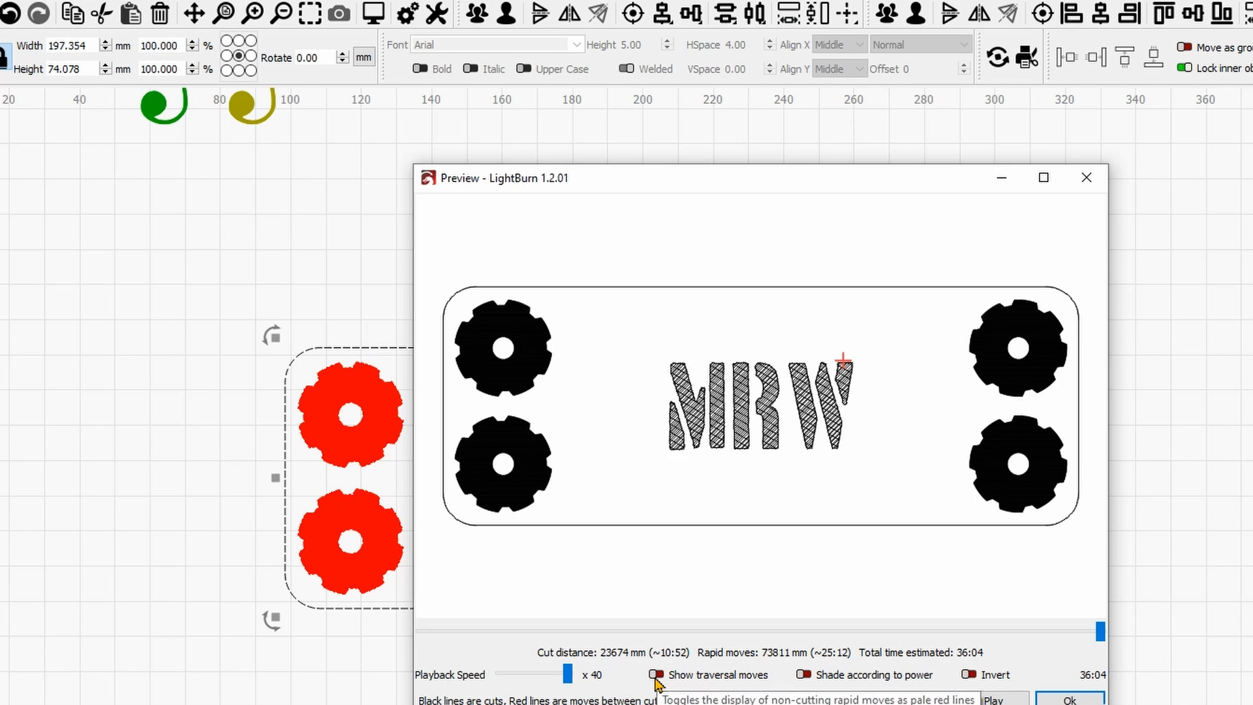
pyautogui.click(655, 675)
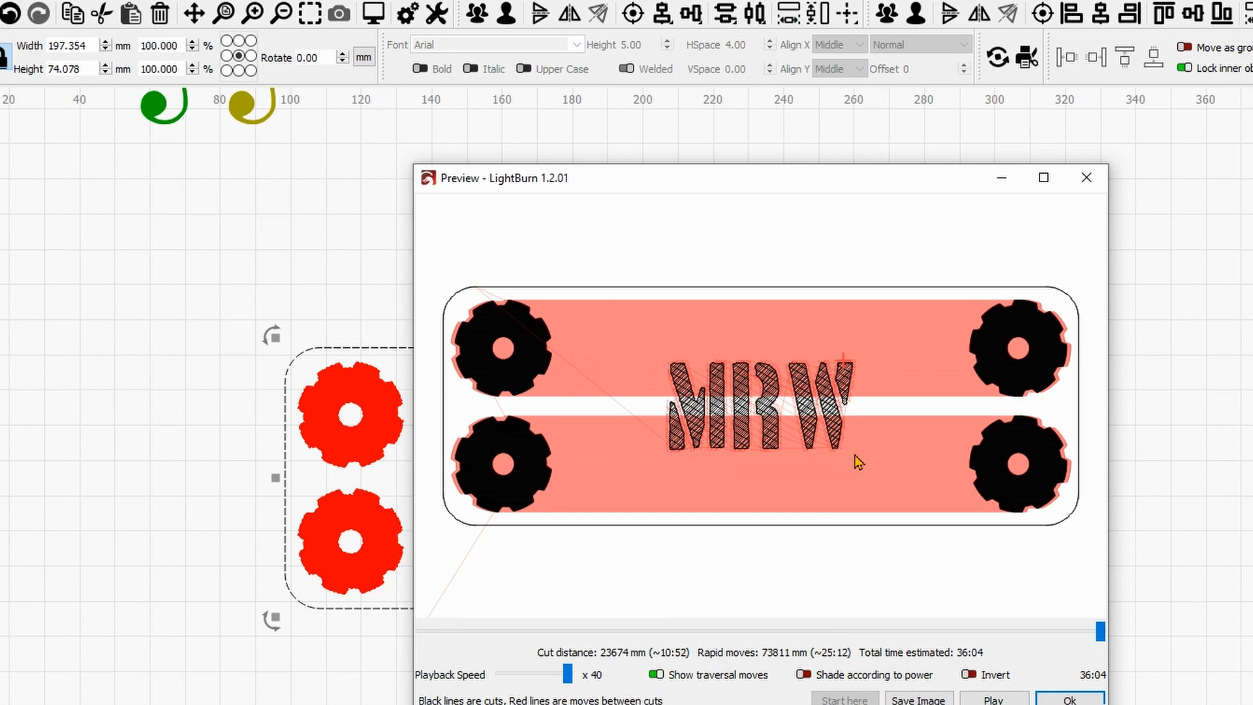
pyautogui.moveTo(771, 394)
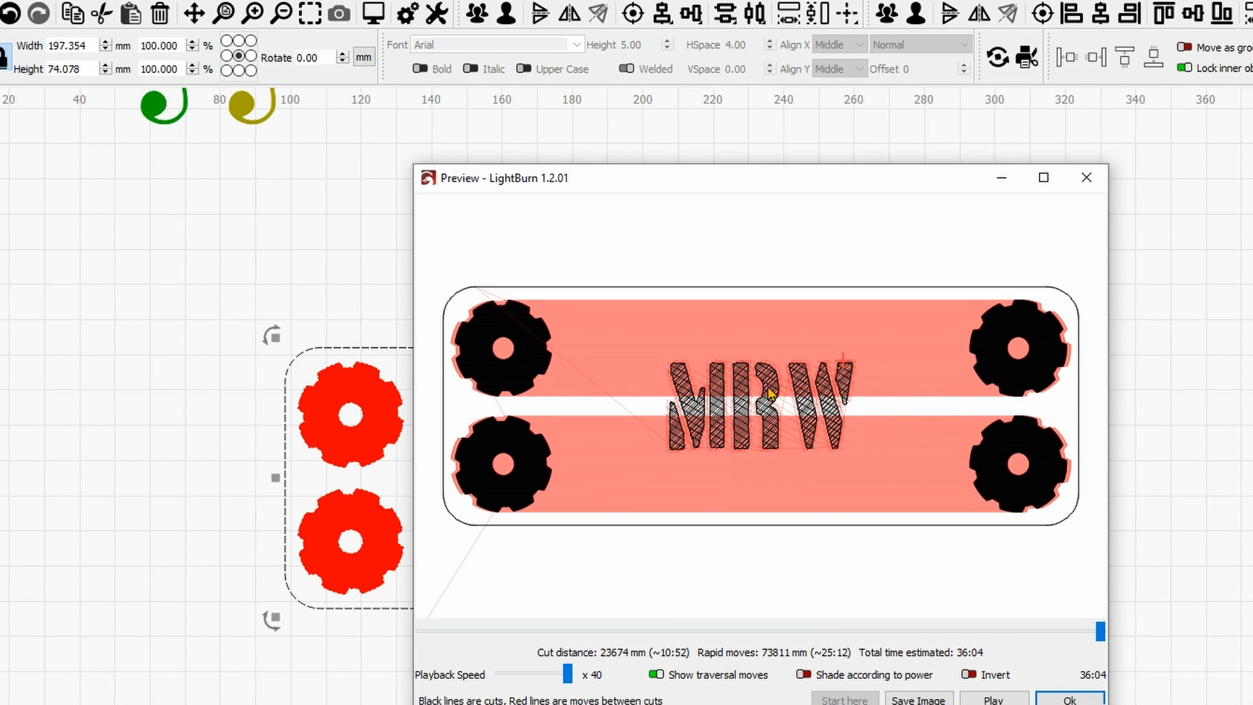
pyautogui.moveTo(831, 326)
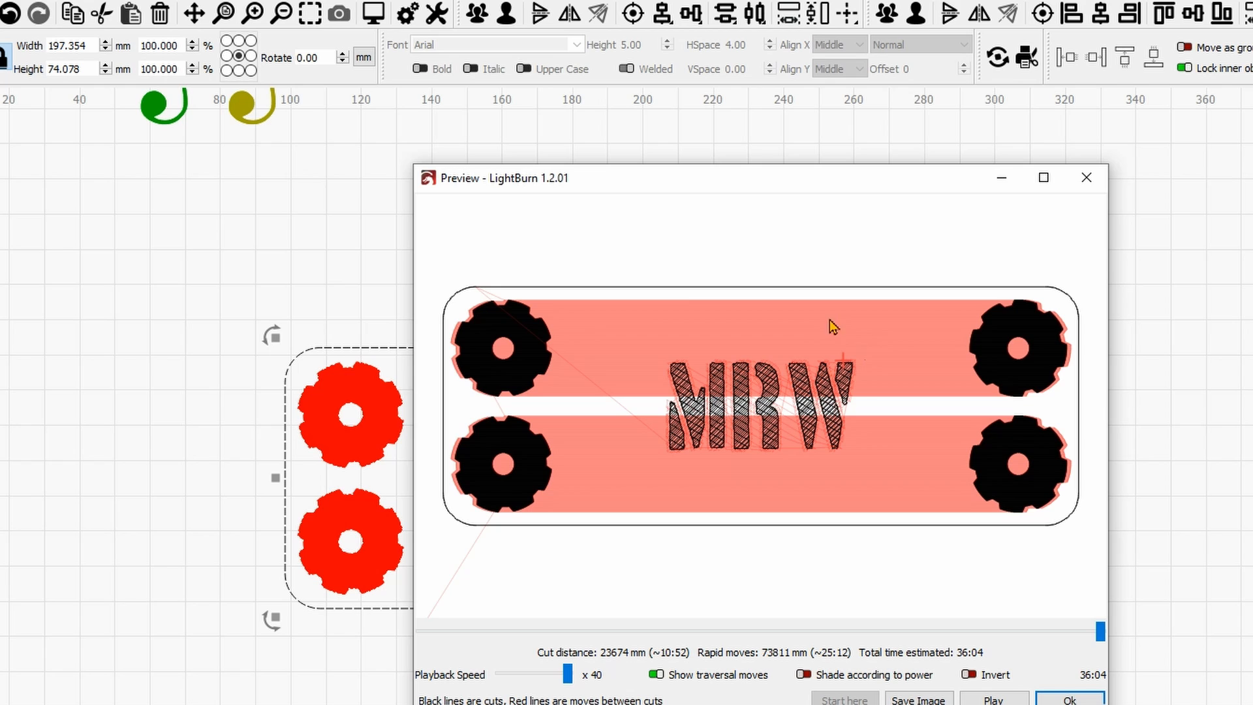
pyautogui.moveTo(1170, 409)
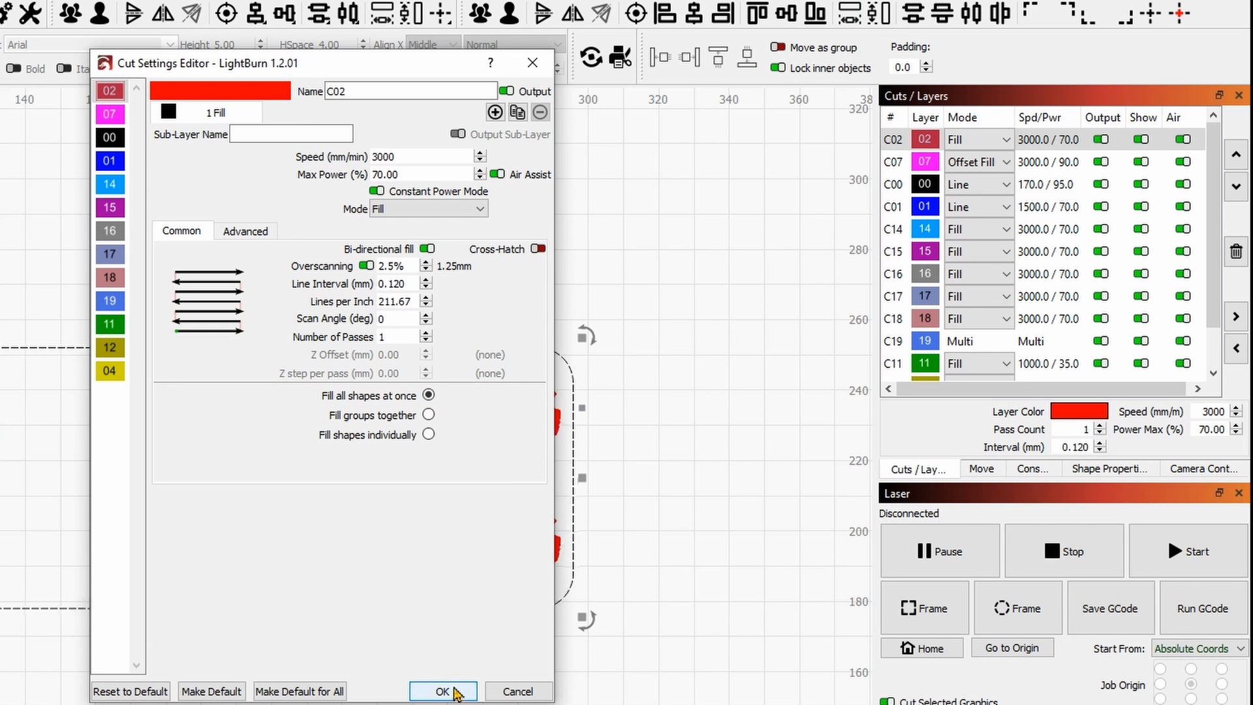
# Set the C02 fill layer to 'Fill groups together' and confirm
pyautogui.click(442, 691)
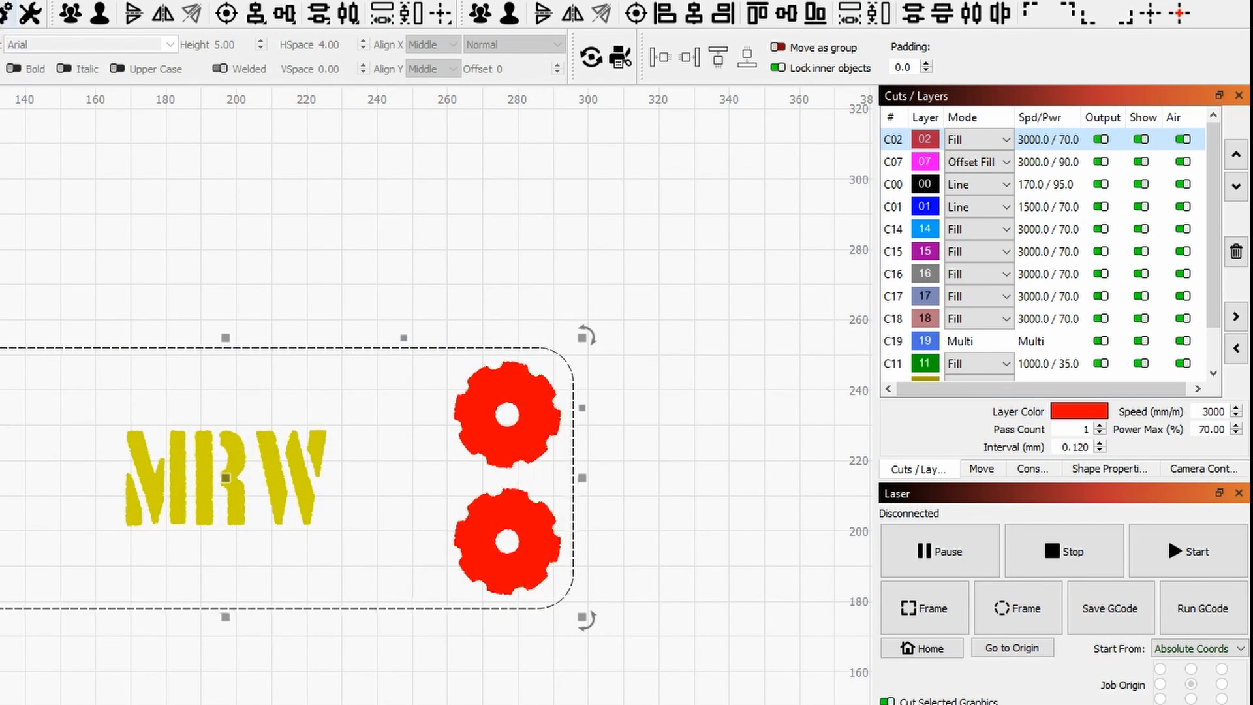
pyautogui.click(620, 56)
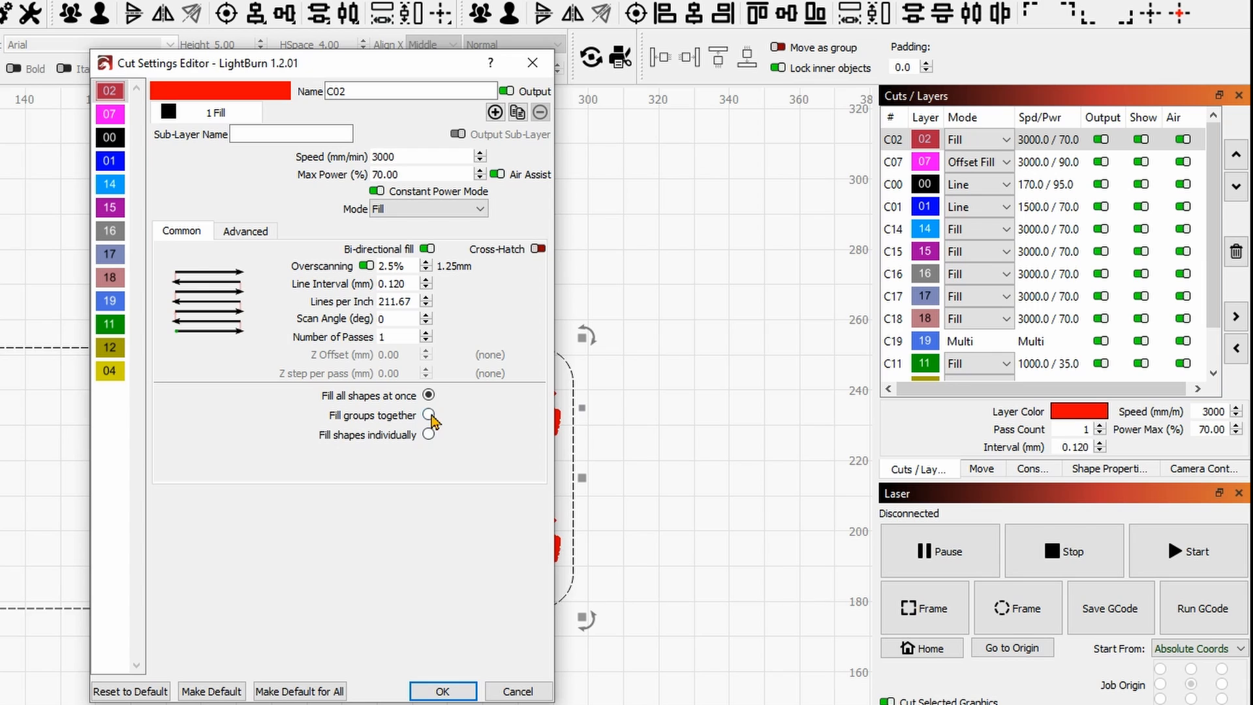
pyautogui.click(429, 415)
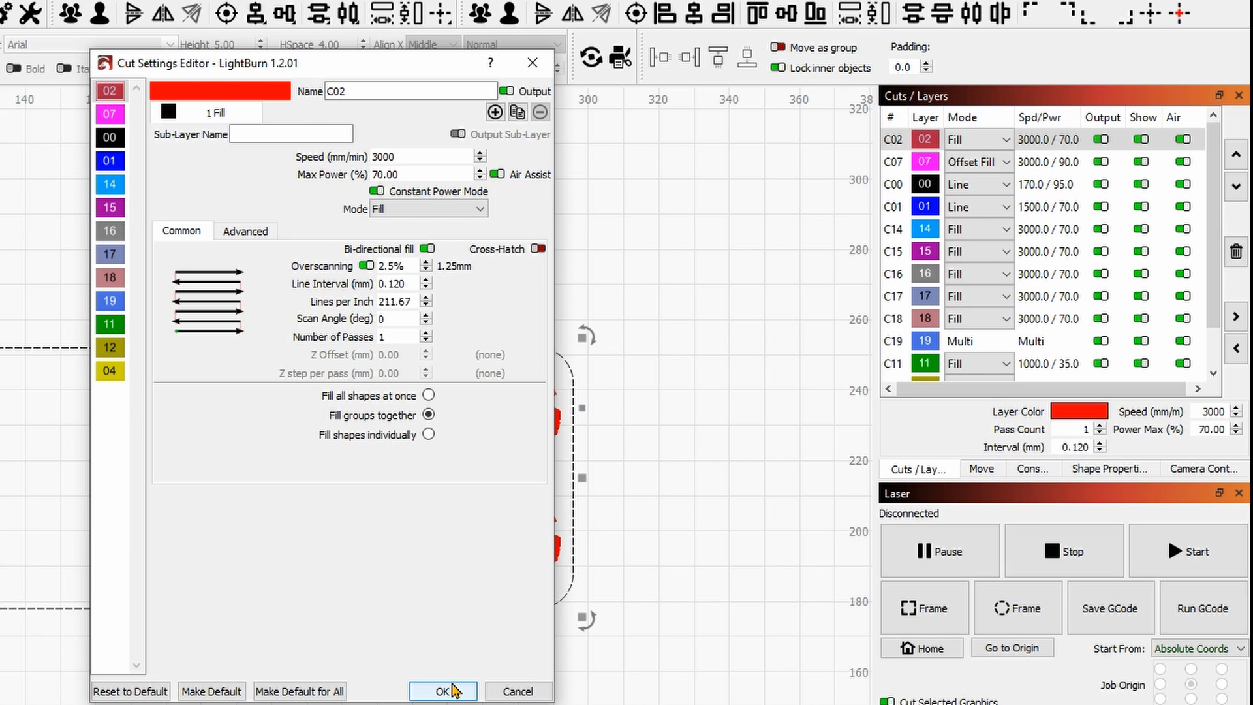
pyautogui.click(444, 692)
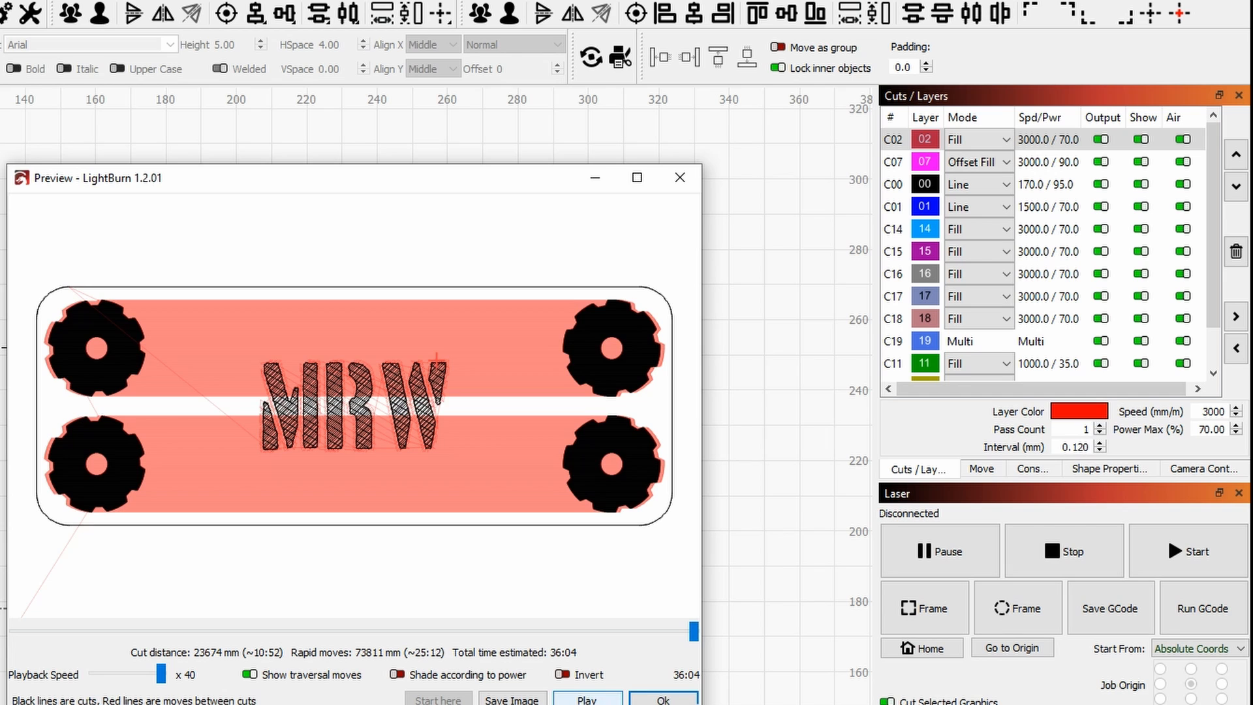
# Switch the C02 layer to 'Fill shapes individually' and confirm
pyautogui.click(678, 178)
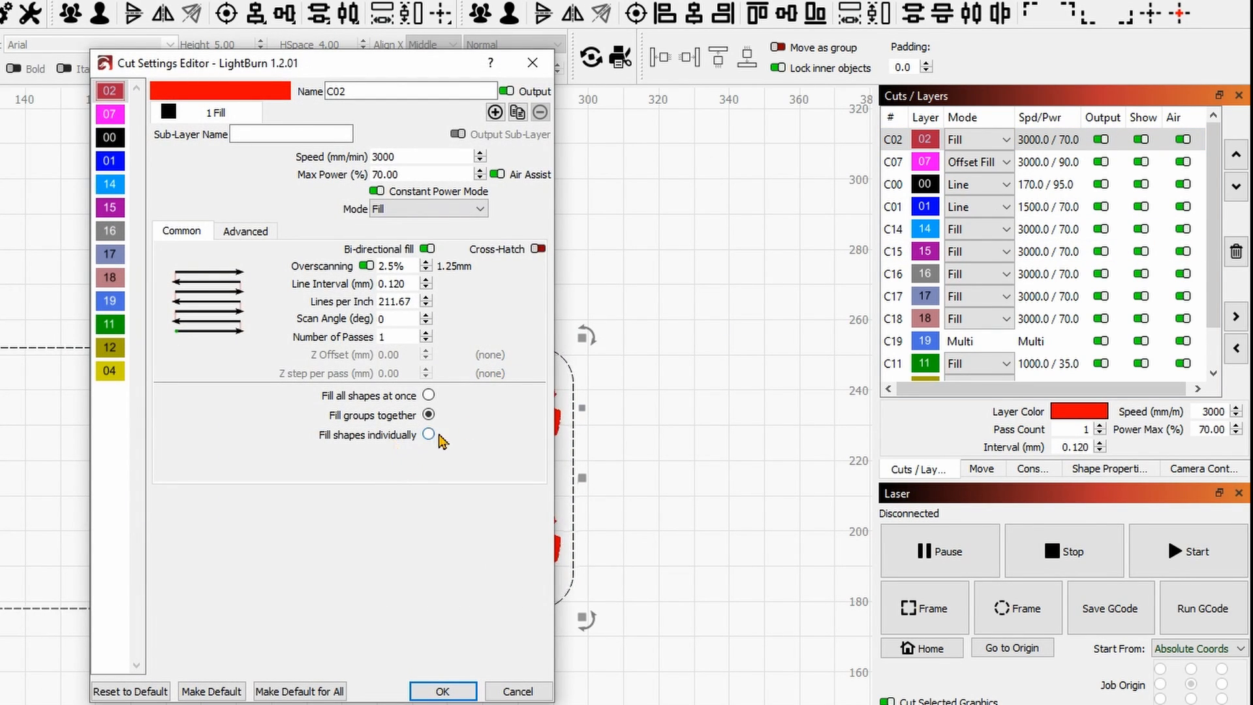
pyautogui.click(429, 434)
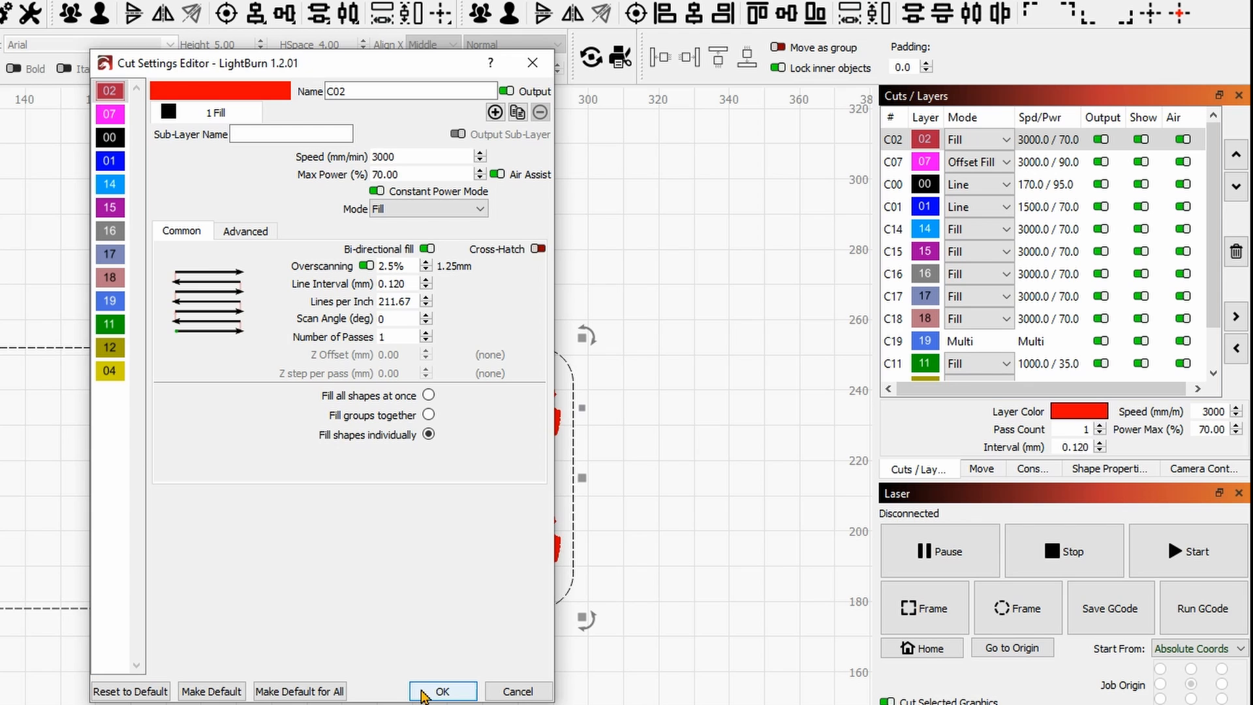
pyautogui.click(442, 692)
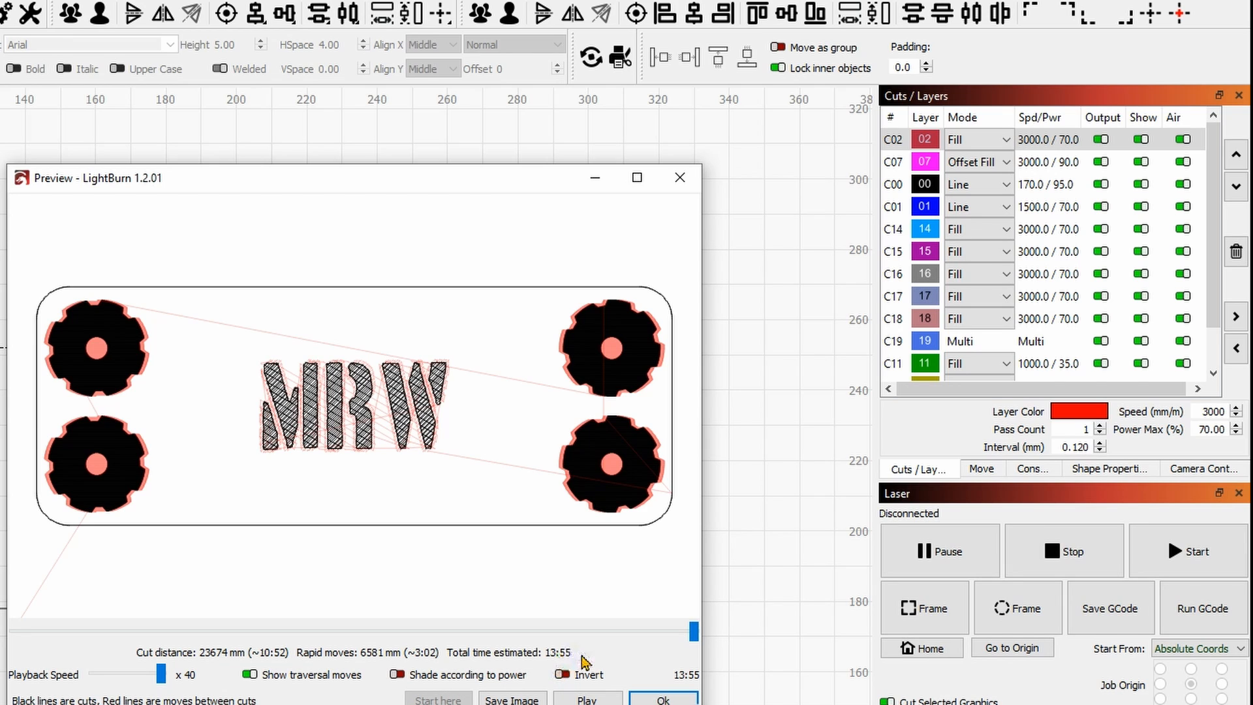
pyautogui.moveTo(582, 664)
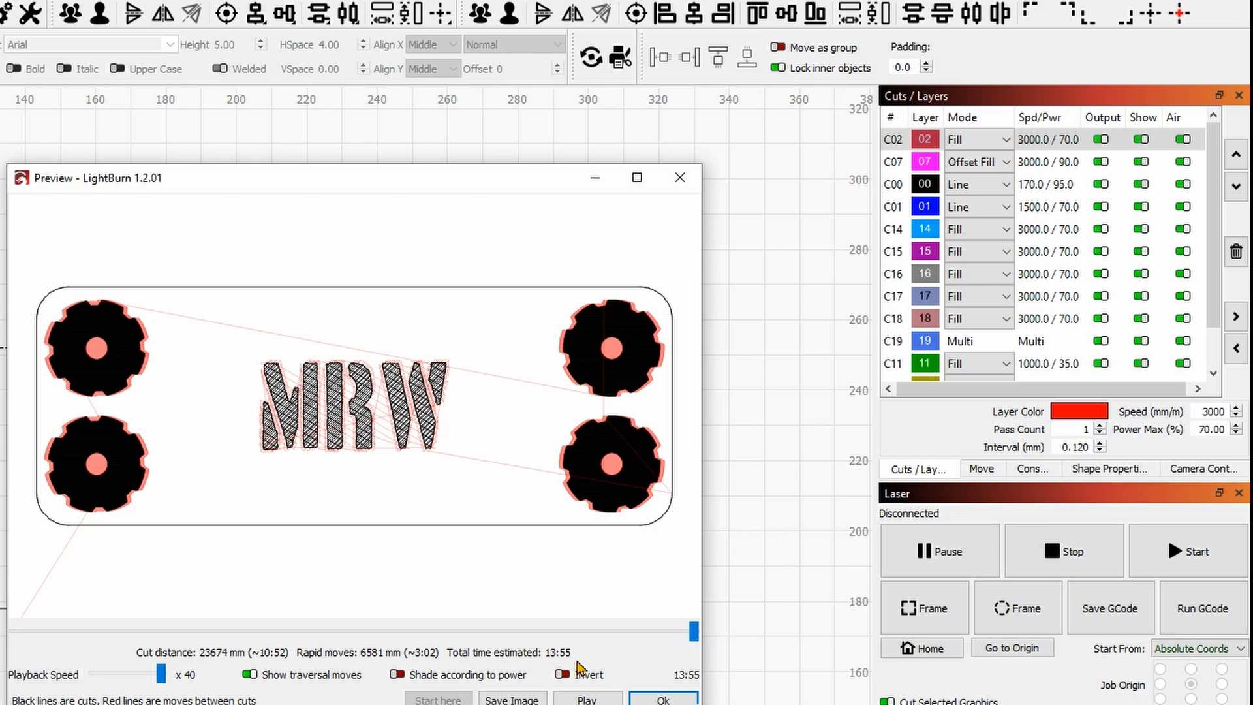
pyautogui.moveTo(582, 667)
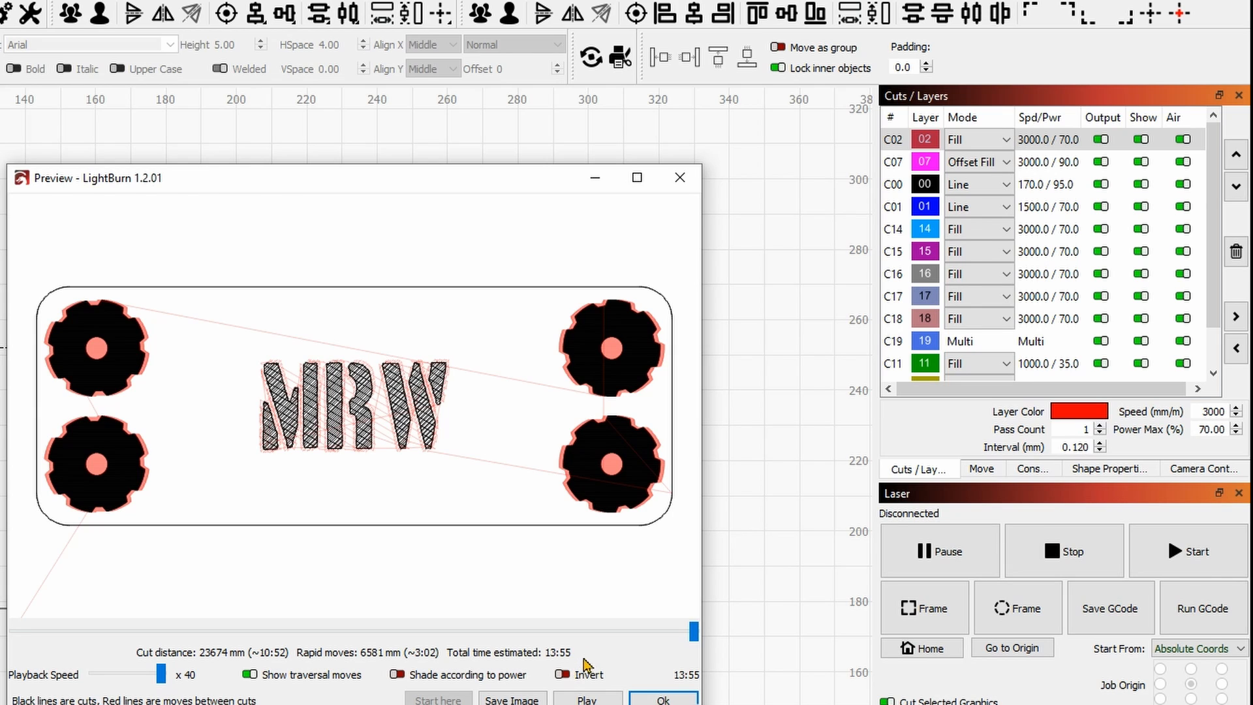
pyautogui.moveTo(595, 660)
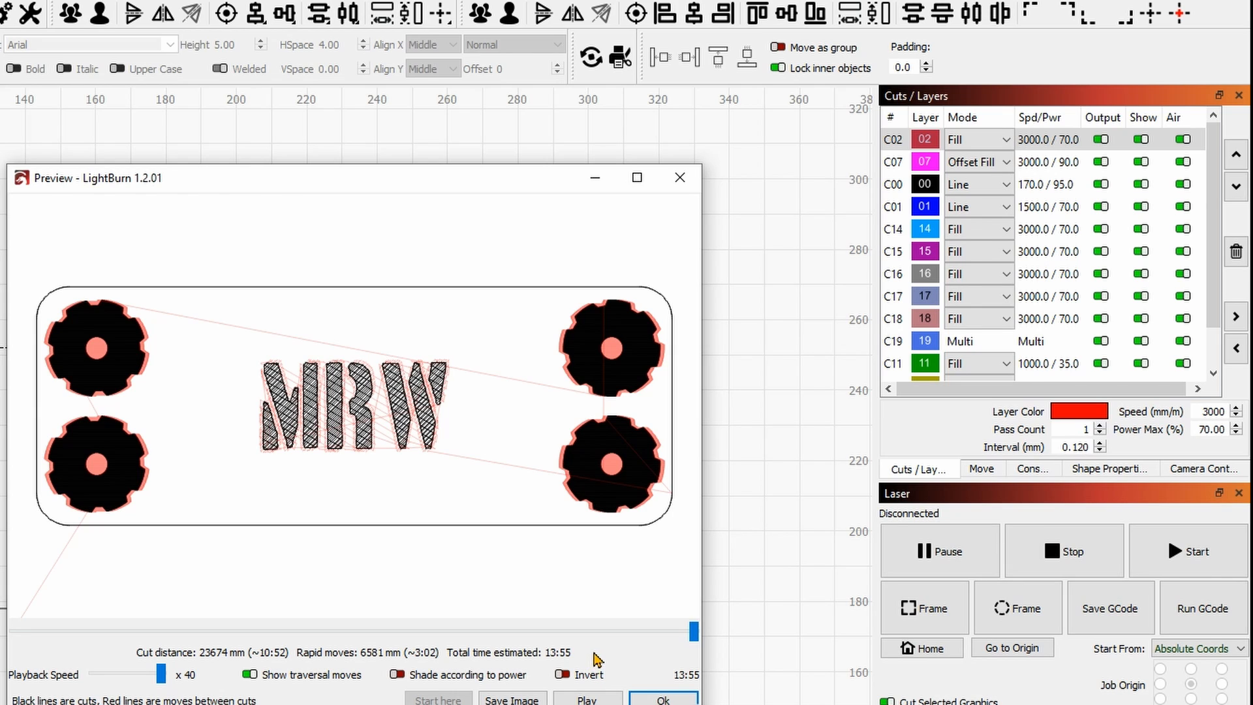
pyautogui.moveTo(606, 660)
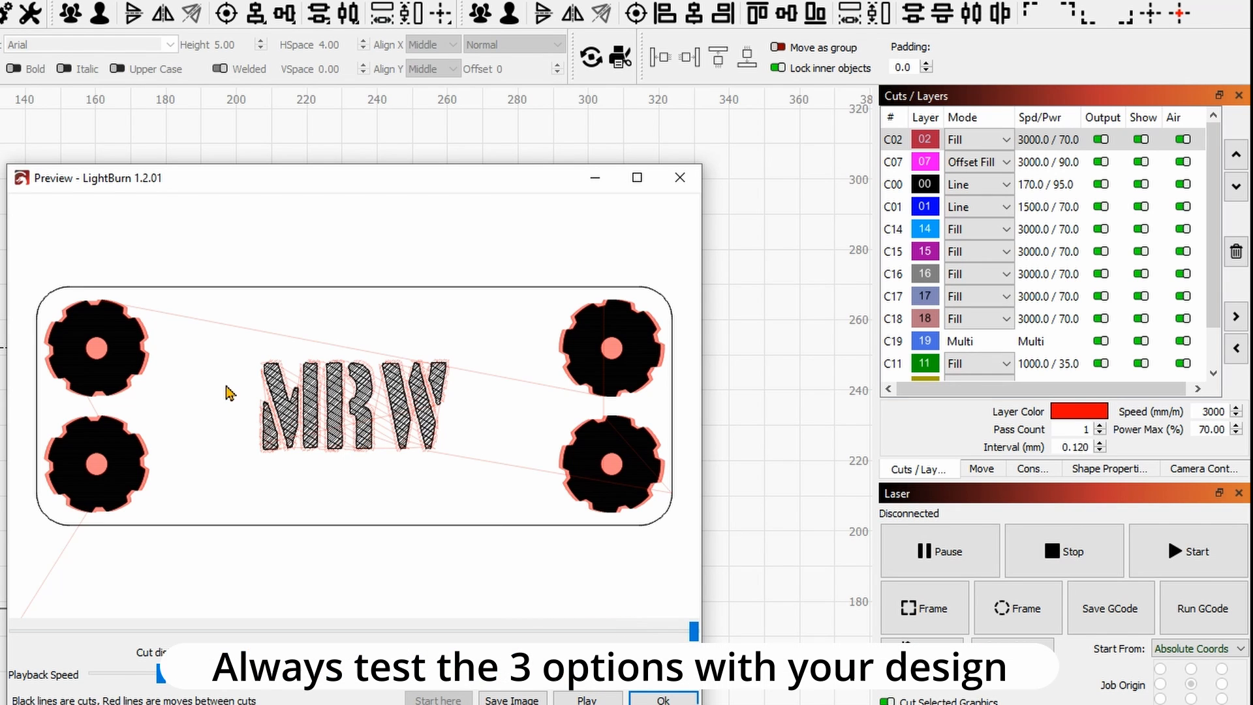
pyautogui.moveTo(198, 486)
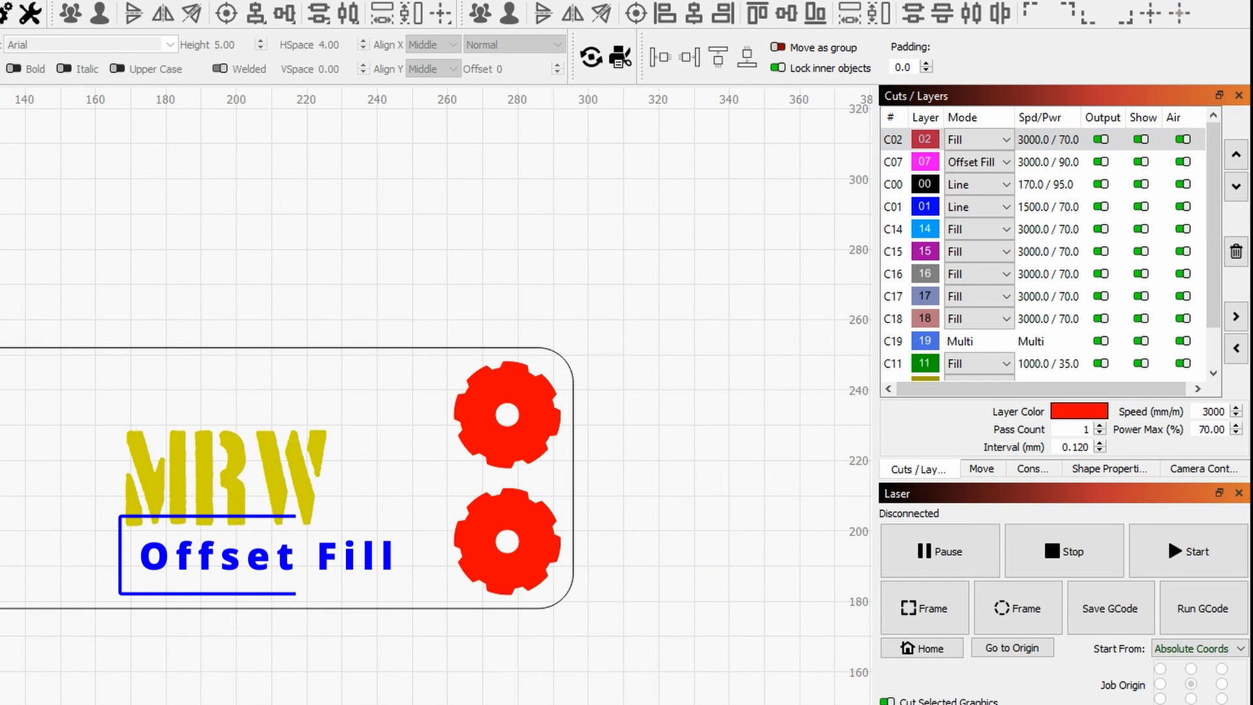
pyautogui.moveTo(473, 609)
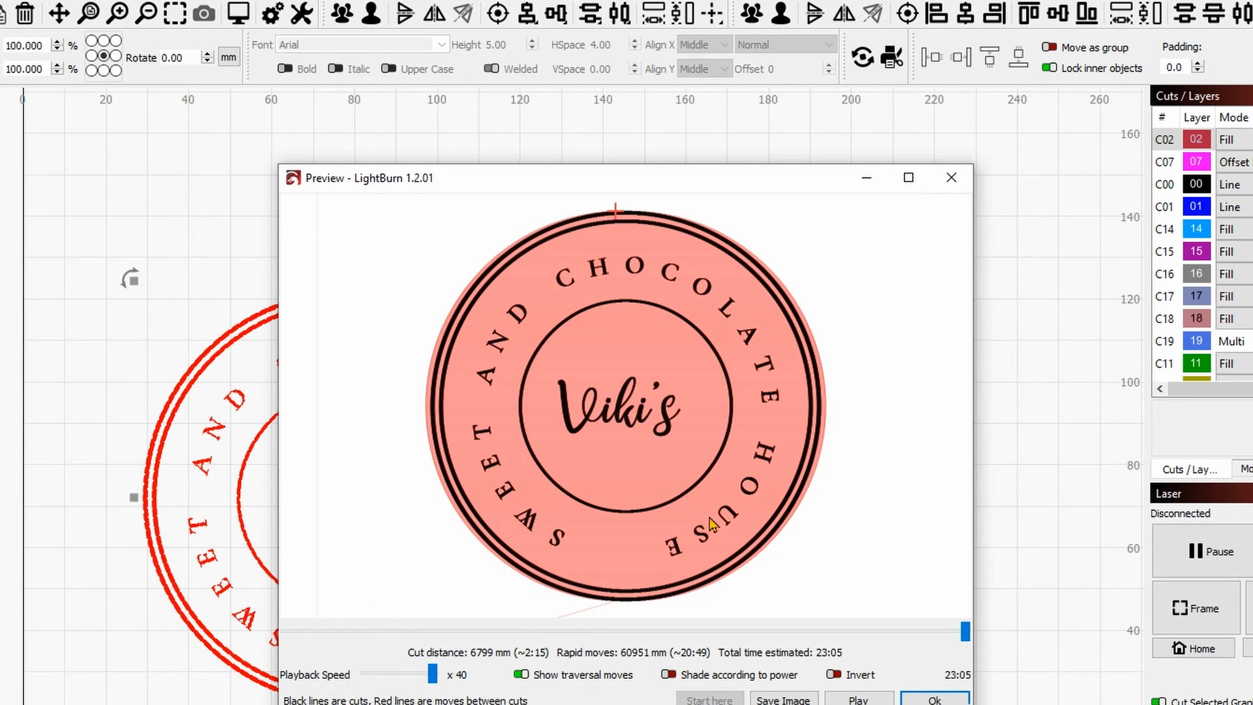
pyautogui.moveTo(845, 402)
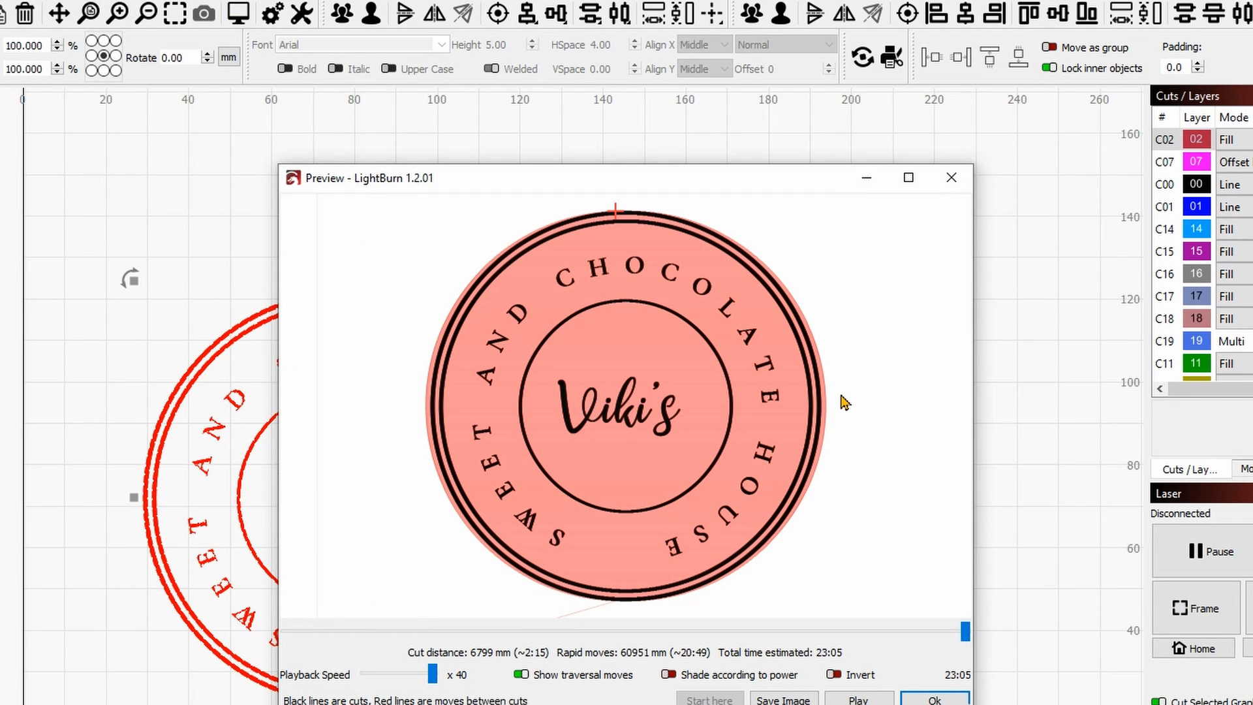
pyautogui.moveTo(896, 696)
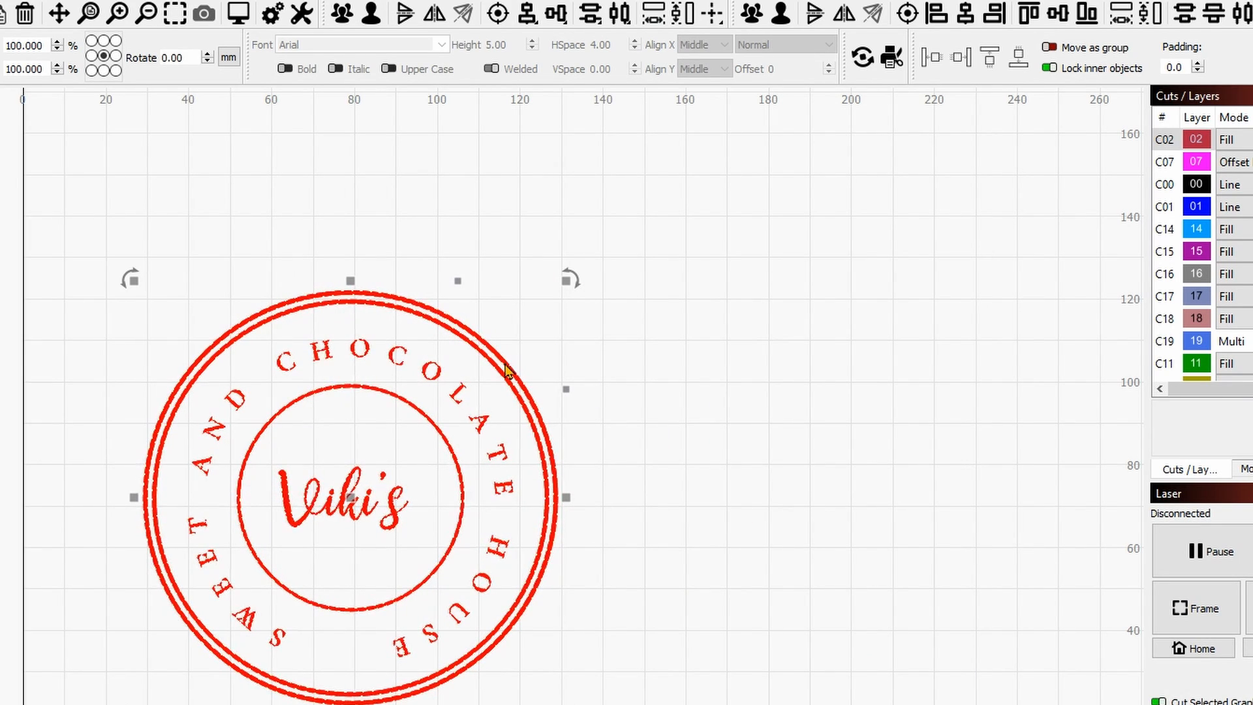
pyautogui.moveTo(572, 413)
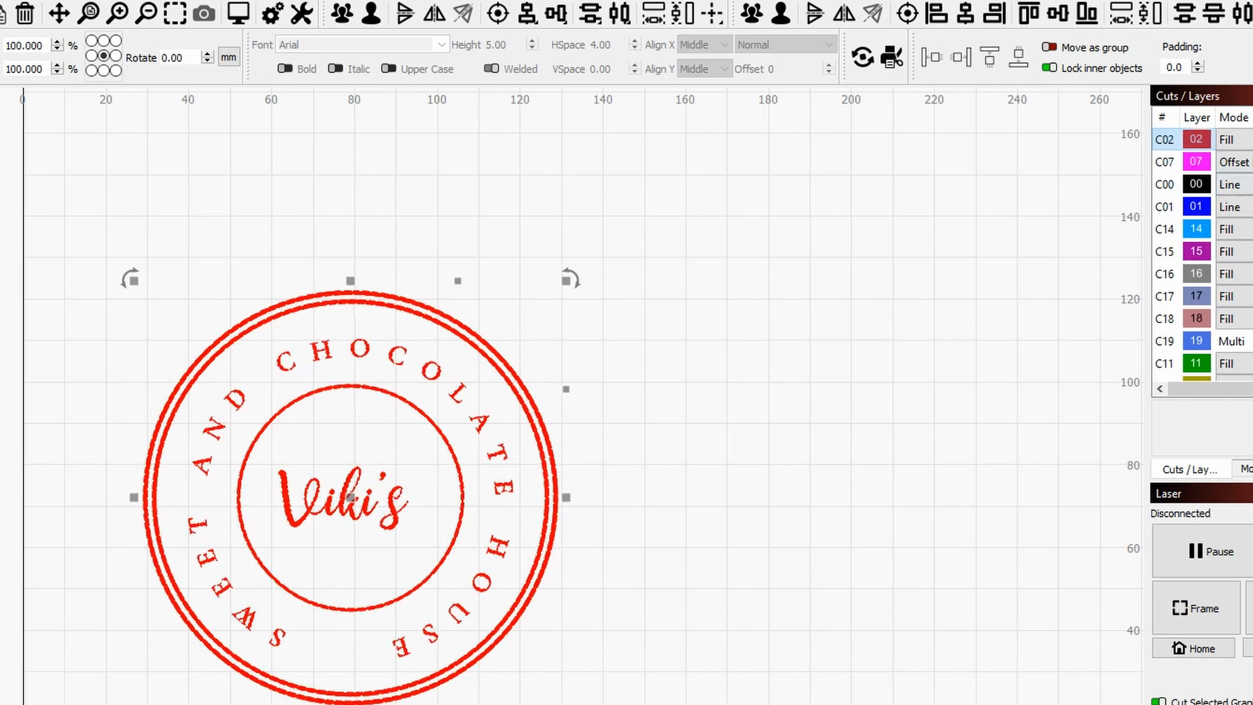
# Set the logo's C02 layer to 'Fill groups together' and confirm
pyautogui.doubleClick(1164, 138)
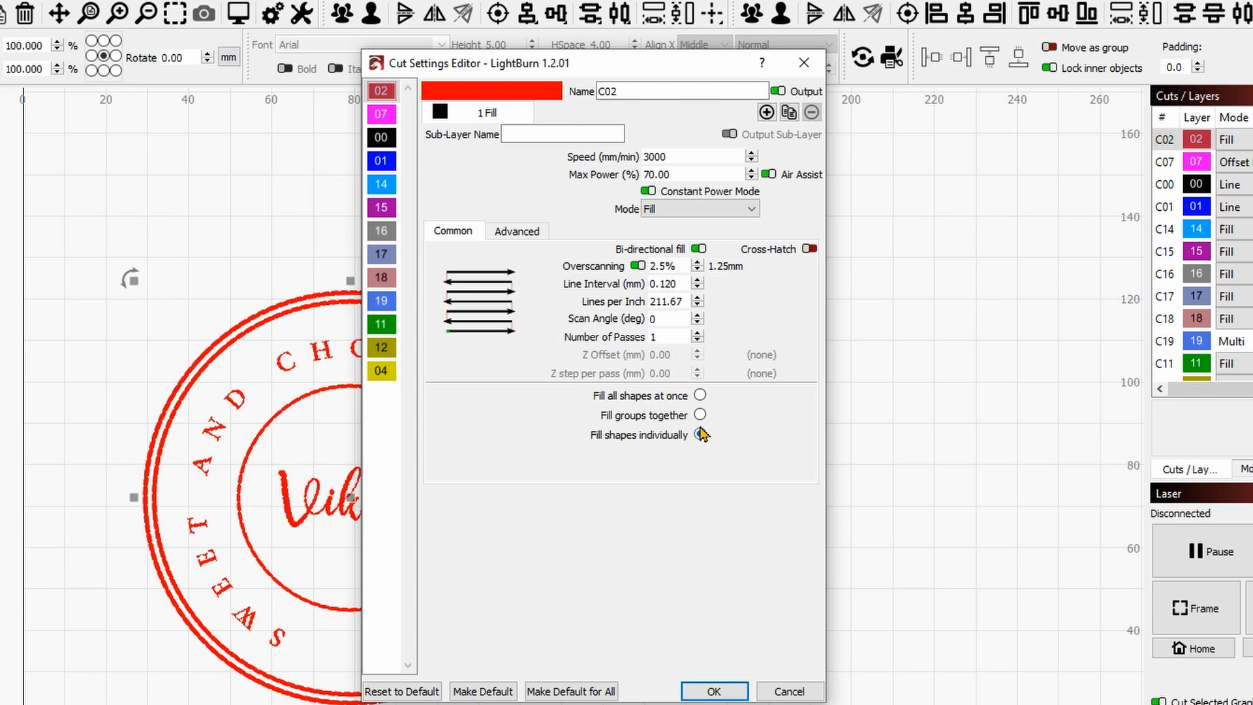
pyautogui.click(699, 435)
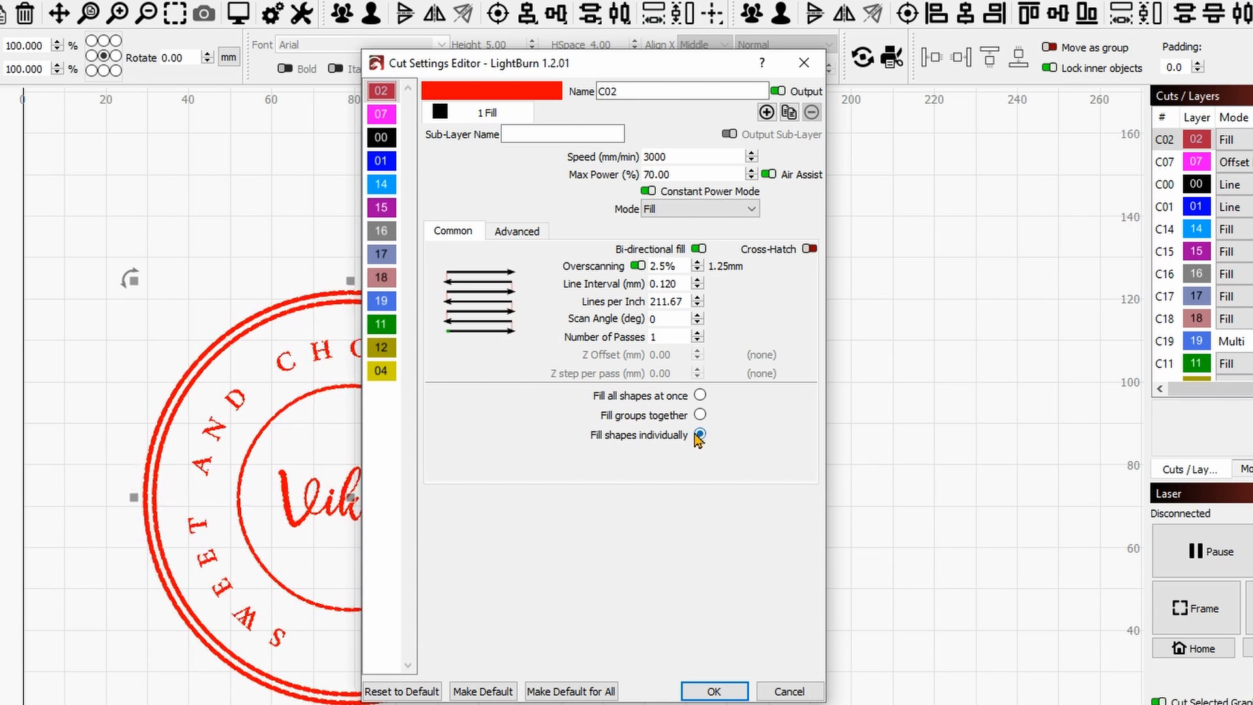
pyautogui.moveTo(700, 415)
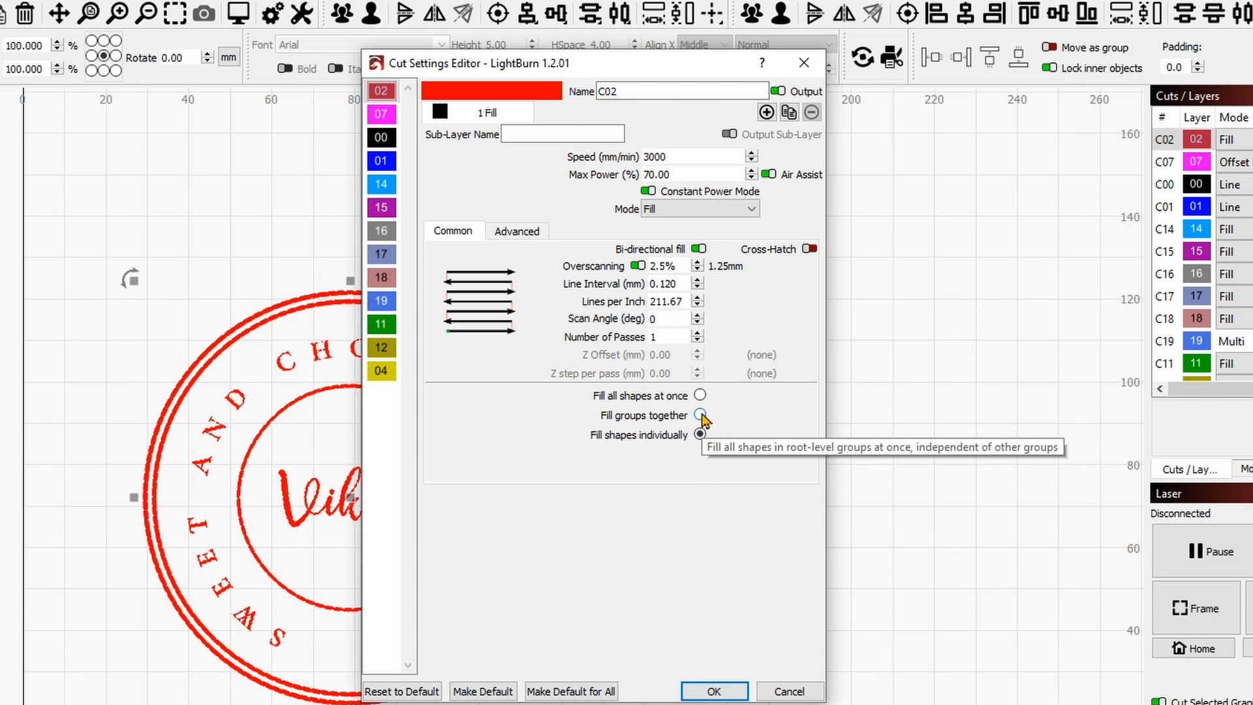
pyautogui.click(699, 416)
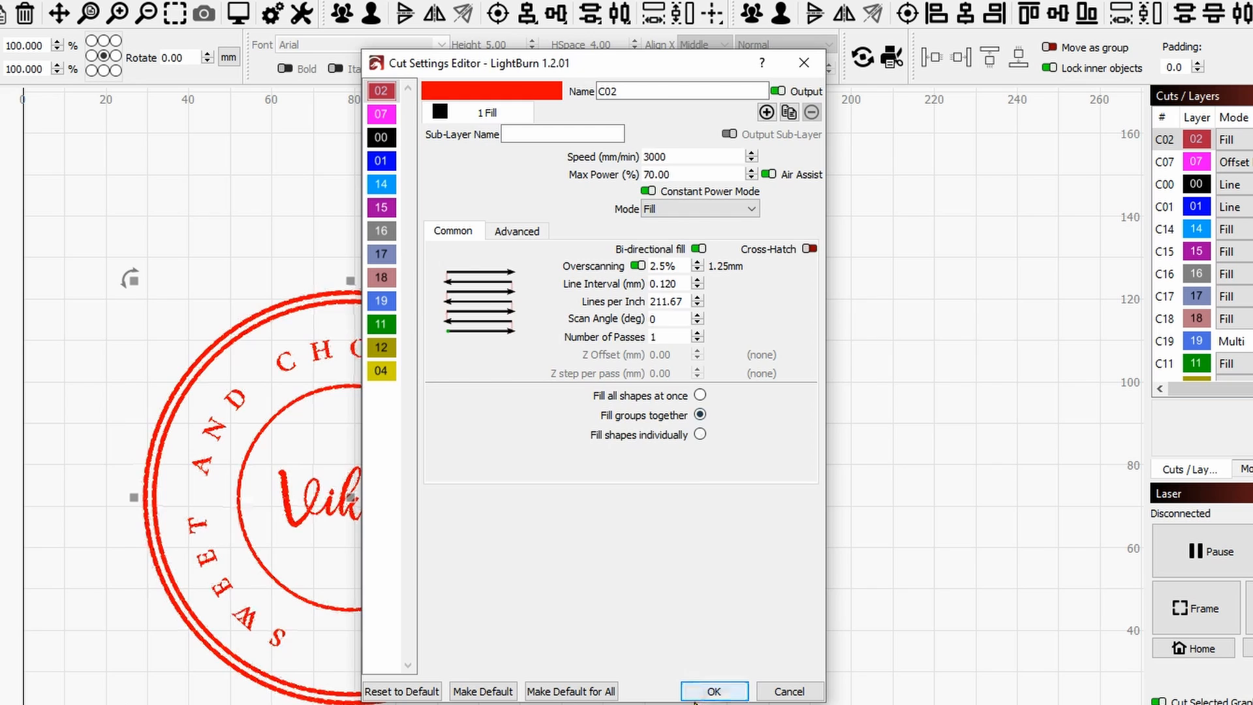
pyautogui.click(712, 690)
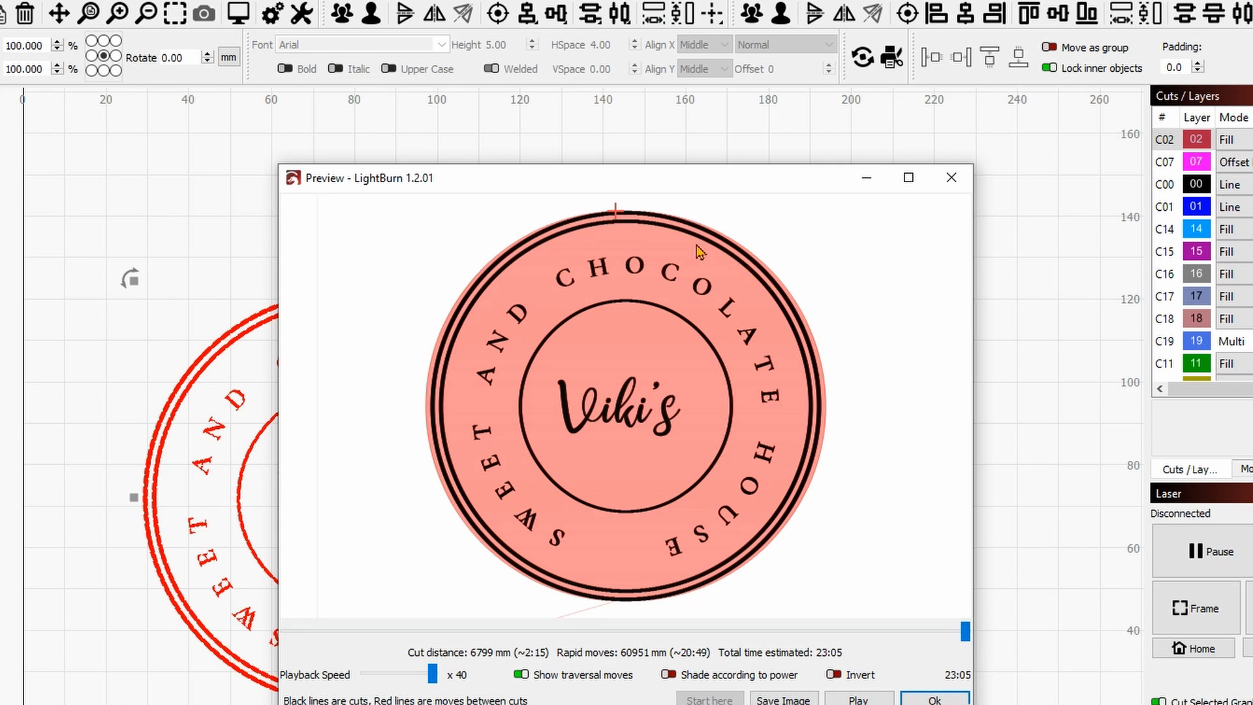
pyautogui.moveTo(713, 184)
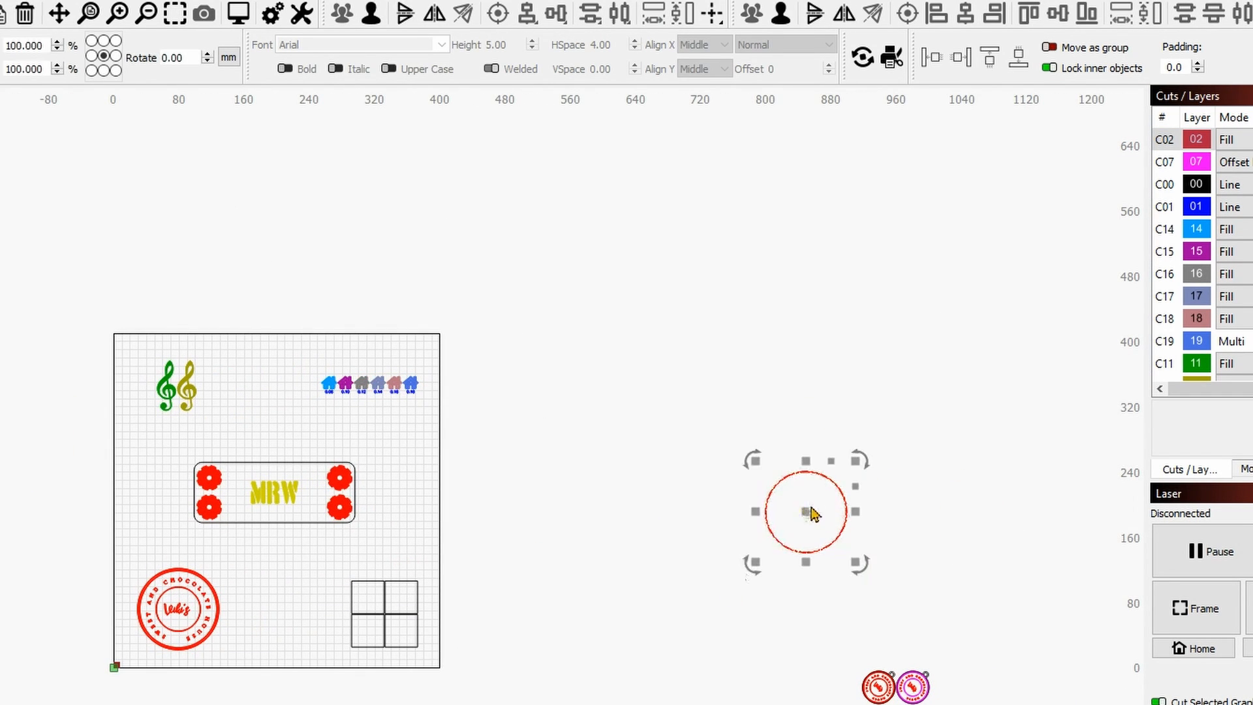
pyautogui.click(237, 13)
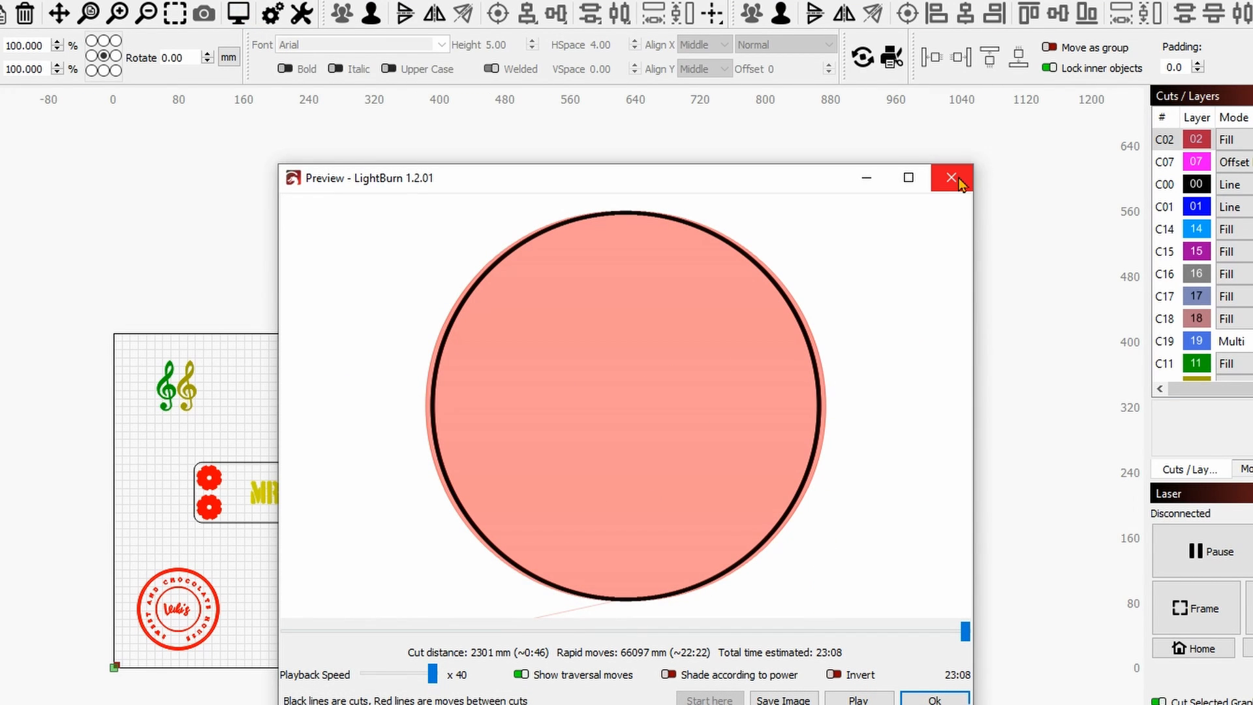
pyautogui.moveTo(570, 536)
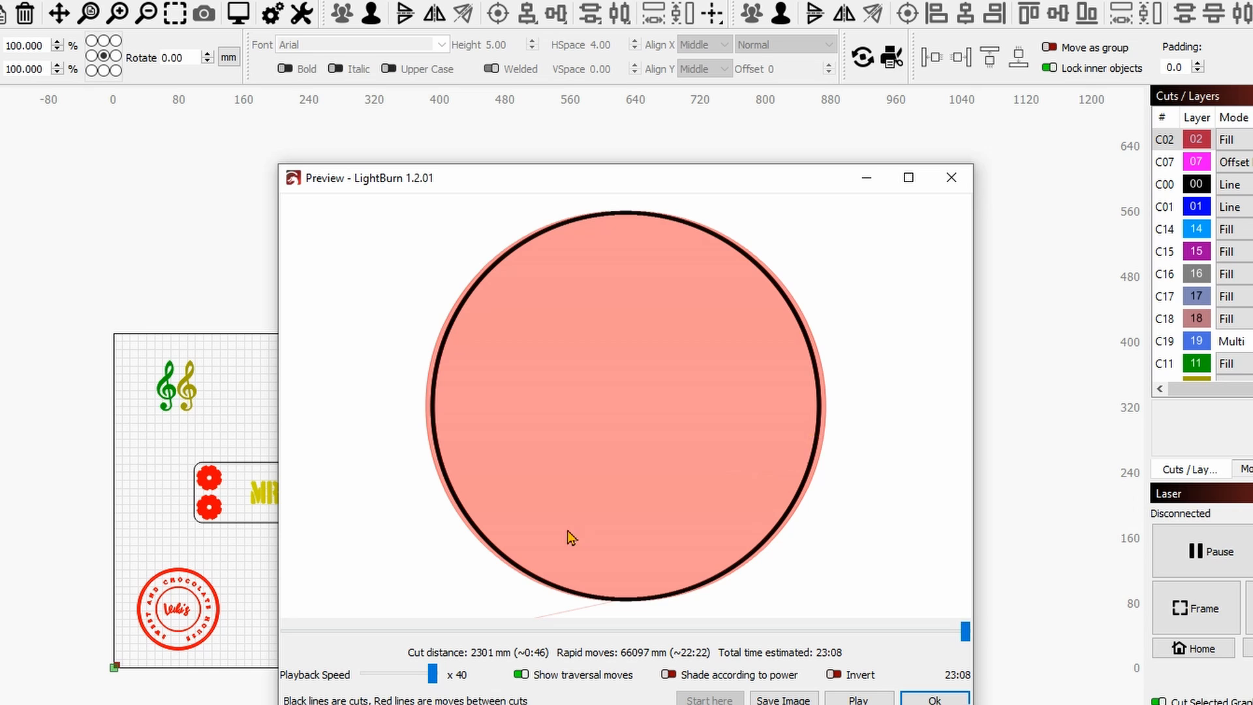
pyautogui.moveTo(449, 456)
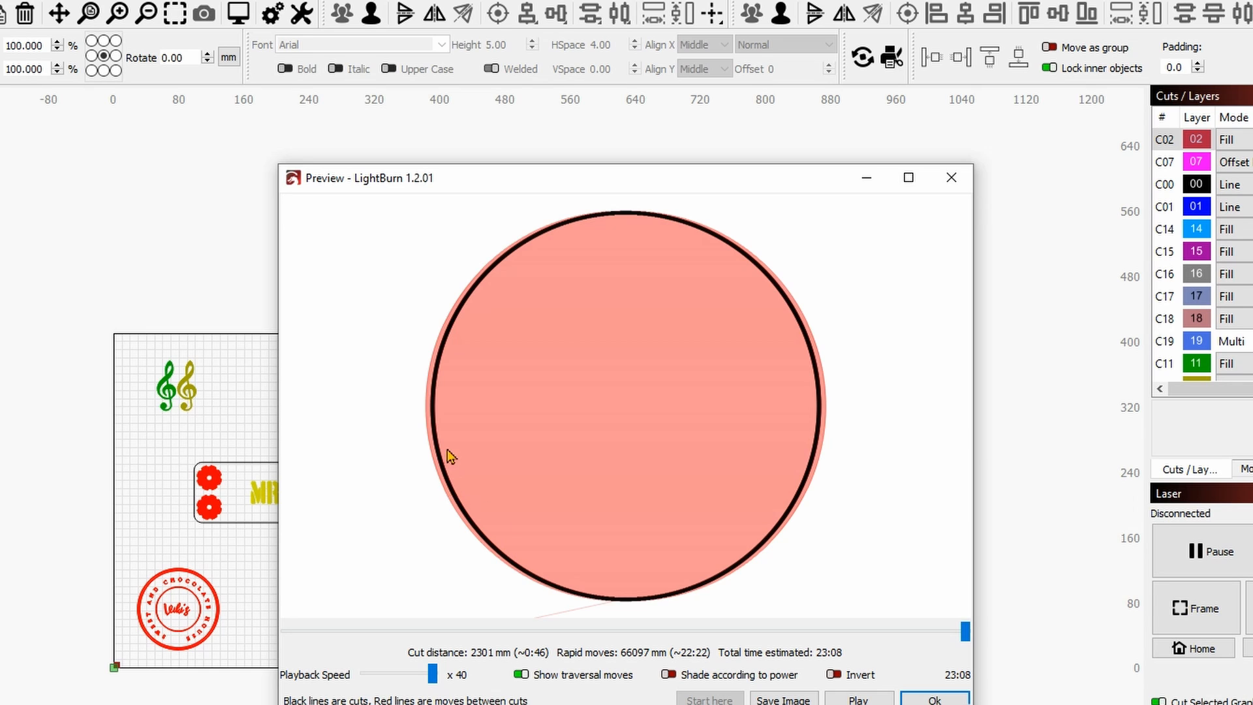
pyautogui.moveTo(585, 298)
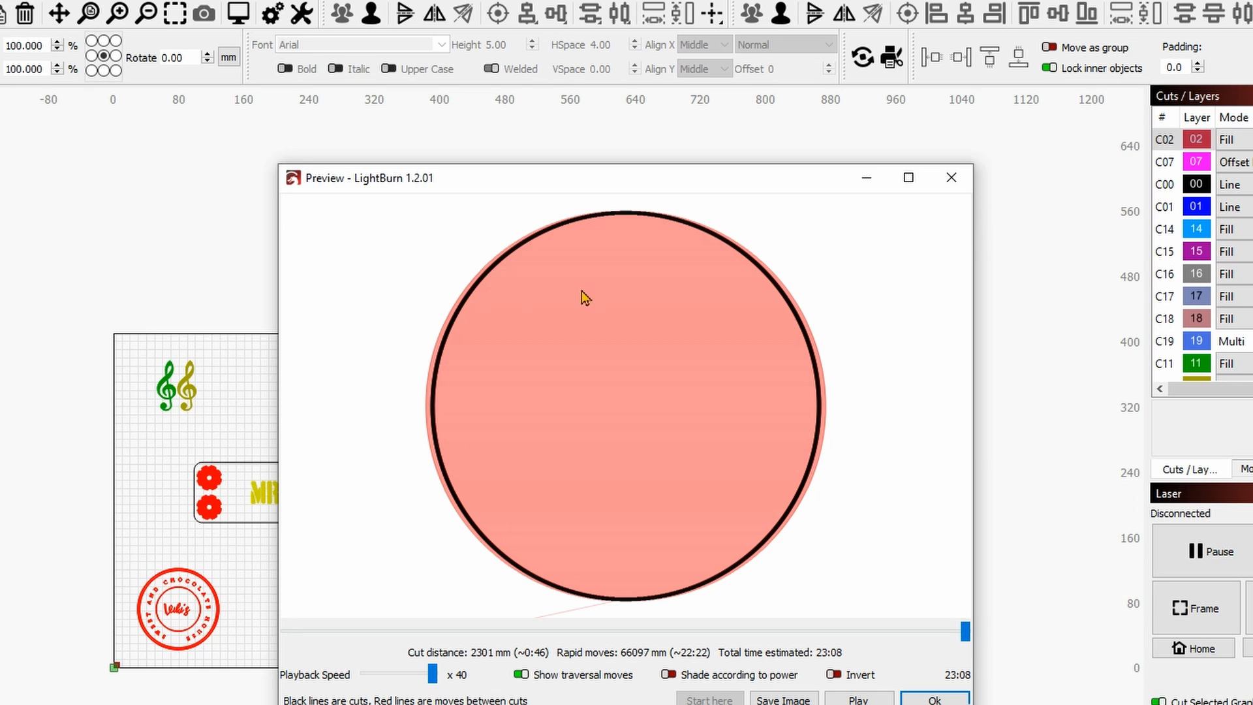
pyautogui.moveTo(749, 247)
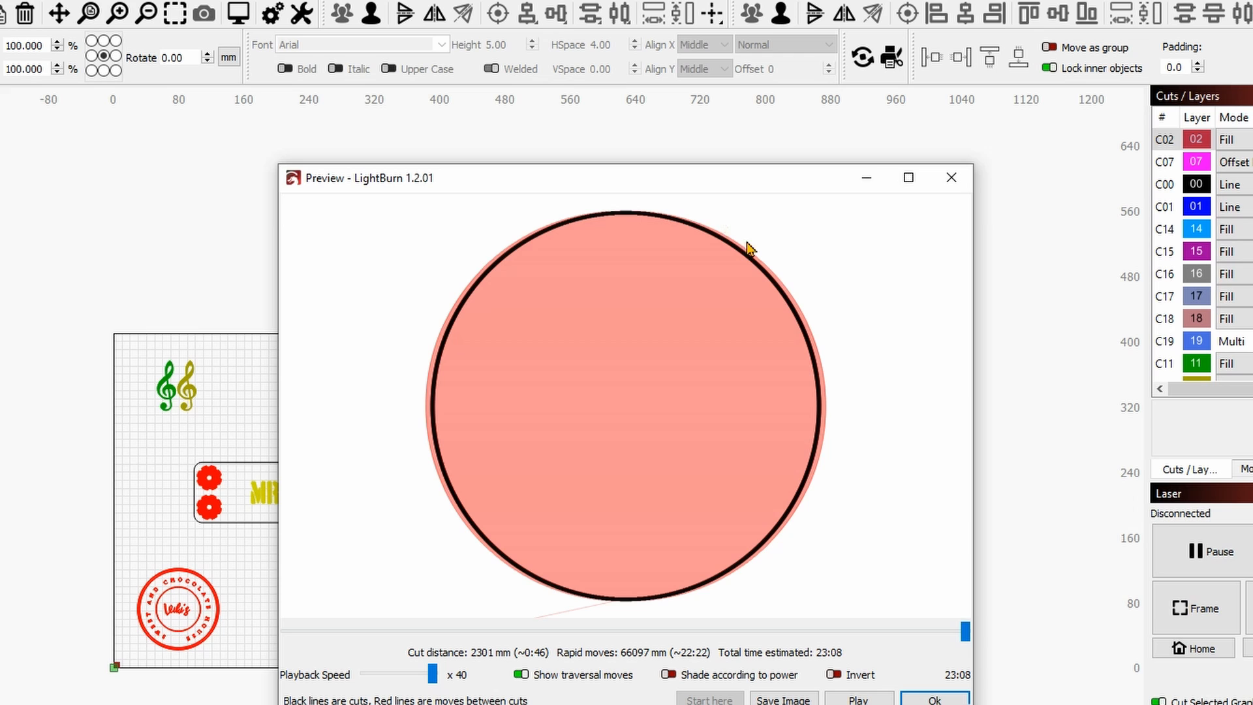
pyautogui.moveTo(898, 530)
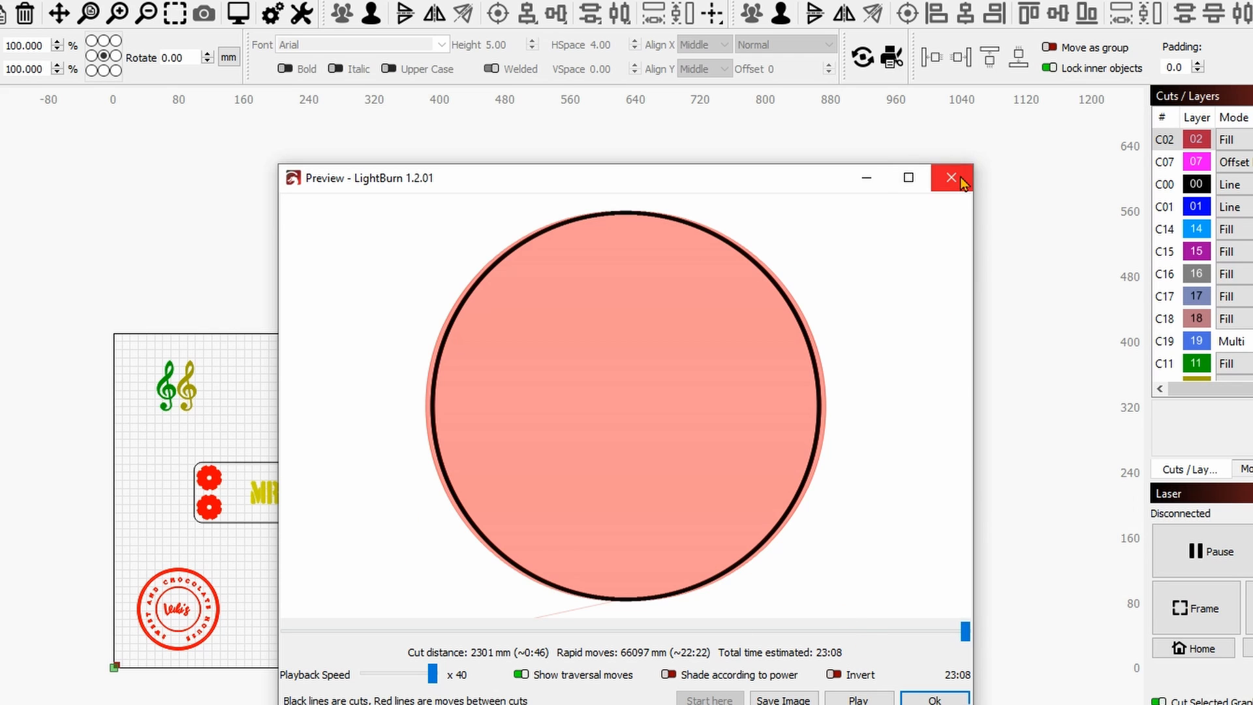
pyautogui.click(951, 177)
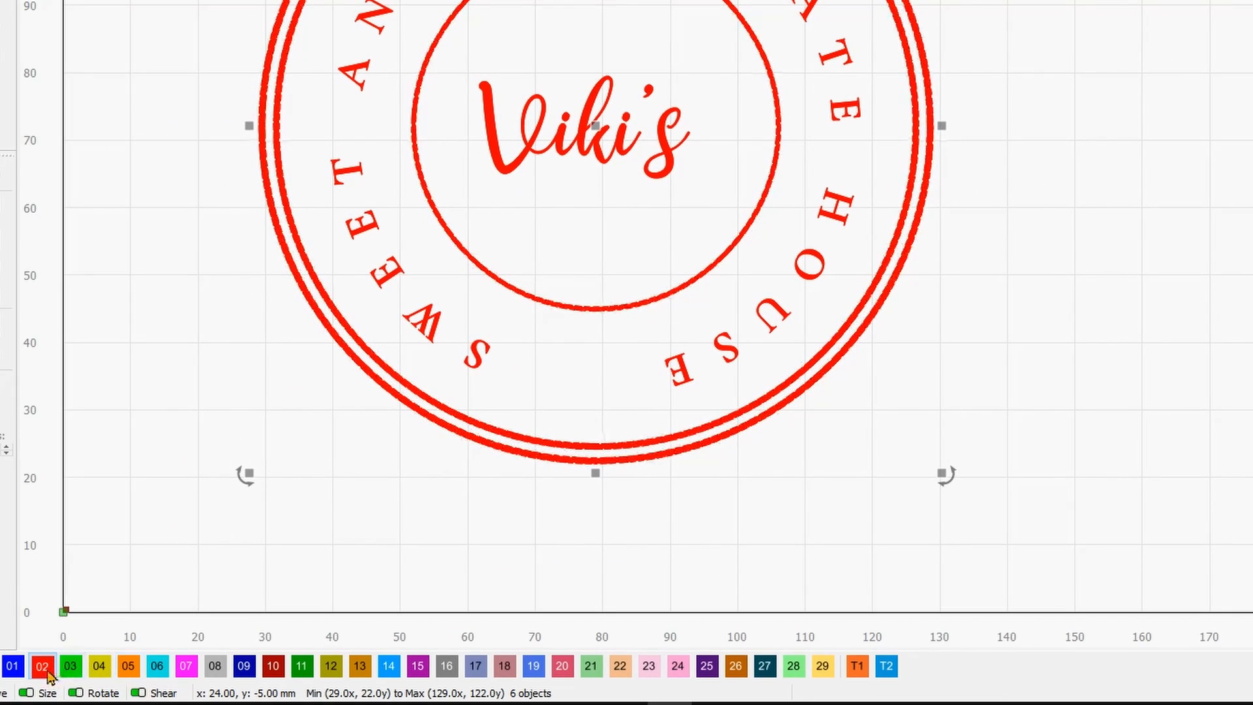
# Keep C07 on Offset Fill with 'Fill shapes individually', confirm, and preview the job time
pyautogui.click(186, 665)
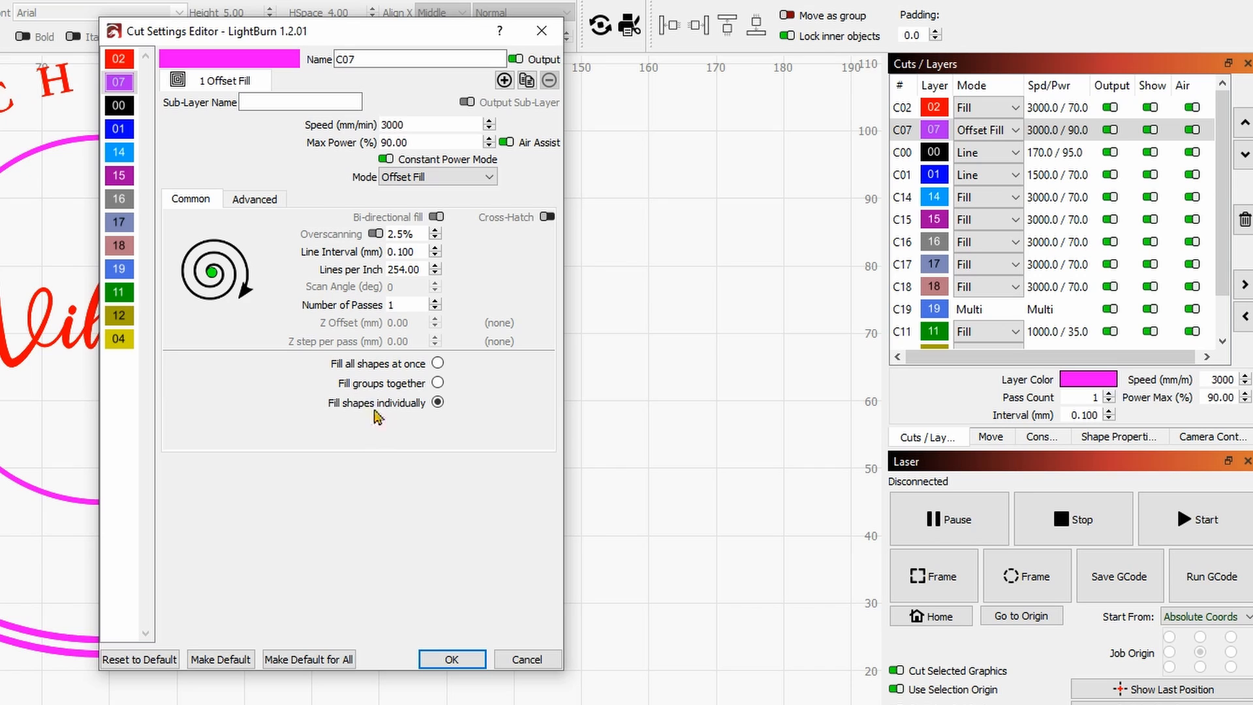
pyautogui.moveTo(331, 376)
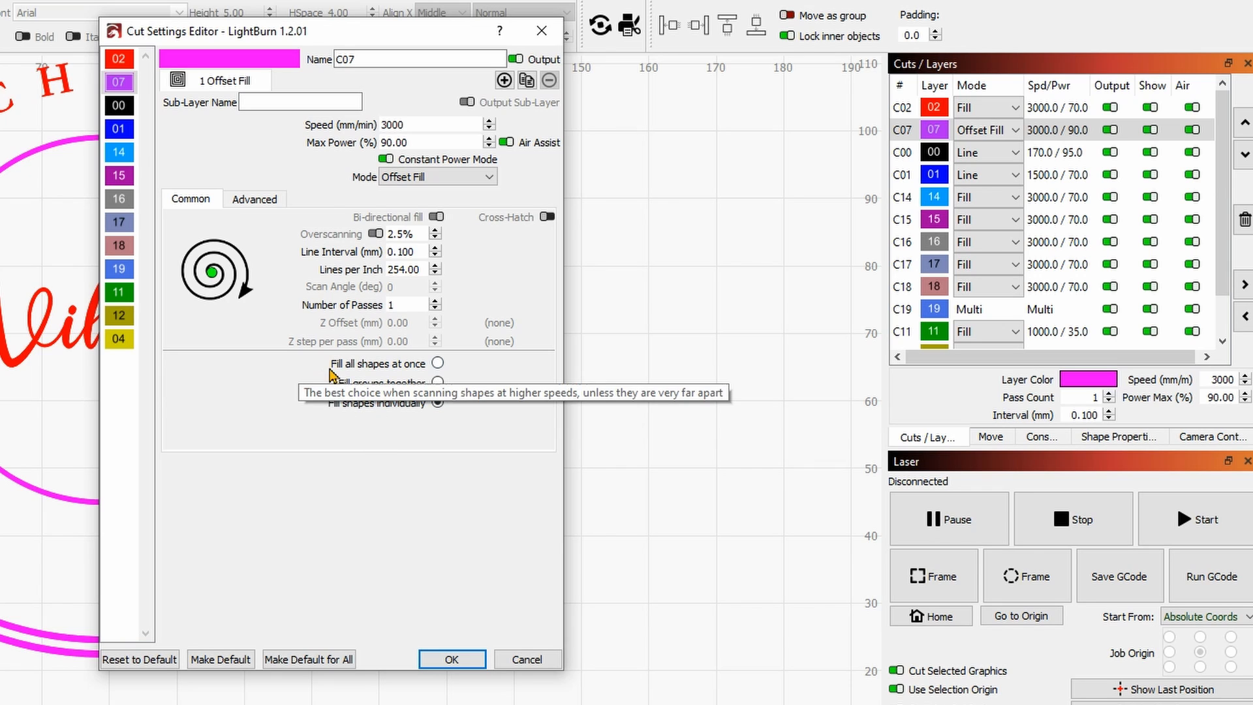
pyautogui.moveTo(270, 312)
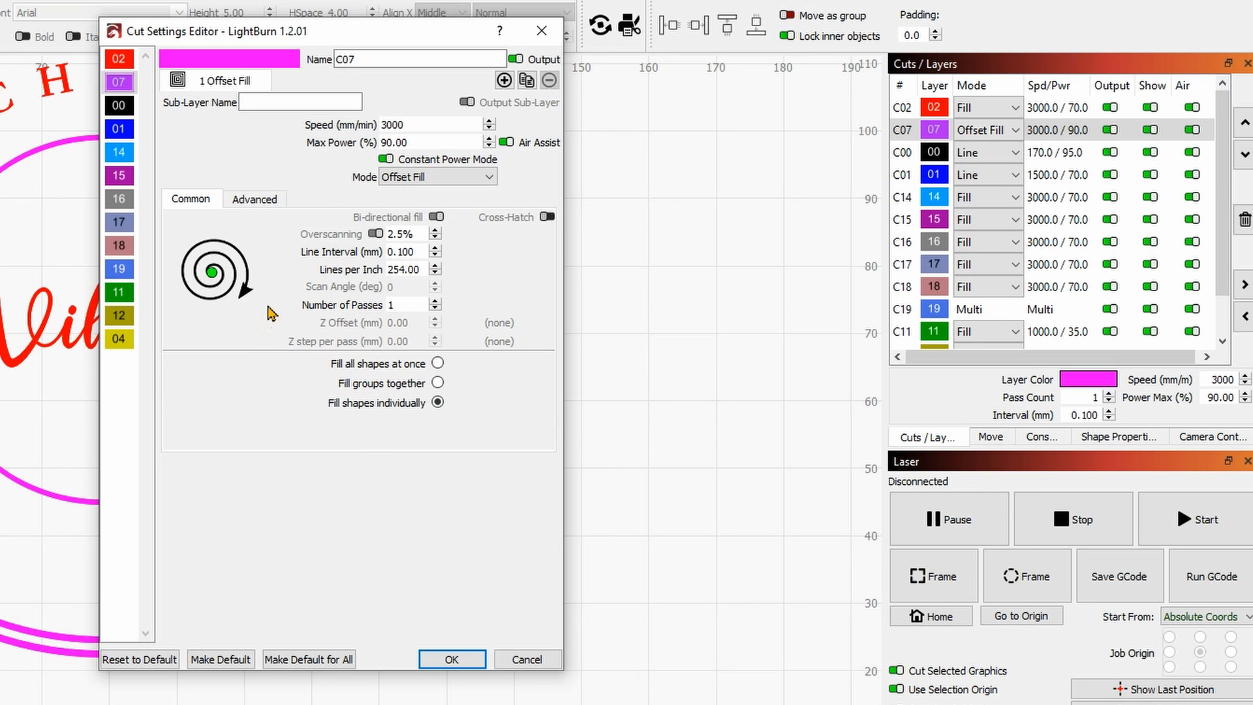
pyautogui.moveTo(177, 330)
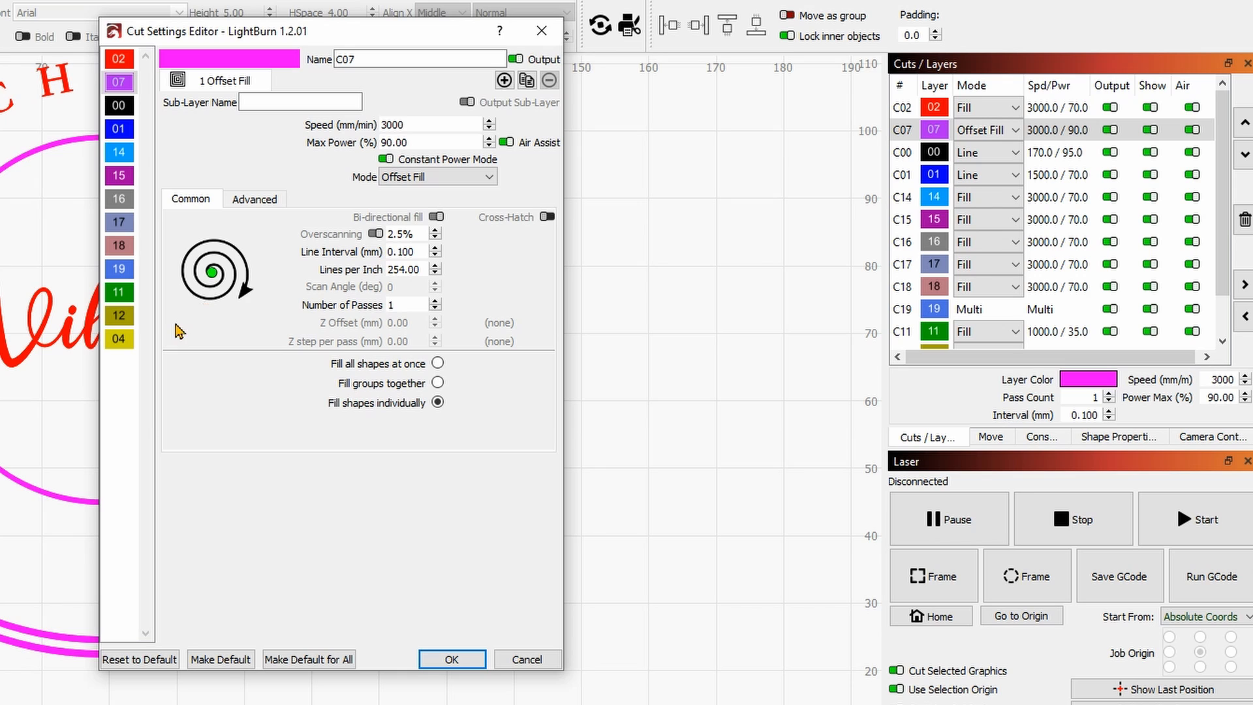
pyautogui.moveTo(274, 222)
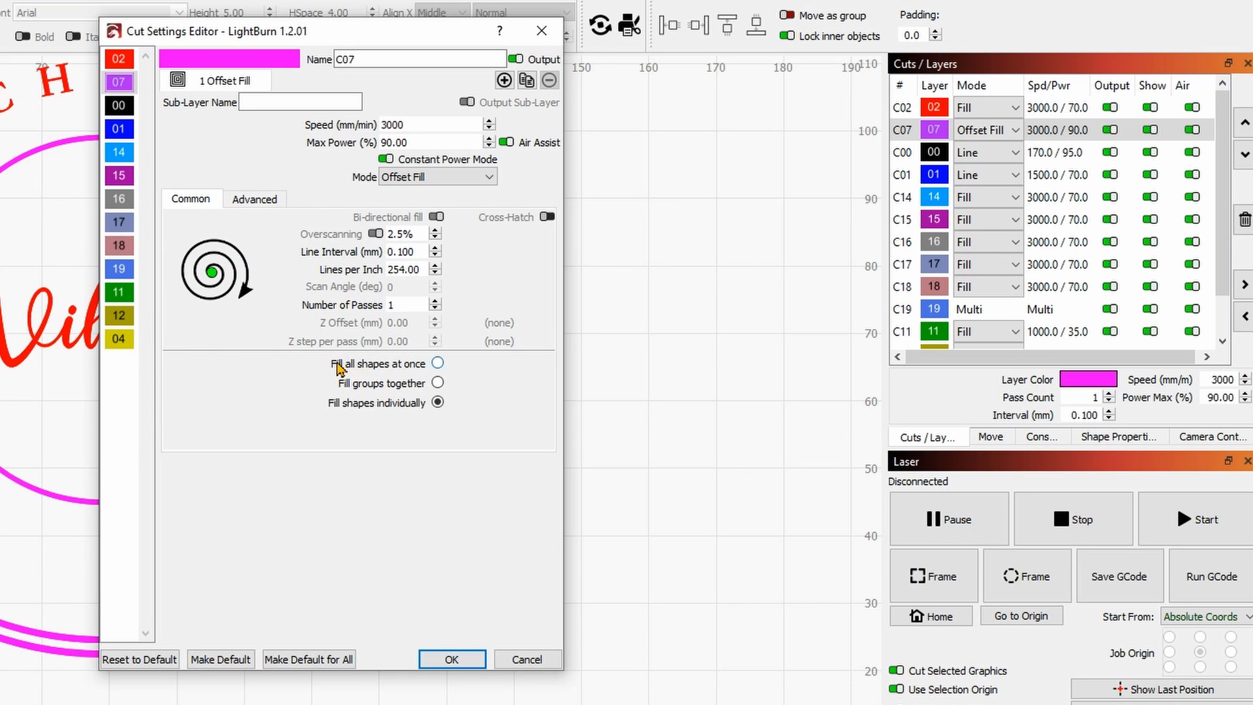
pyautogui.moveTo(237, 291)
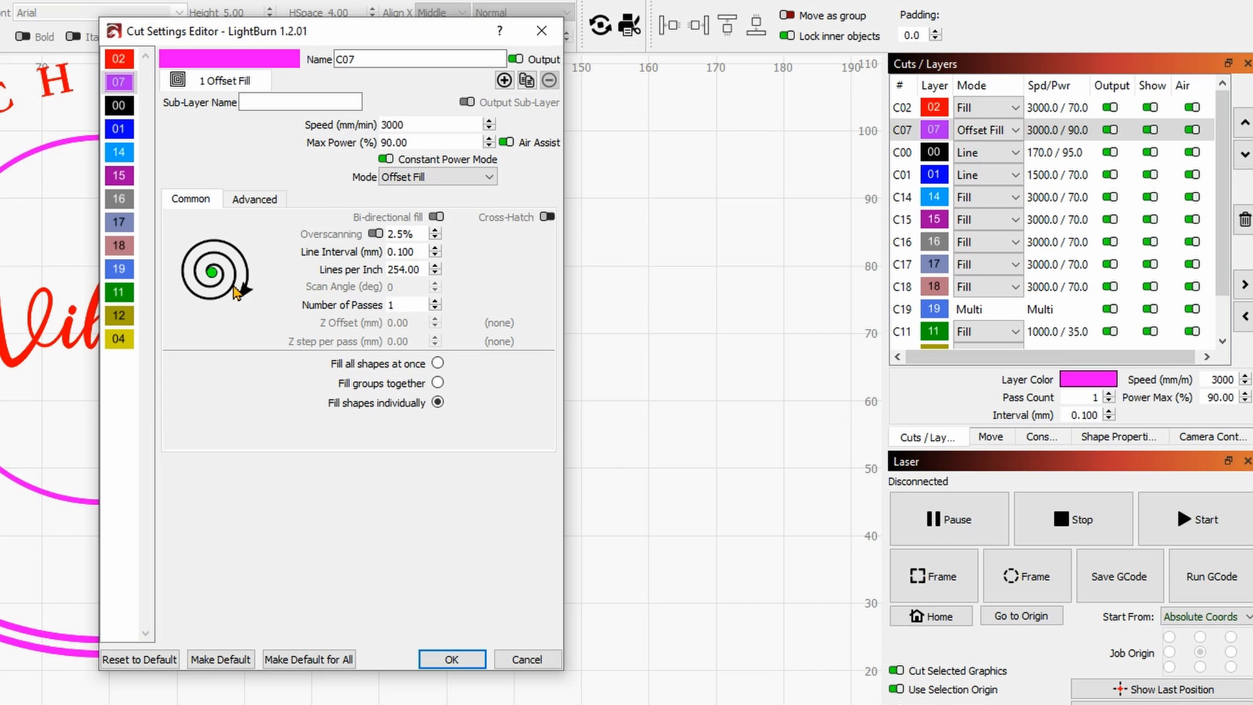
pyautogui.moveTo(256, 323)
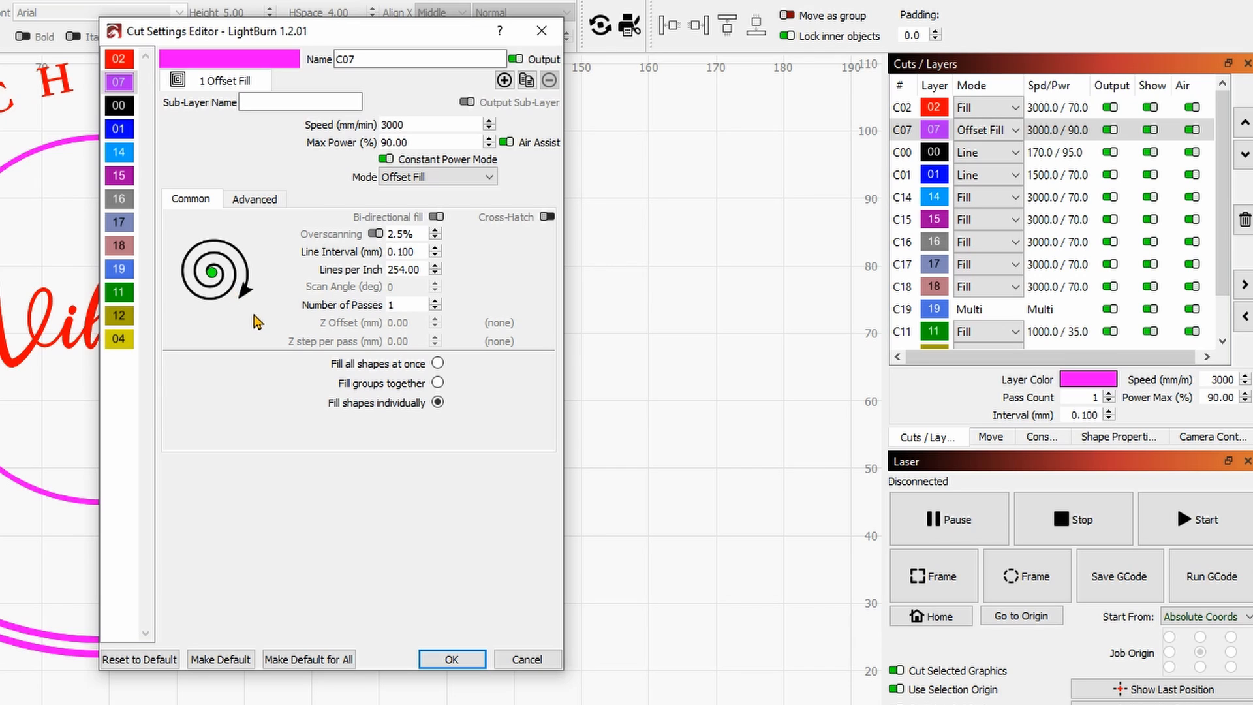
pyautogui.moveTo(254, 286)
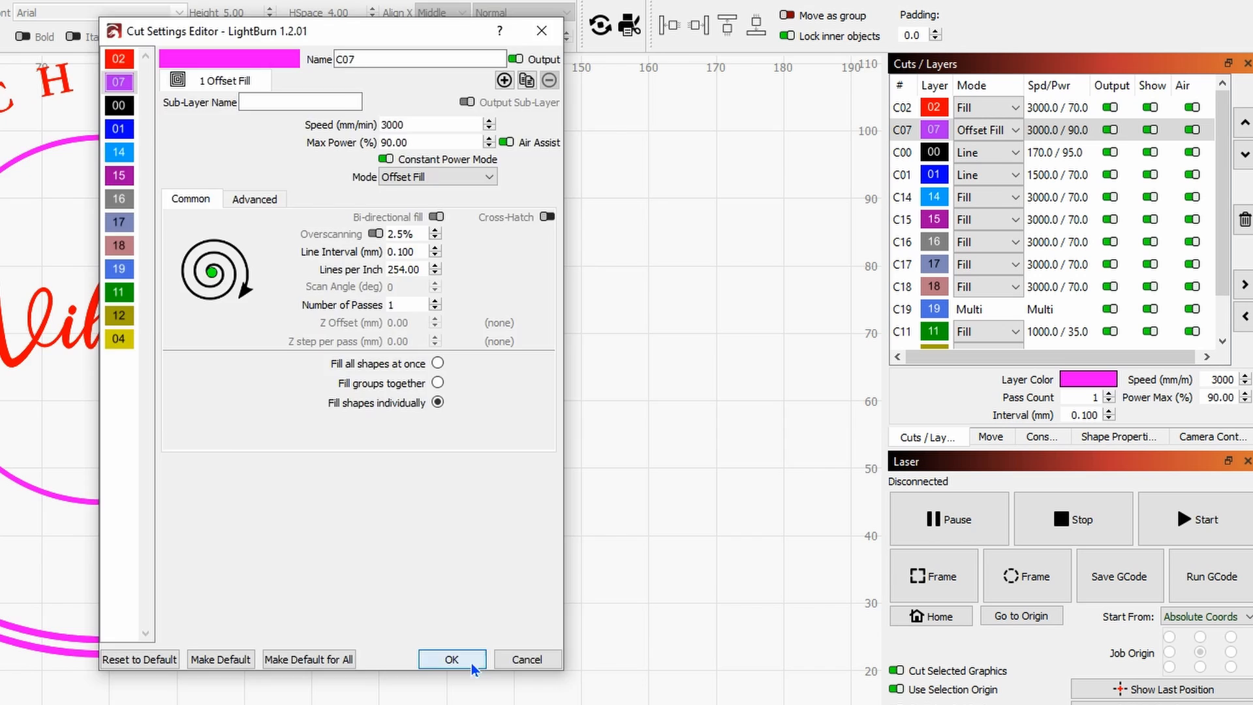
pyautogui.click(450, 658)
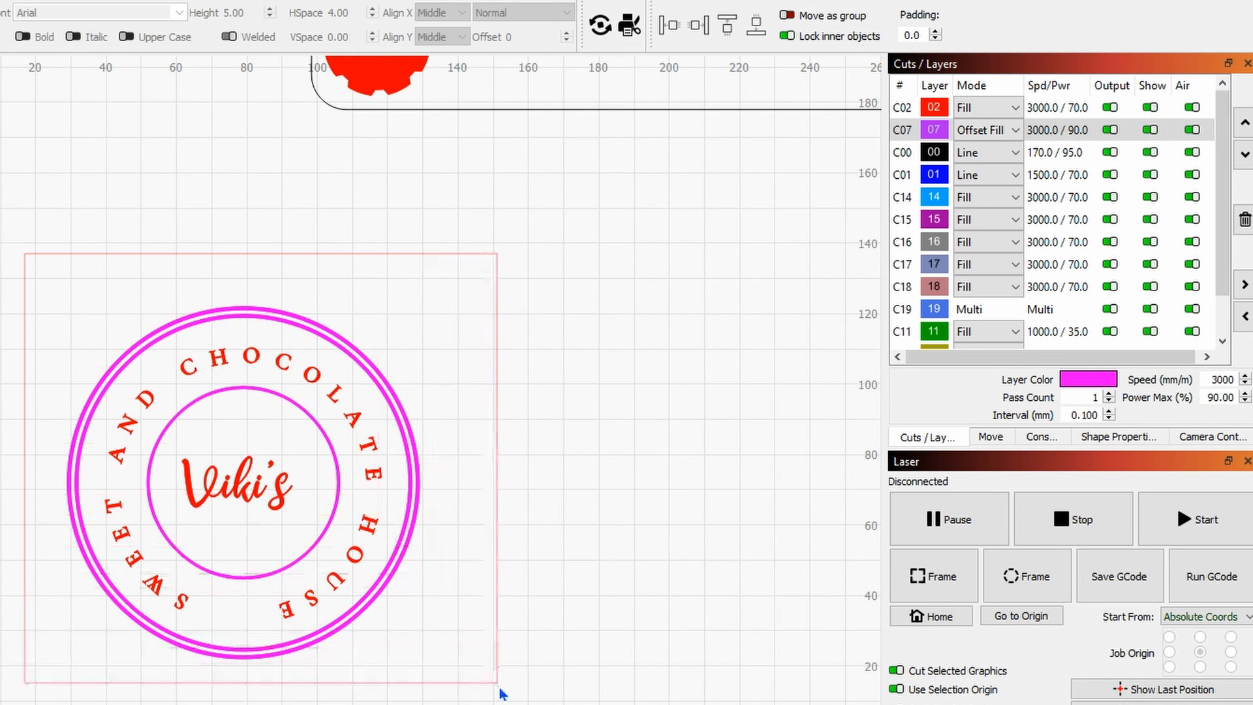
pyautogui.click(248, 479)
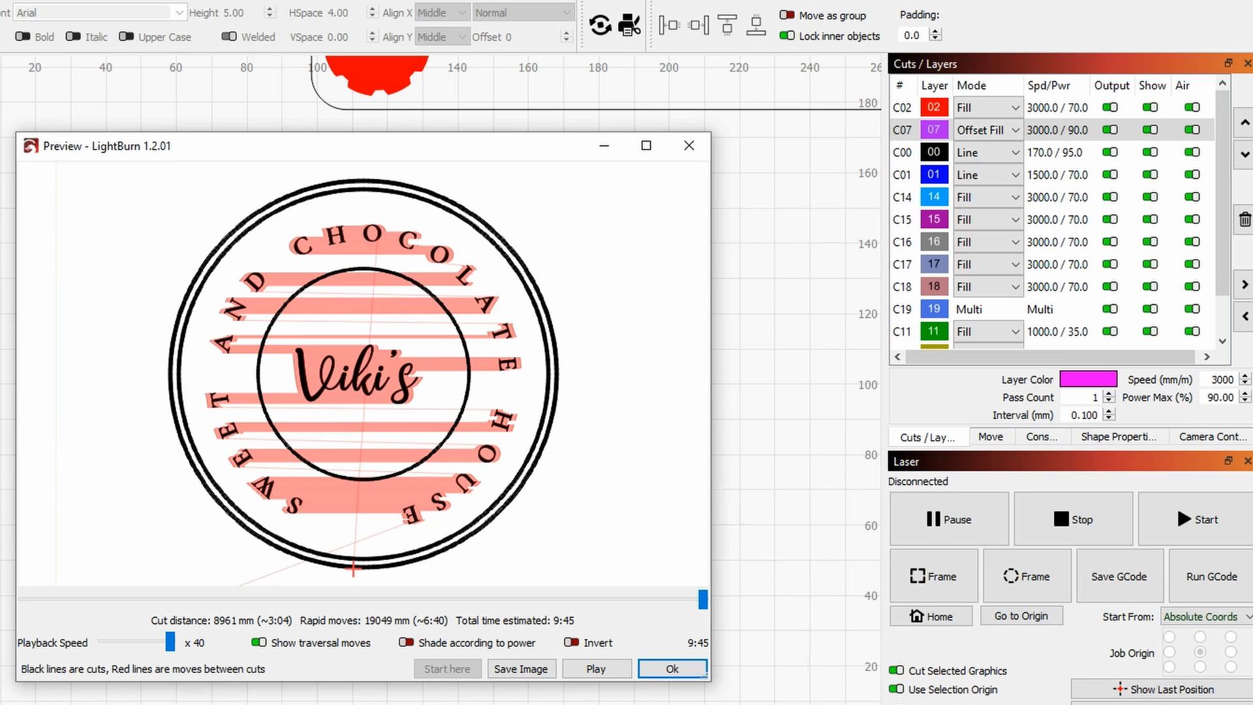
pyautogui.moveTo(577, 632)
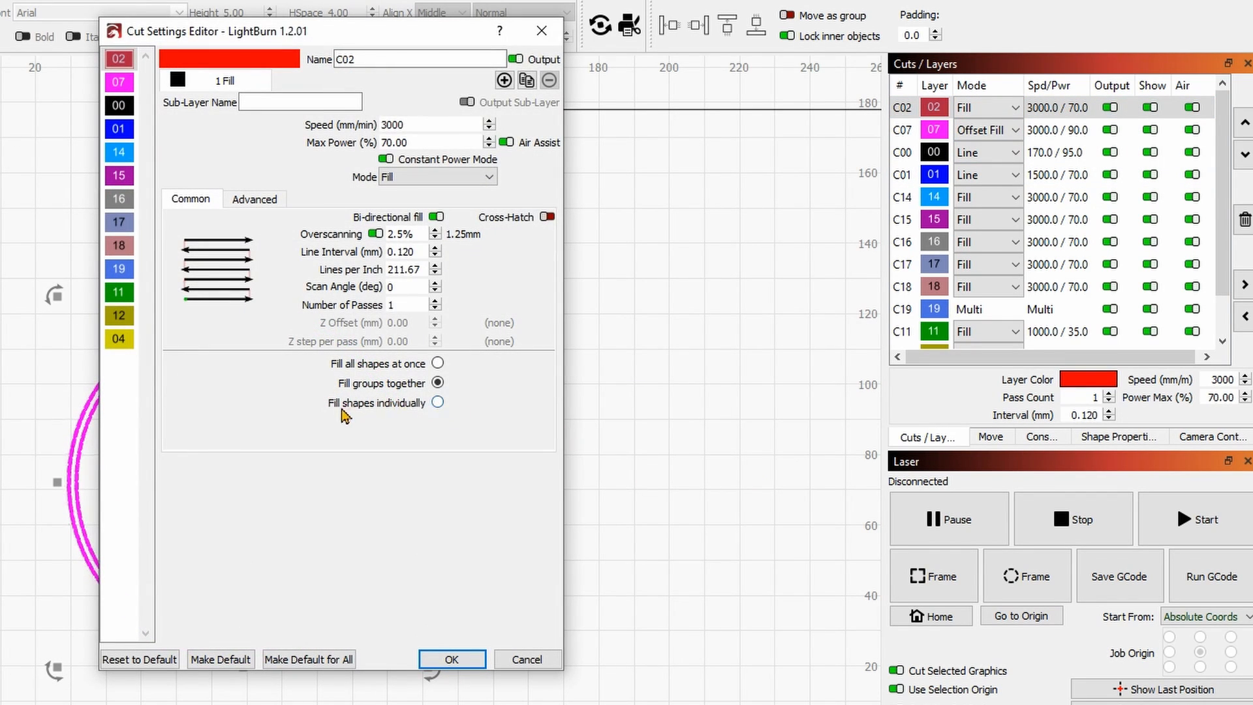
# Set the red C02 text layer to 'Fill shapes individually', confirm, and close the 5:40 preview
pyautogui.click(439, 402)
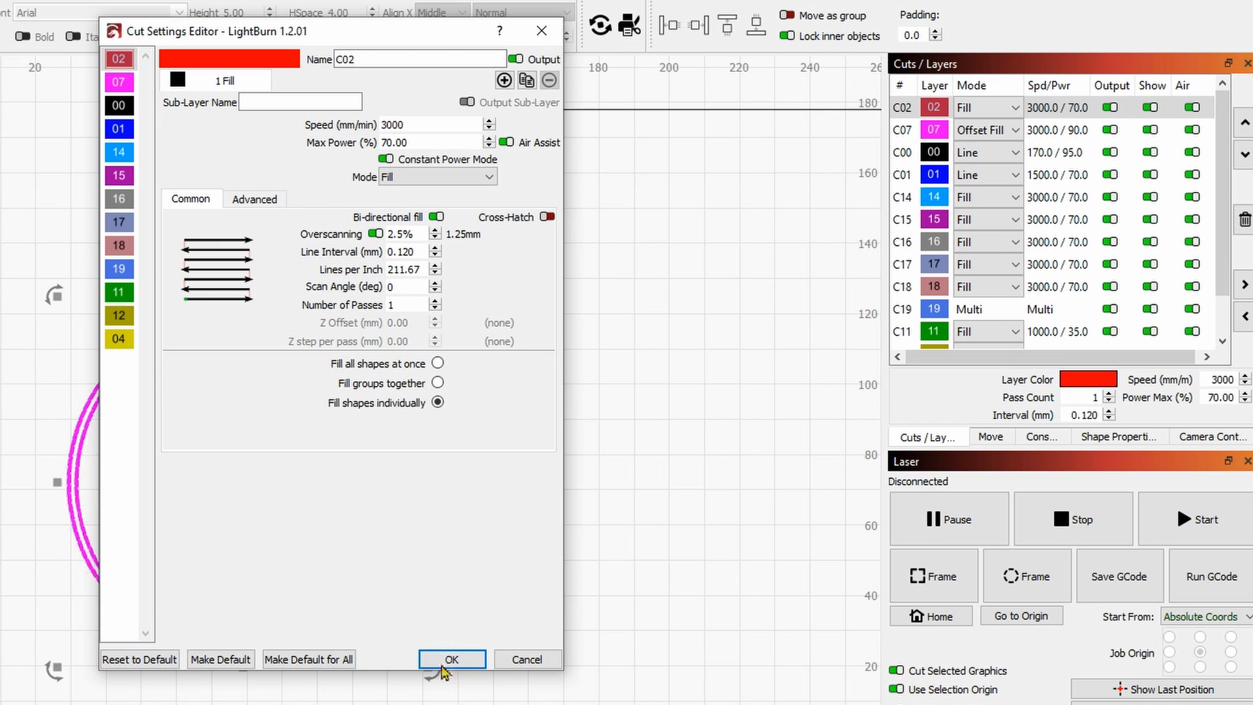
pyautogui.click(452, 659)
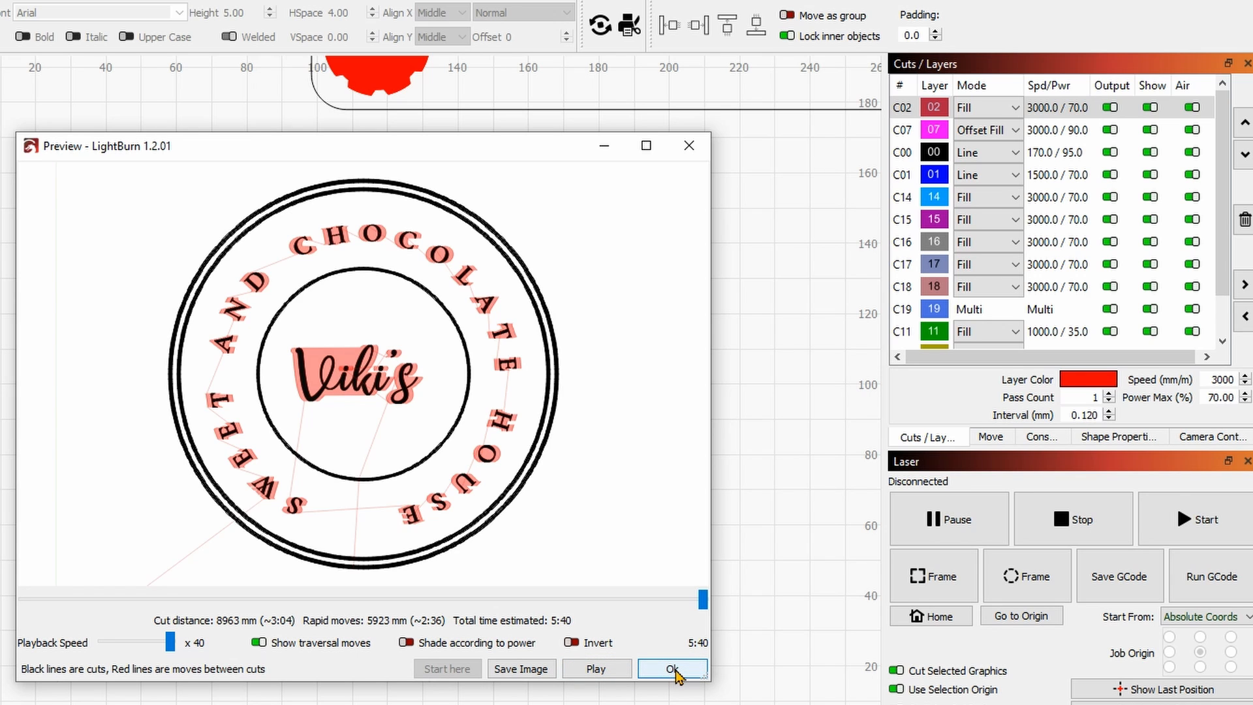
pyautogui.click(672, 668)
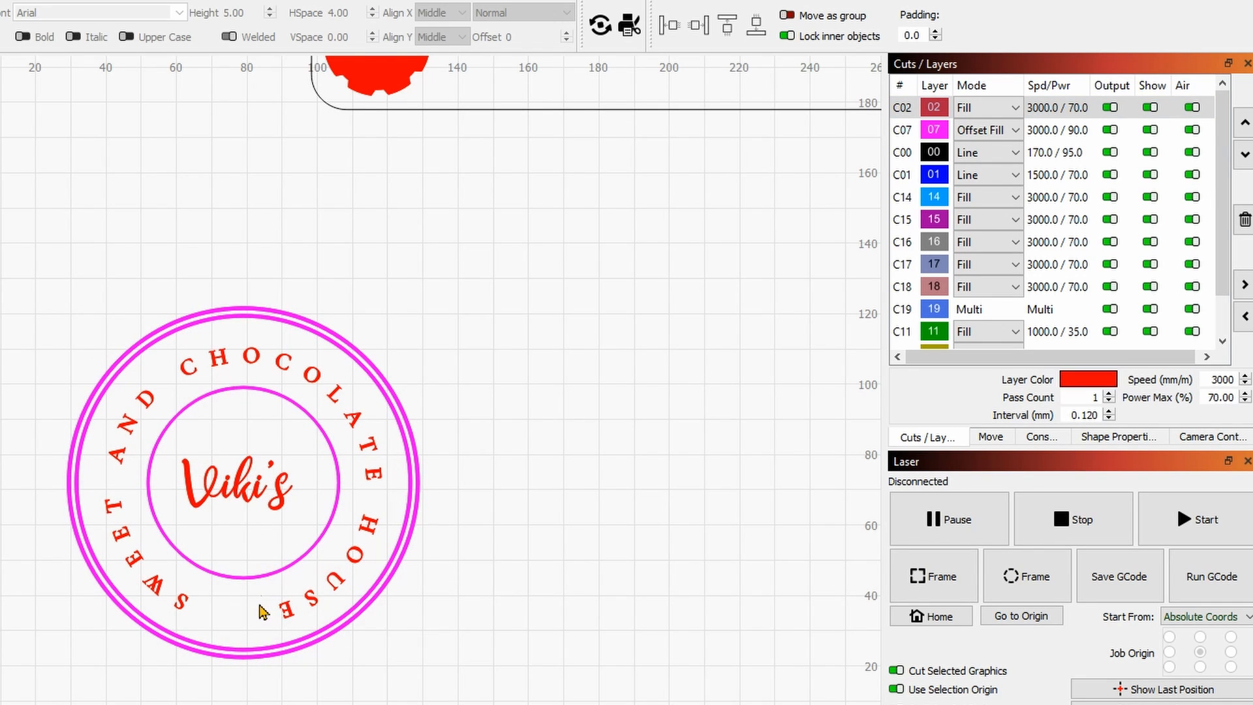
pyautogui.moveTo(498, 306)
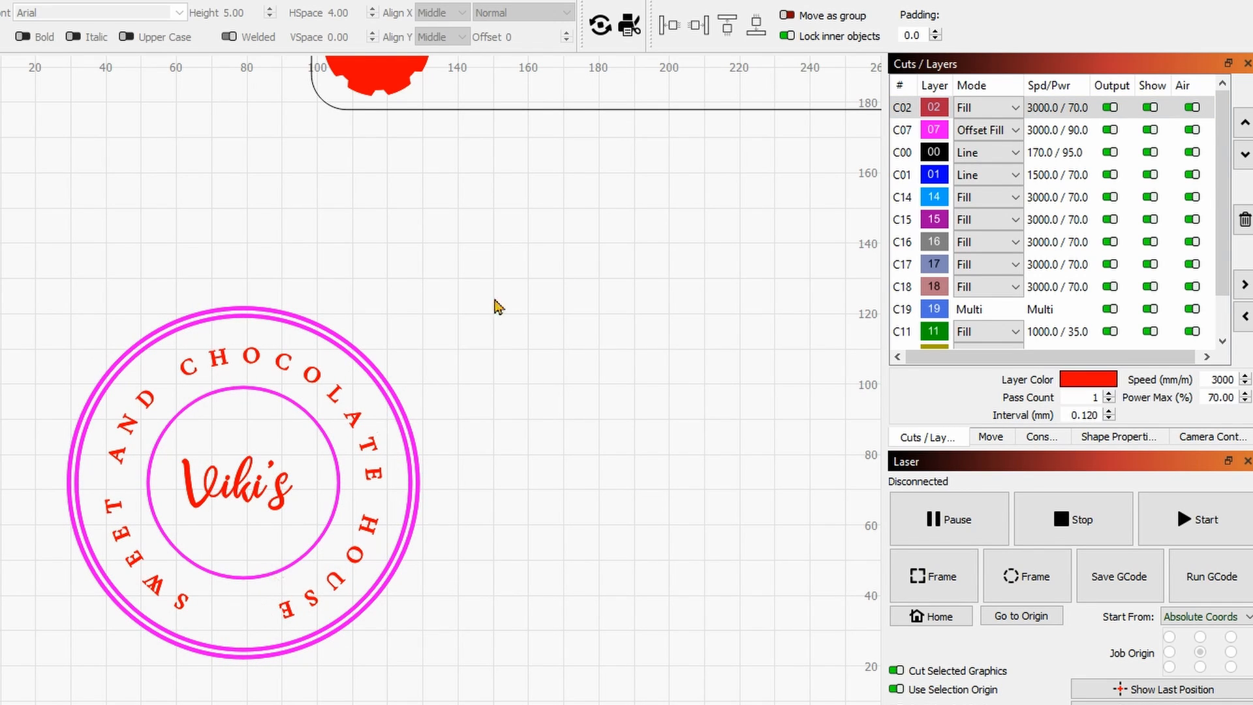
pyautogui.moveTo(255, 675)
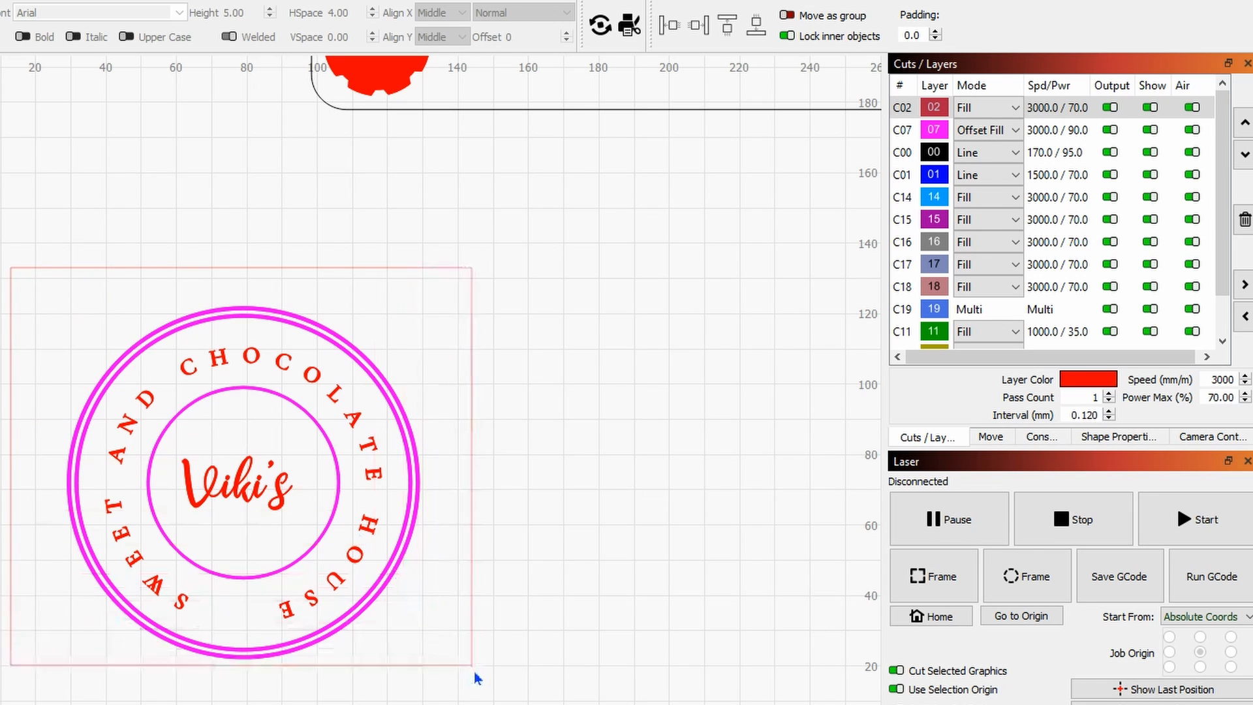
pyautogui.click(627, 23)
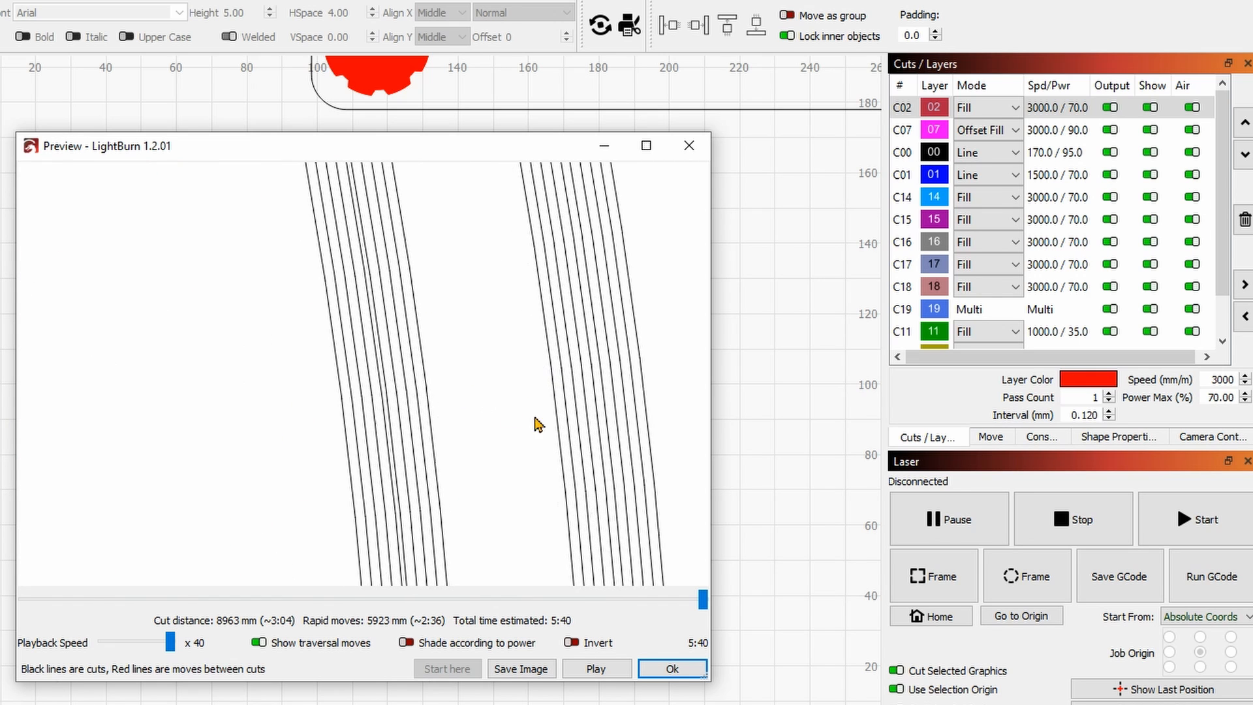
pyautogui.moveTo(604, 418)
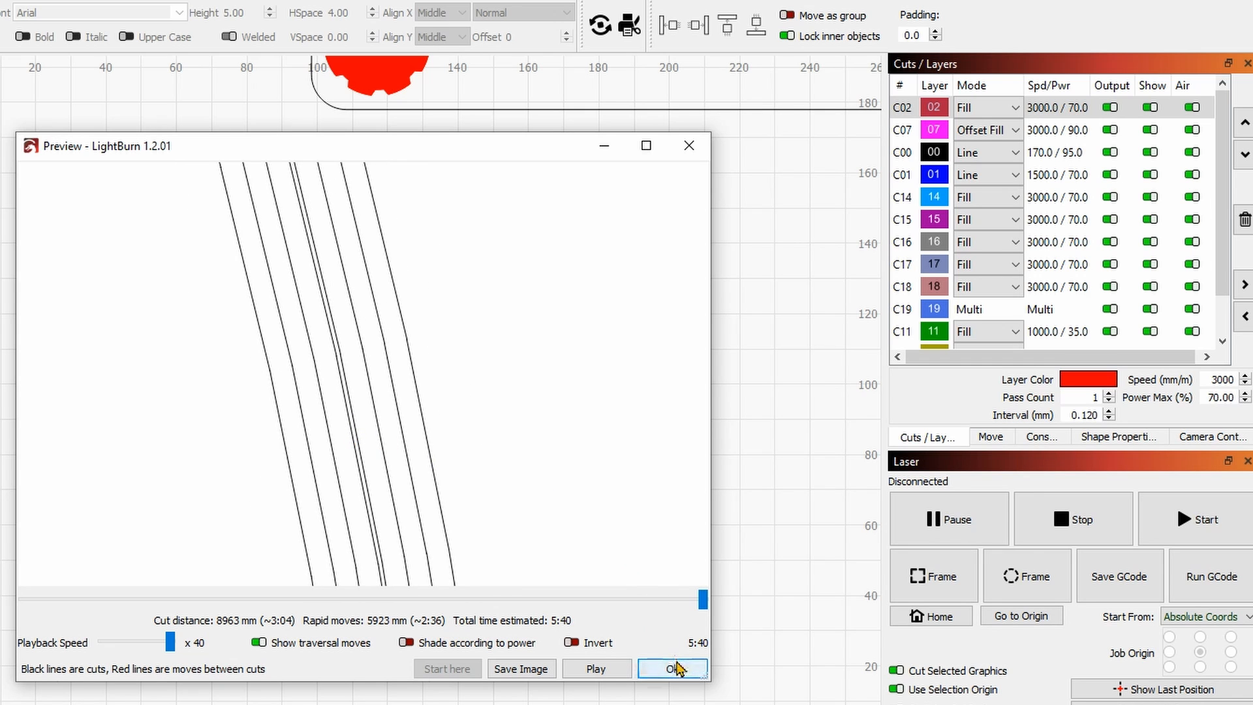
pyautogui.click(673, 668)
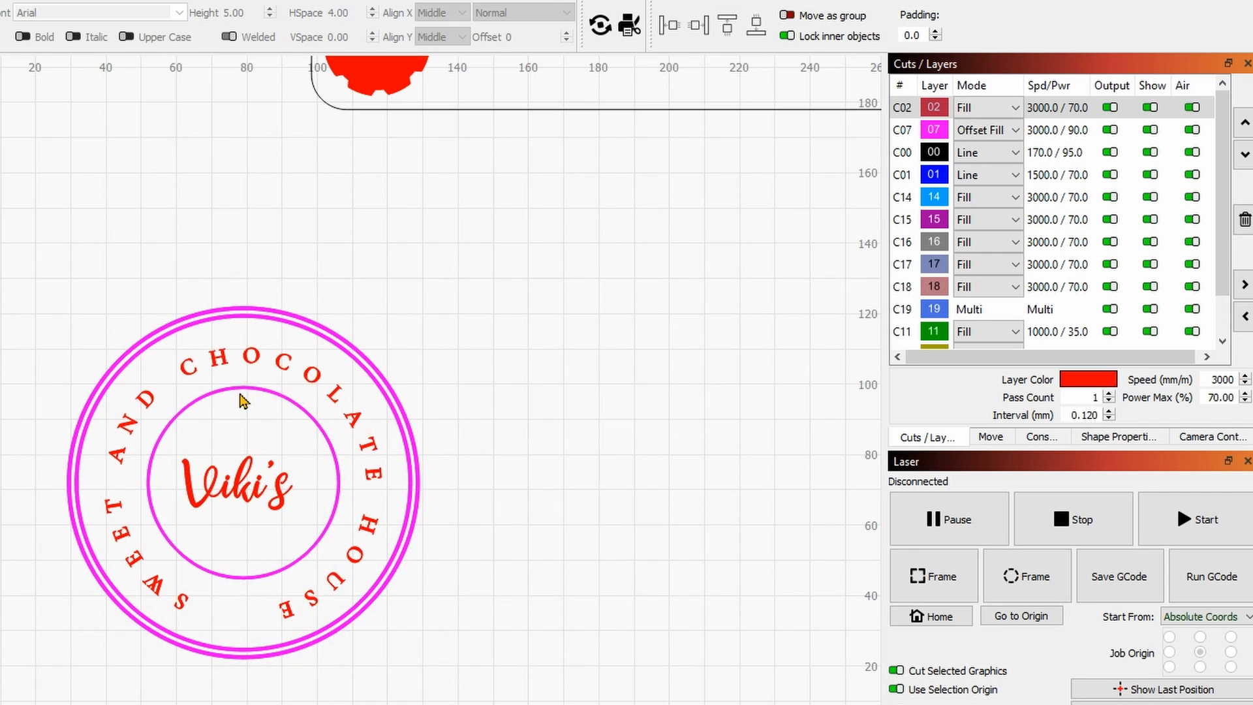
pyautogui.scroll(3)
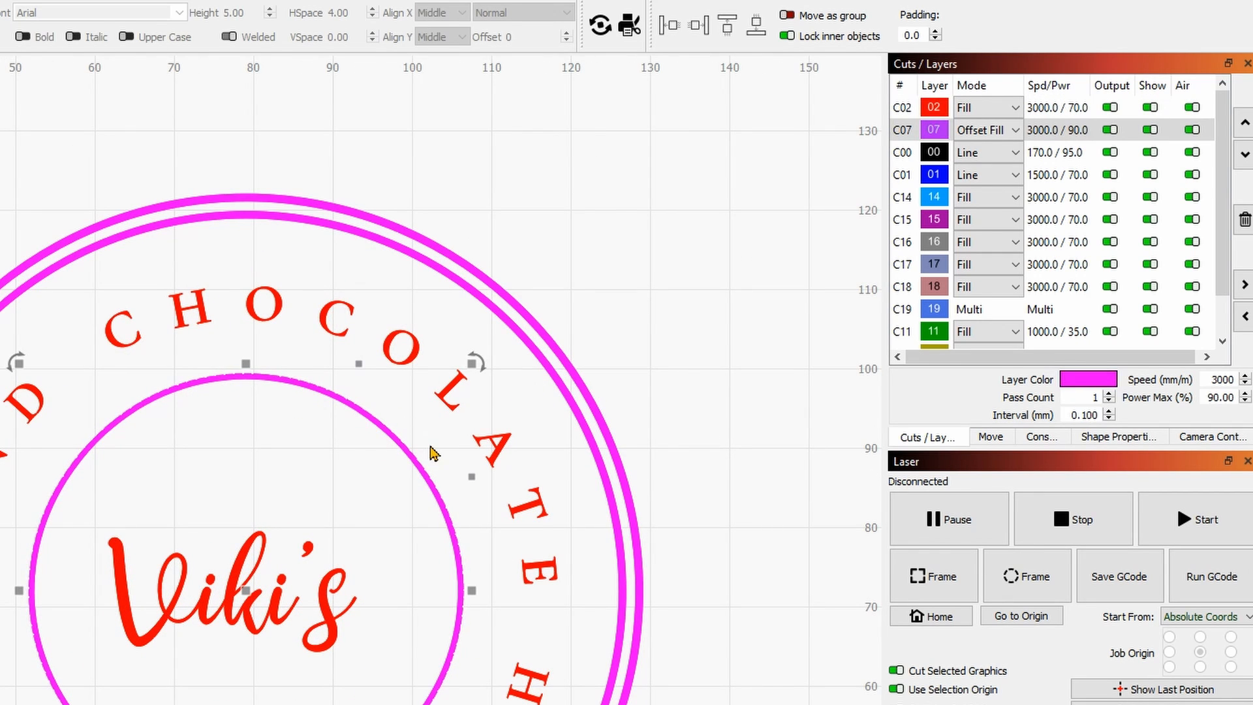
# Apply a 0.10 mm outward offset to the inner circle, deleting the original
pyautogui.scroll(3)
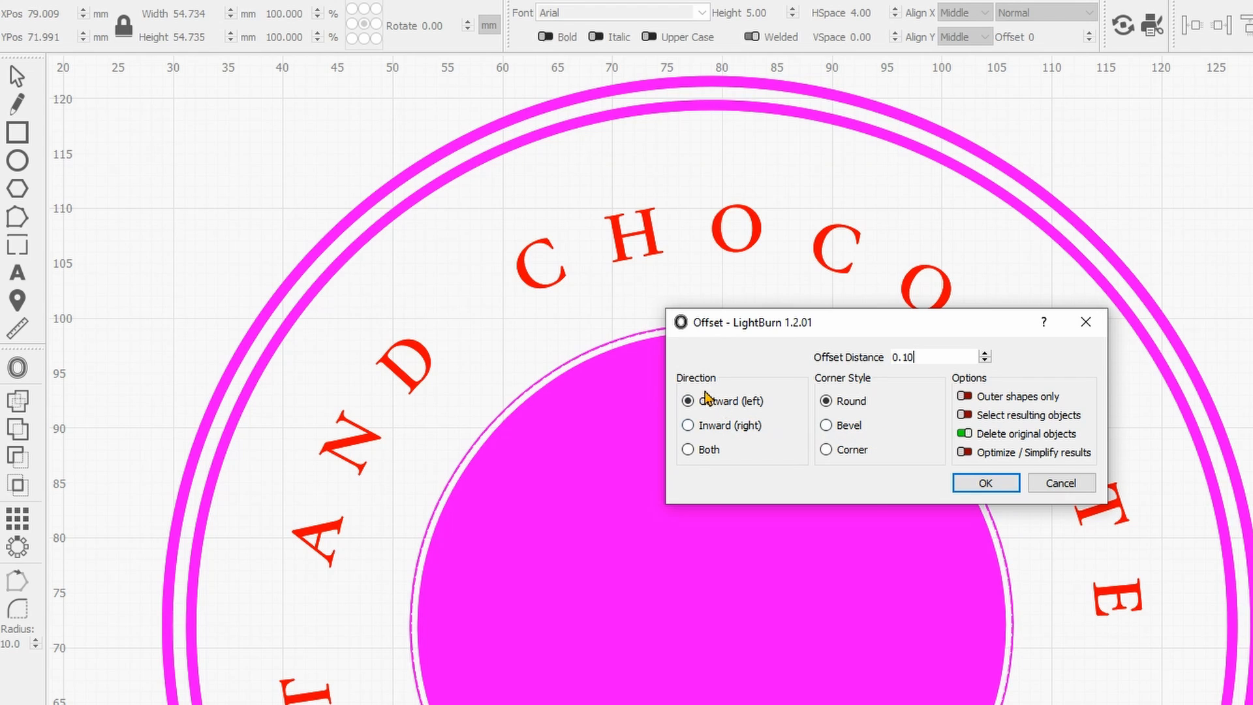
pyautogui.moveTo(959, 384)
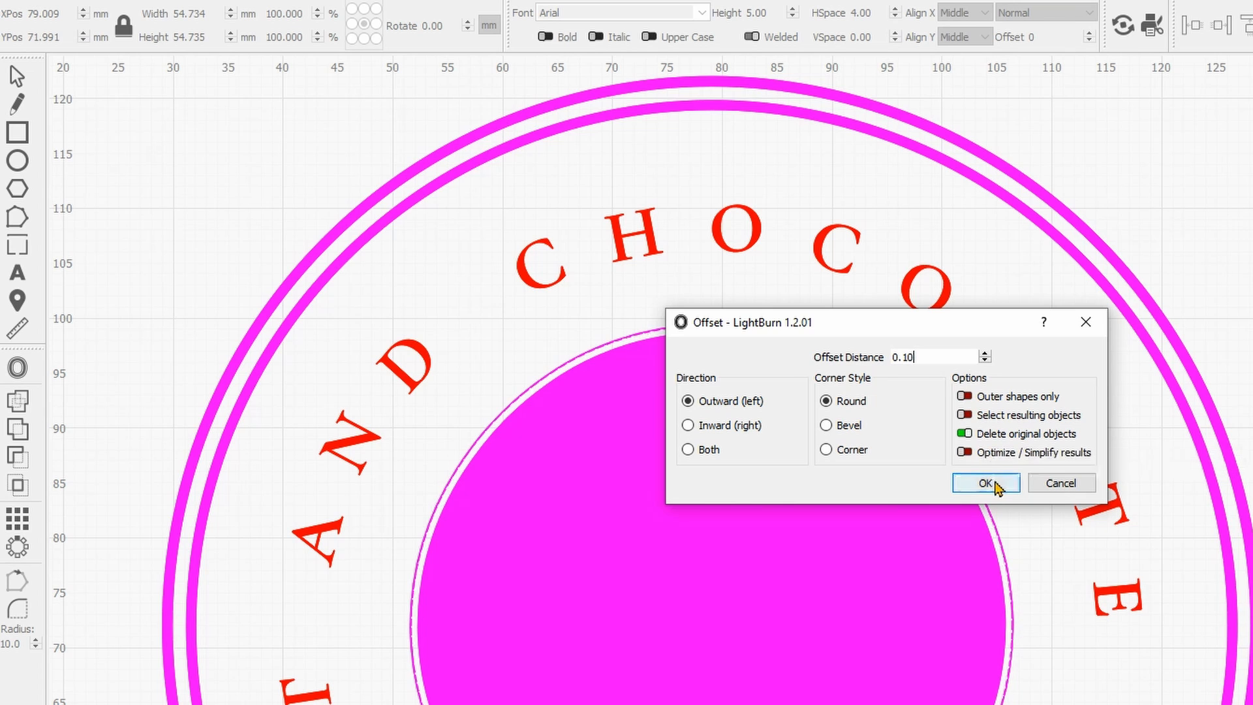
pyautogui.click(984, 483)
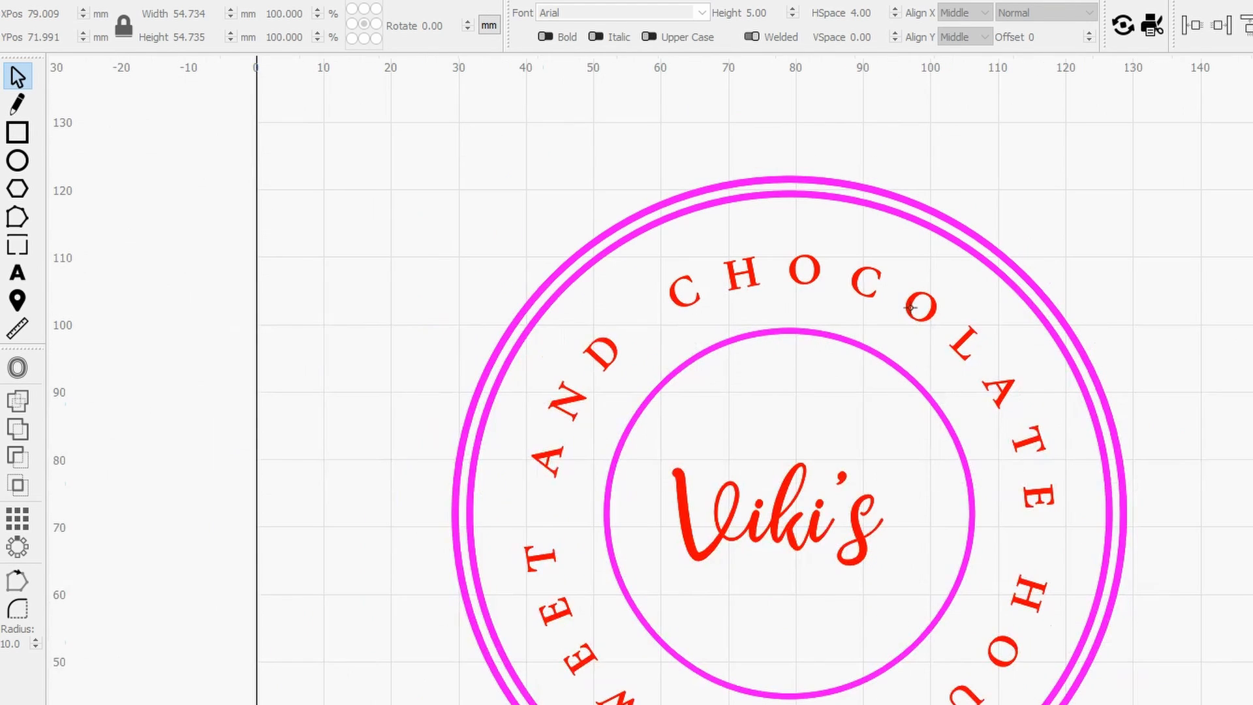
pyautogui.moveTo(956, 404)
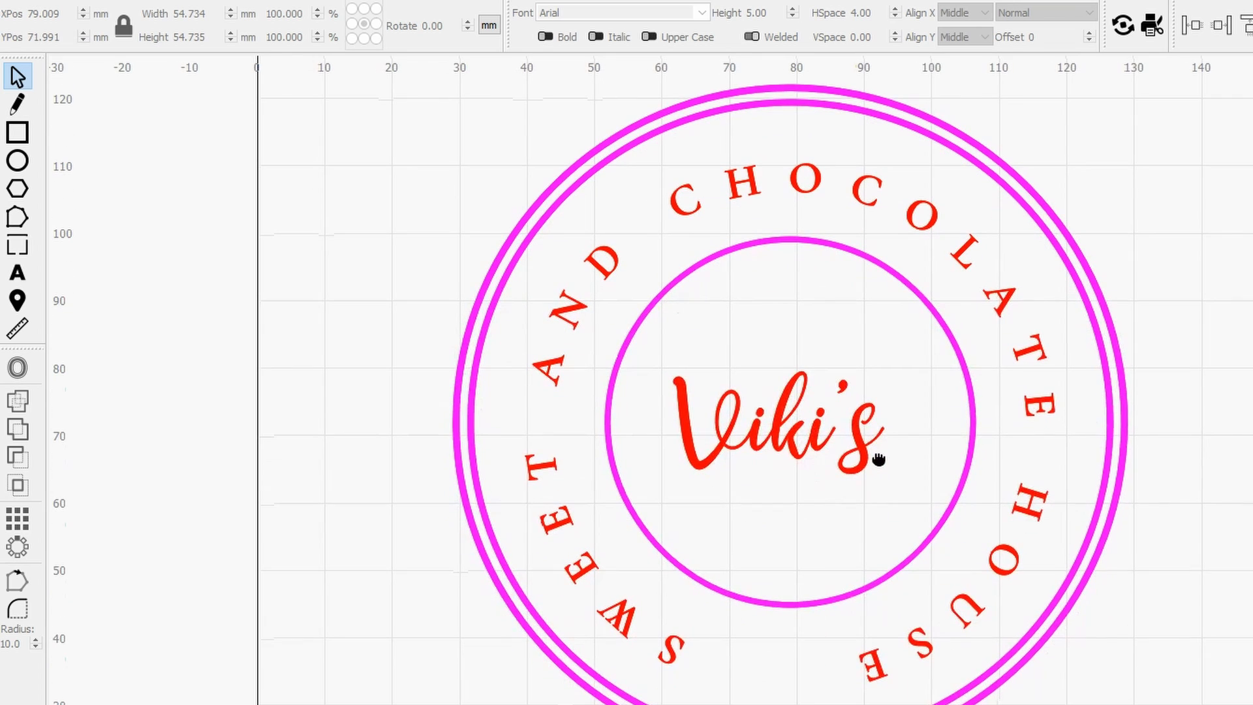
pyautogui.moveTo(875, 513)
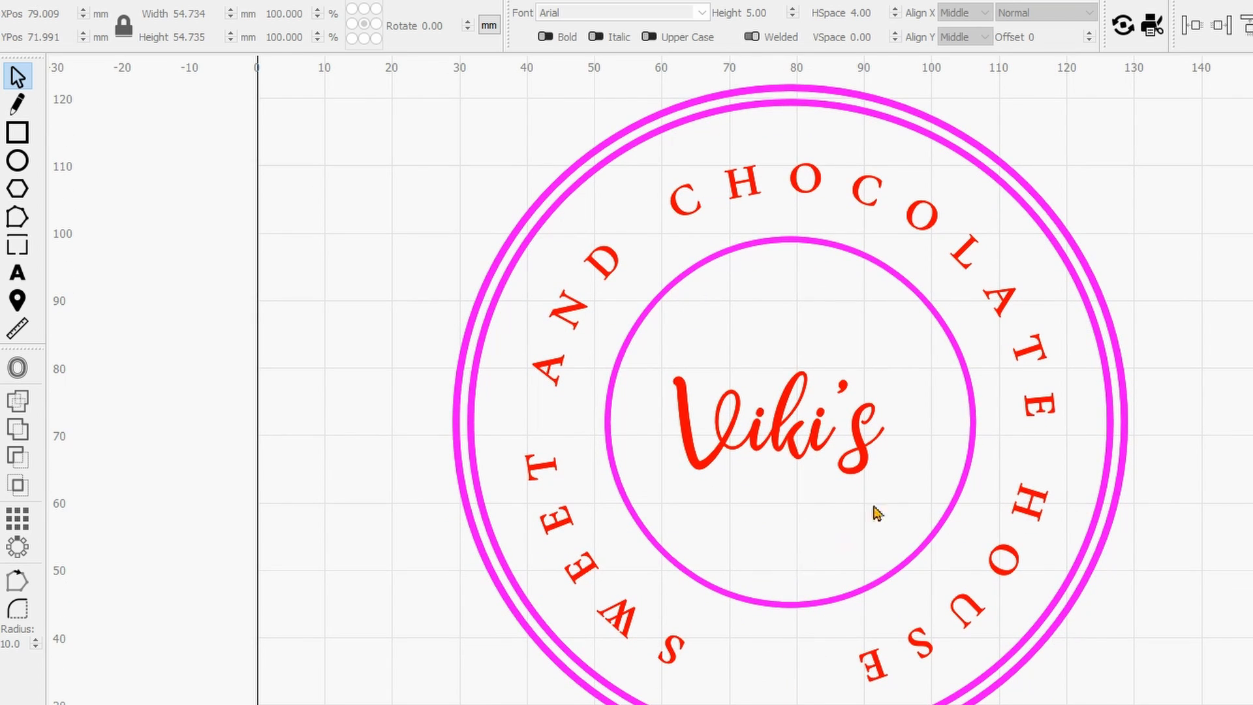
pyautogui.moveTo(960, 543)
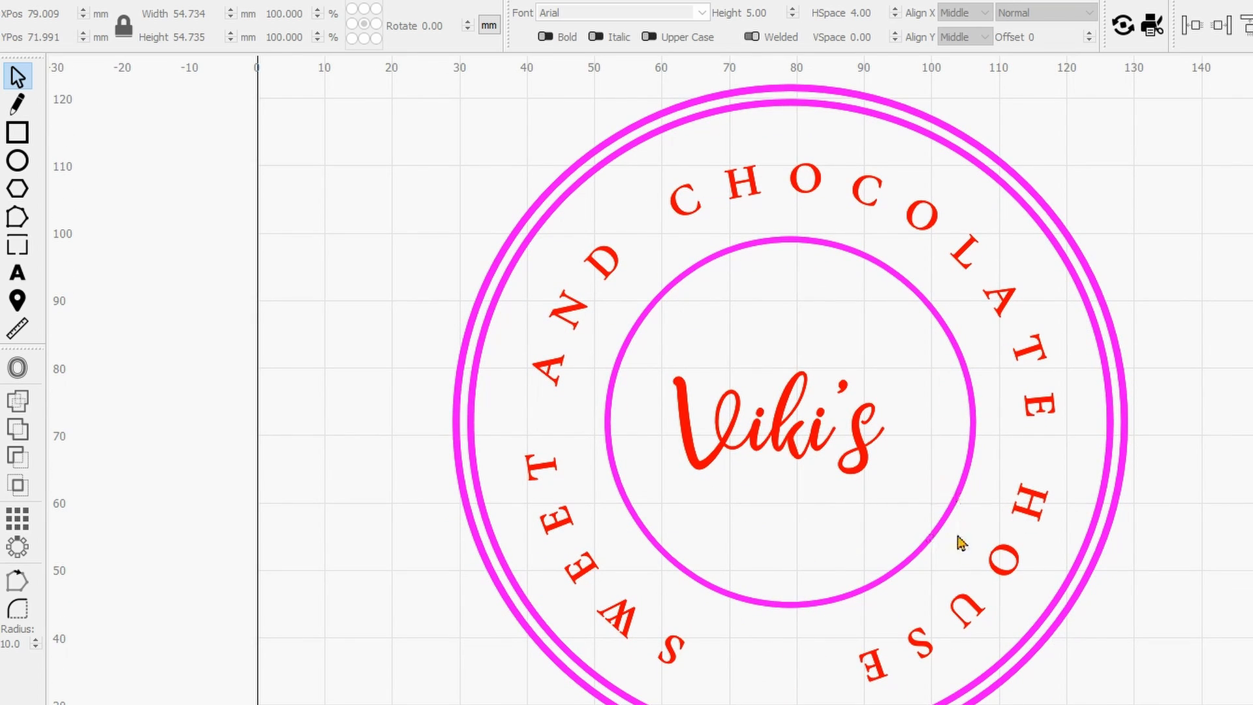
pyautogui.moveTo(731, 452)
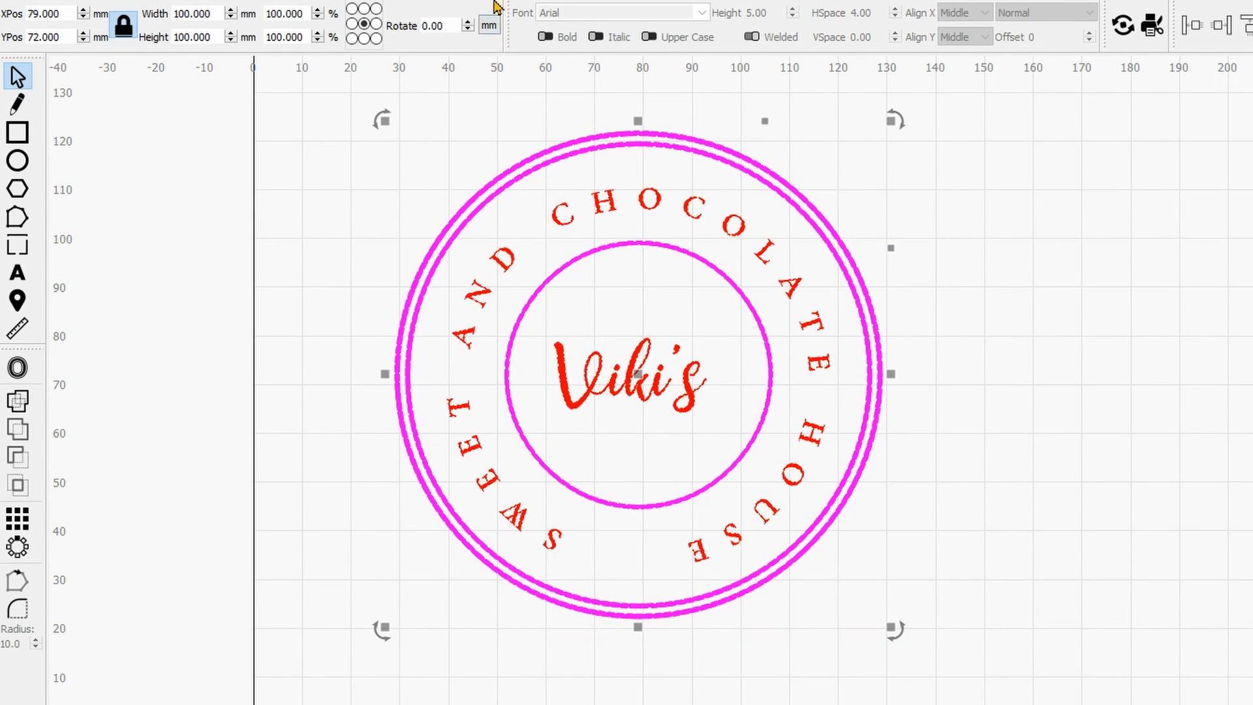
# Preview the job after the offset to recheck the 5:40 estimate
pyautogui.click(1122, 25)
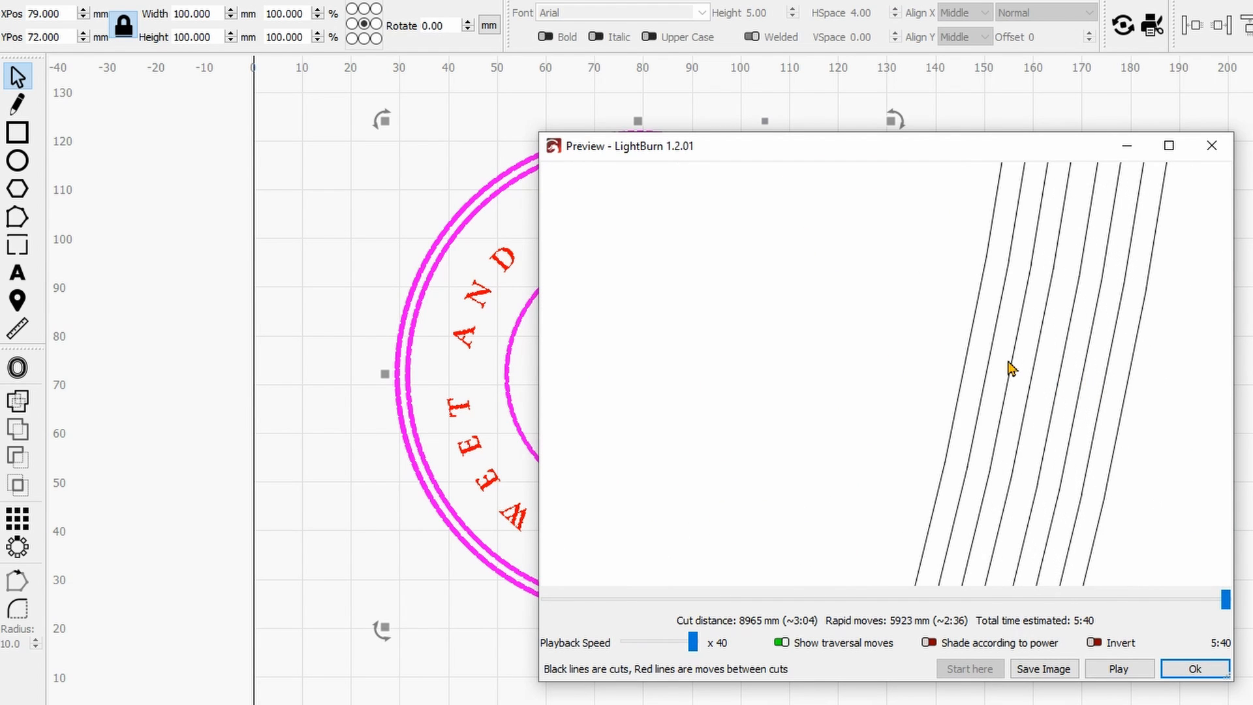
pyautogui.moveTo(1046, 391)
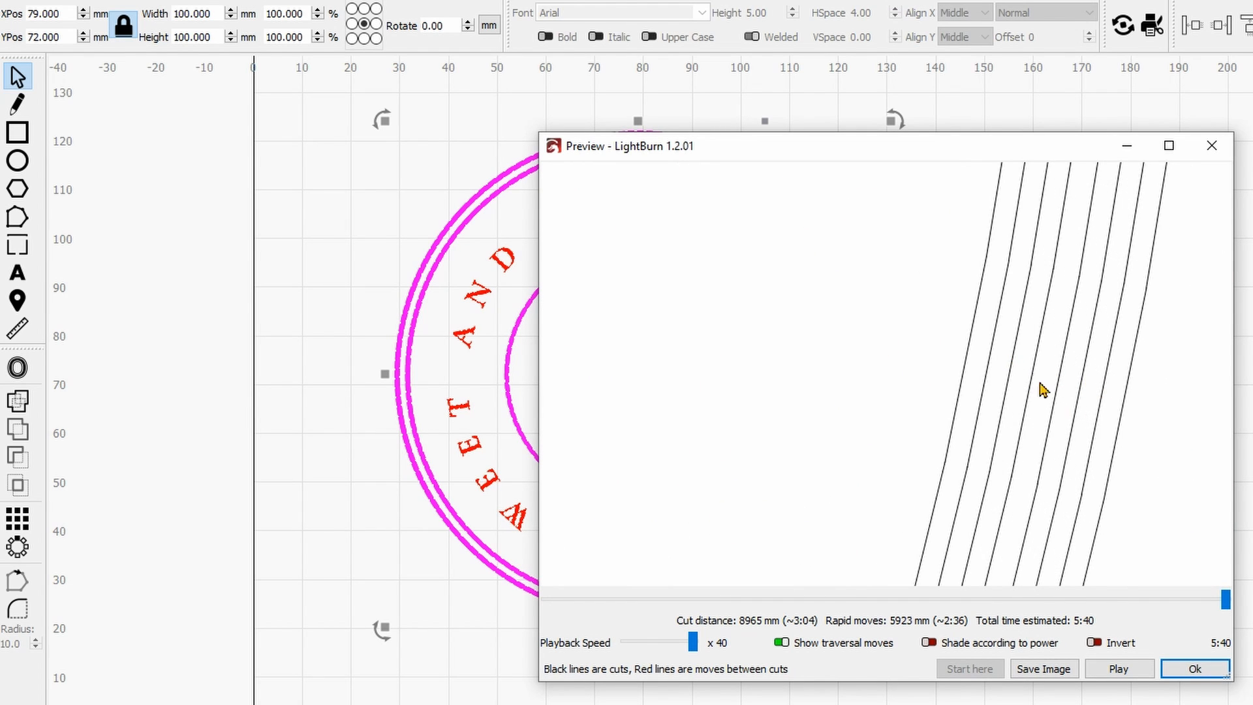
pyautogui.moveTo(1046, 376)
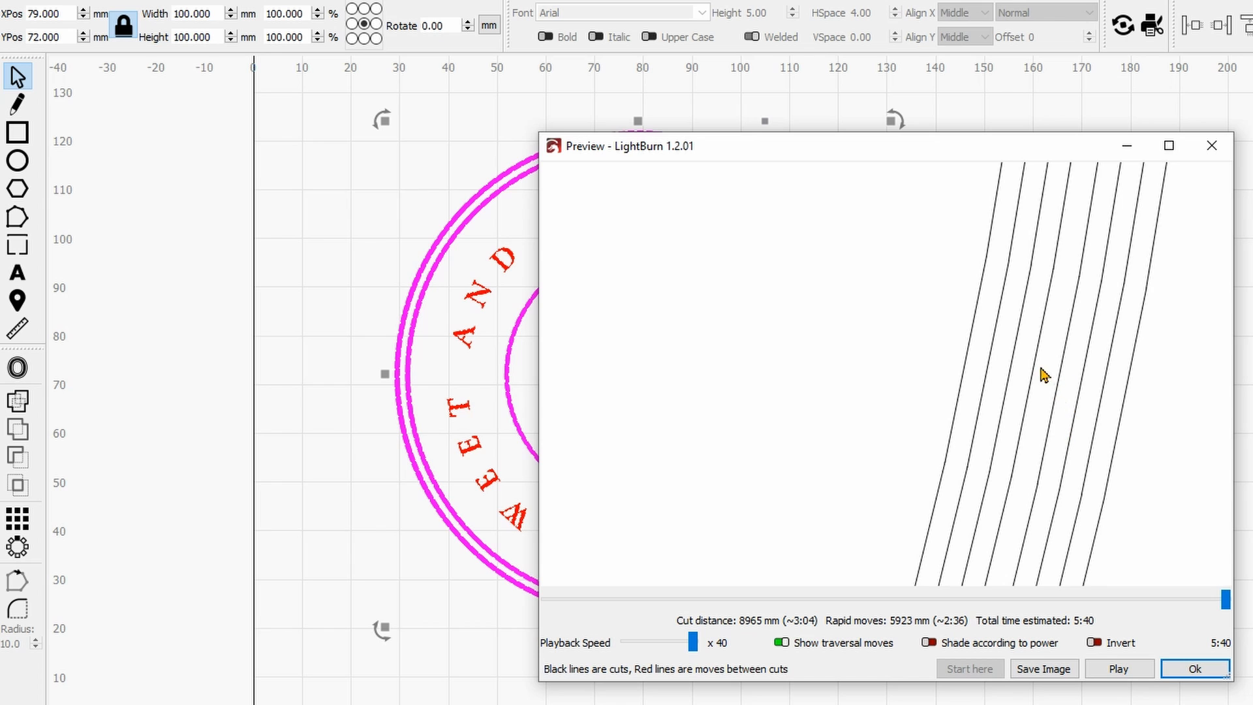
pyautogui.moveTo(1050, 339)
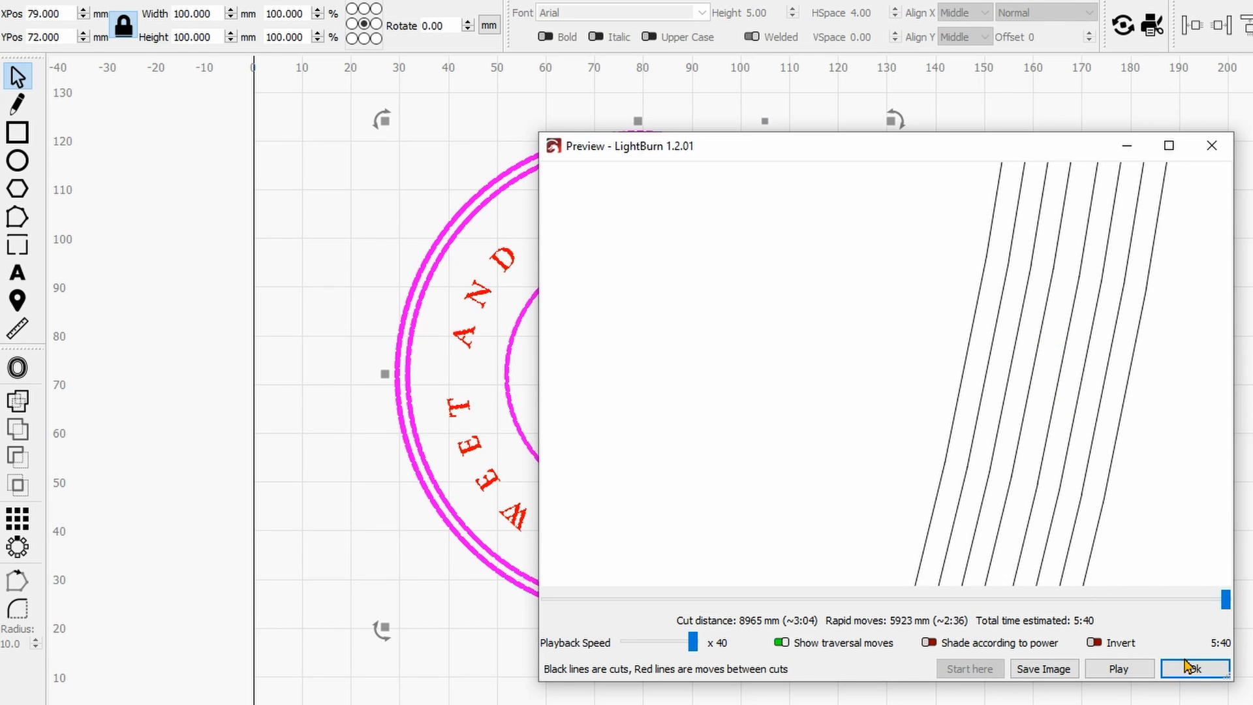
pyautogui.click(1195, 668)
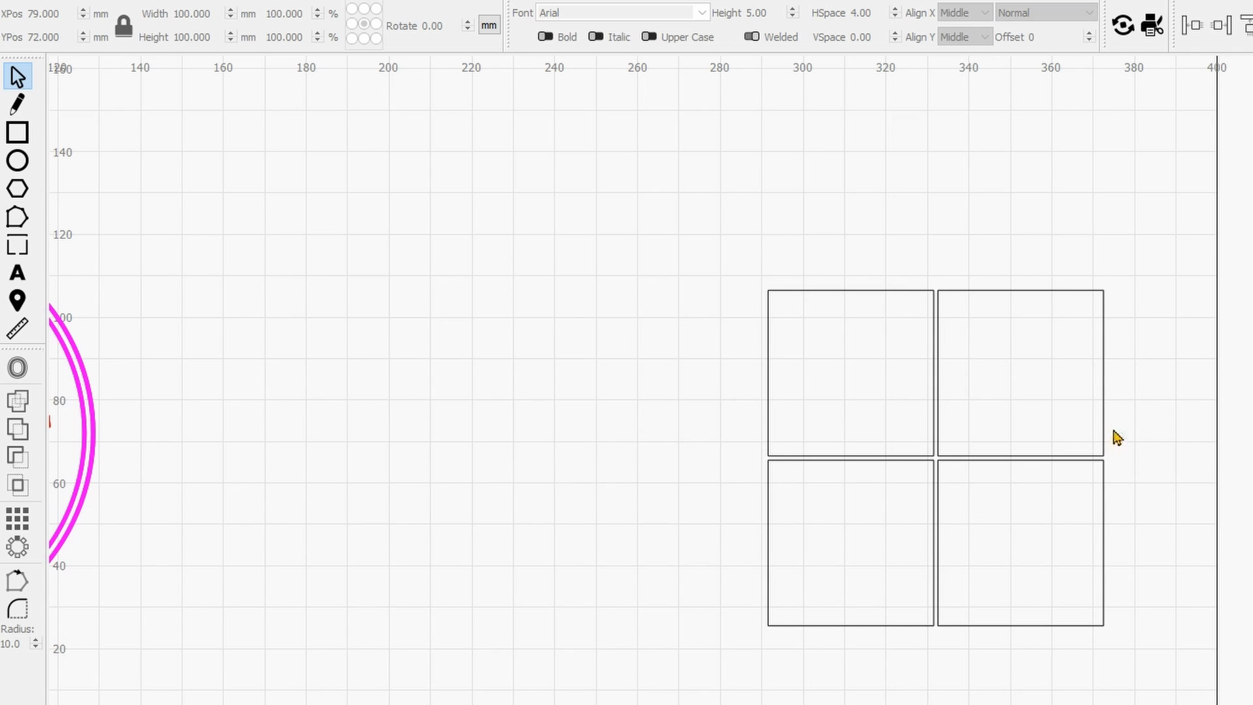
pyautogui.moveTo(1111, 429)
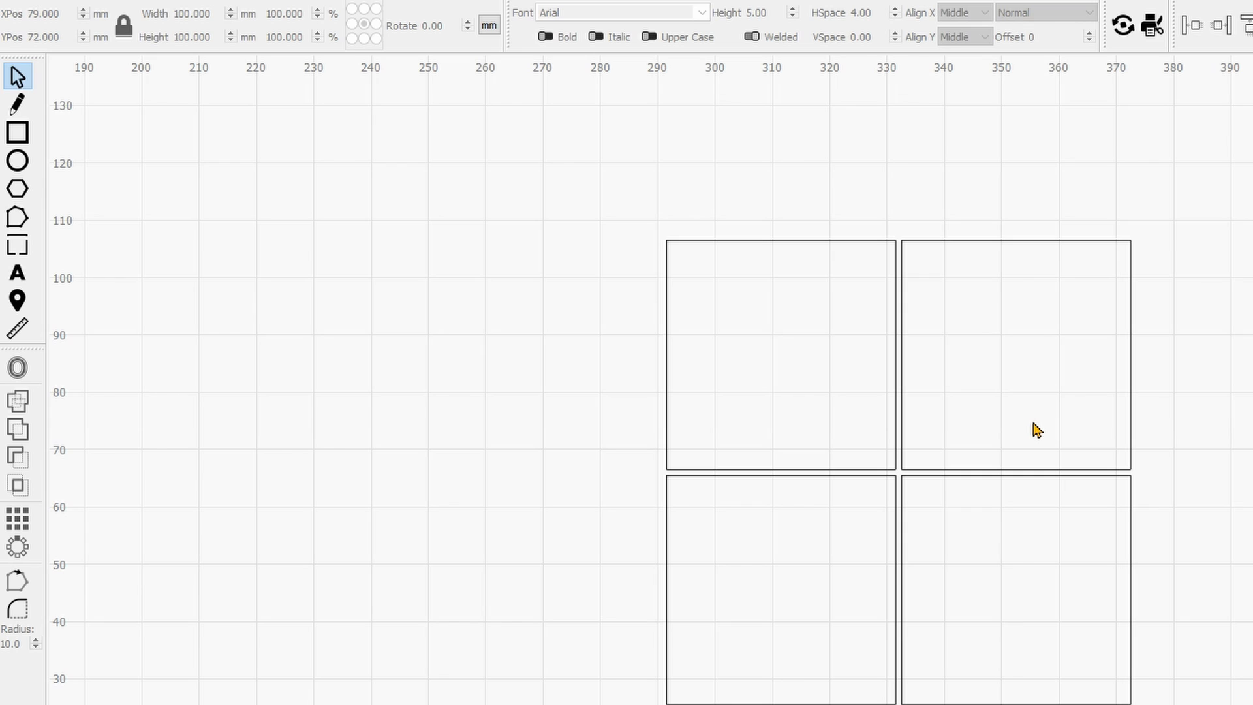
pyautogui.moveTo(1044, 440)
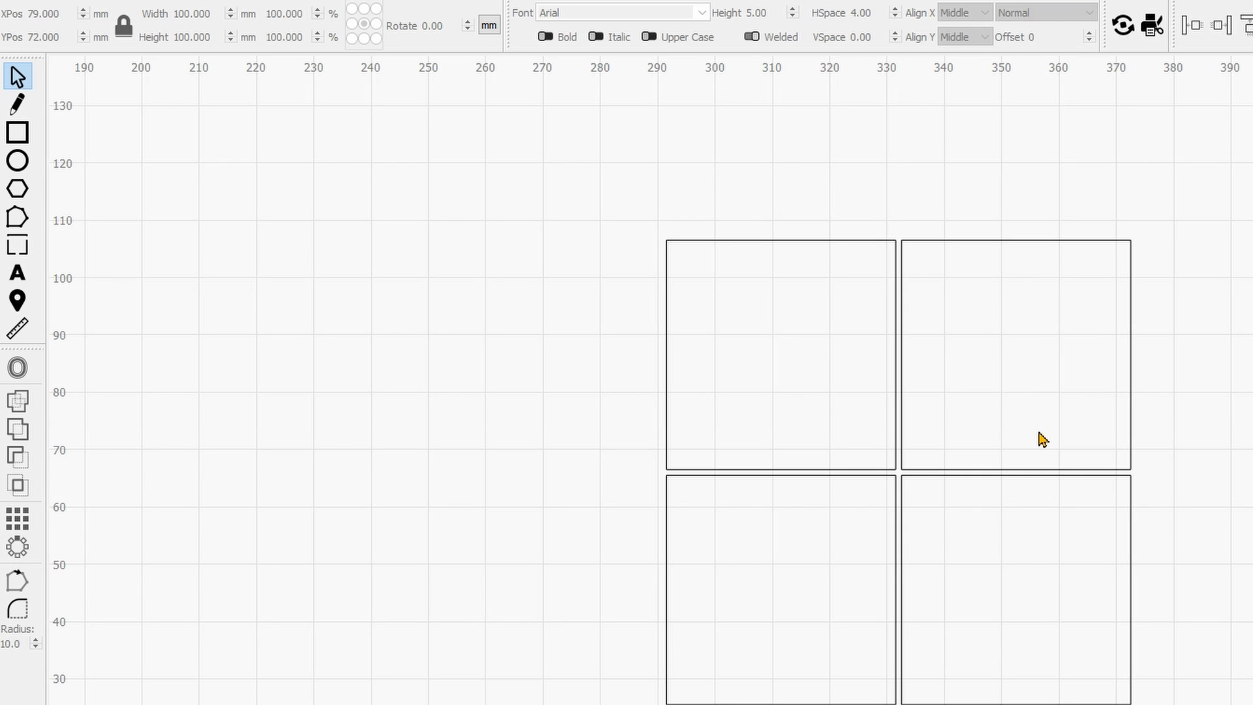
pyautogui.moveTo(1095, 275)
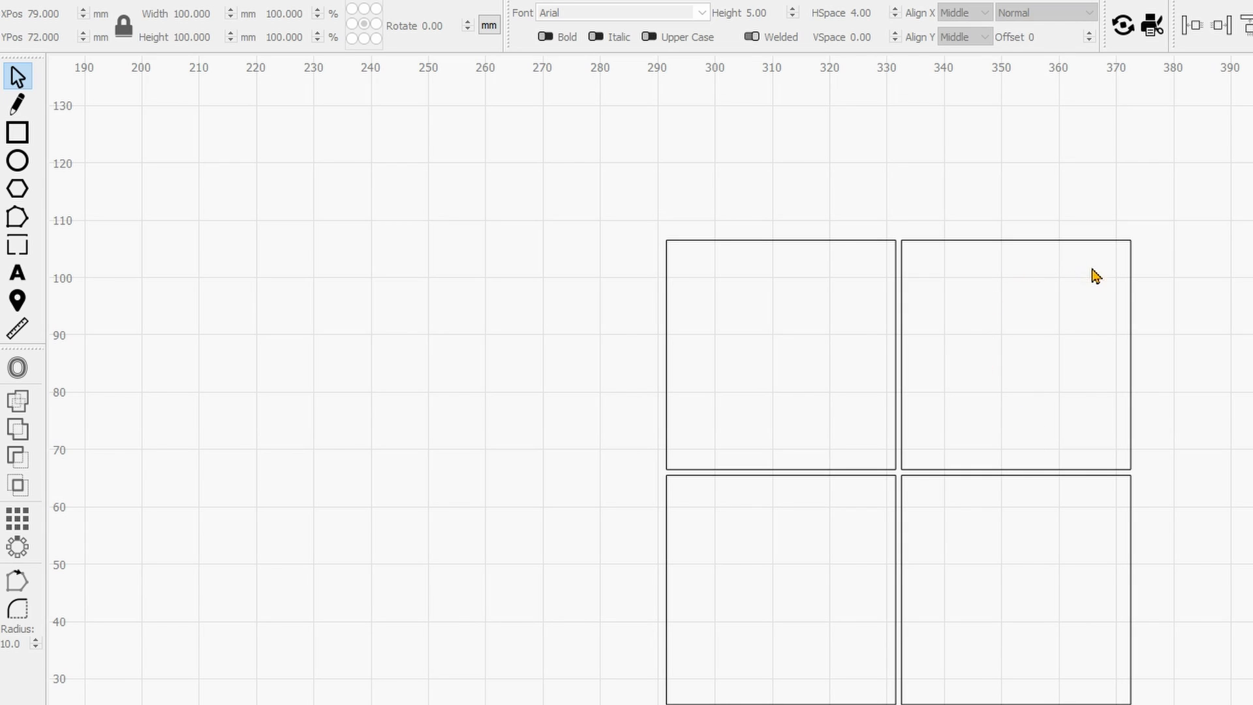
pyautogui.moveTo(1103, 331)
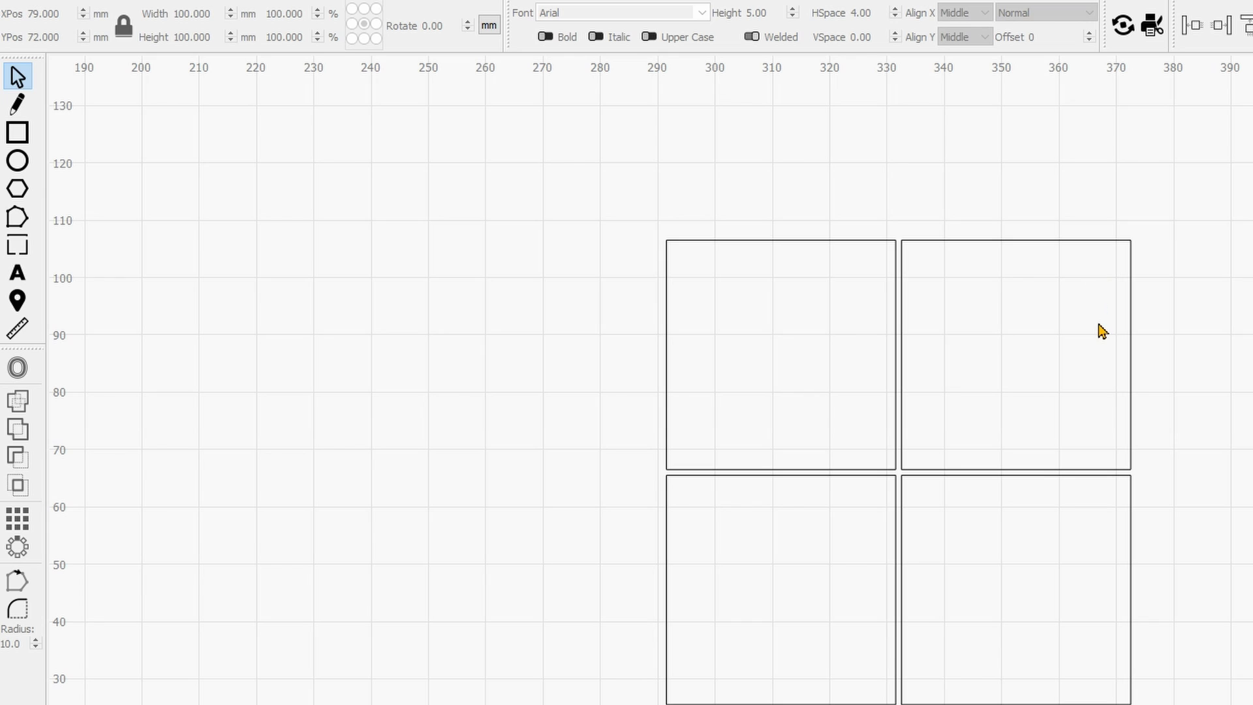
pyautogui.moveTo(1073, 376)
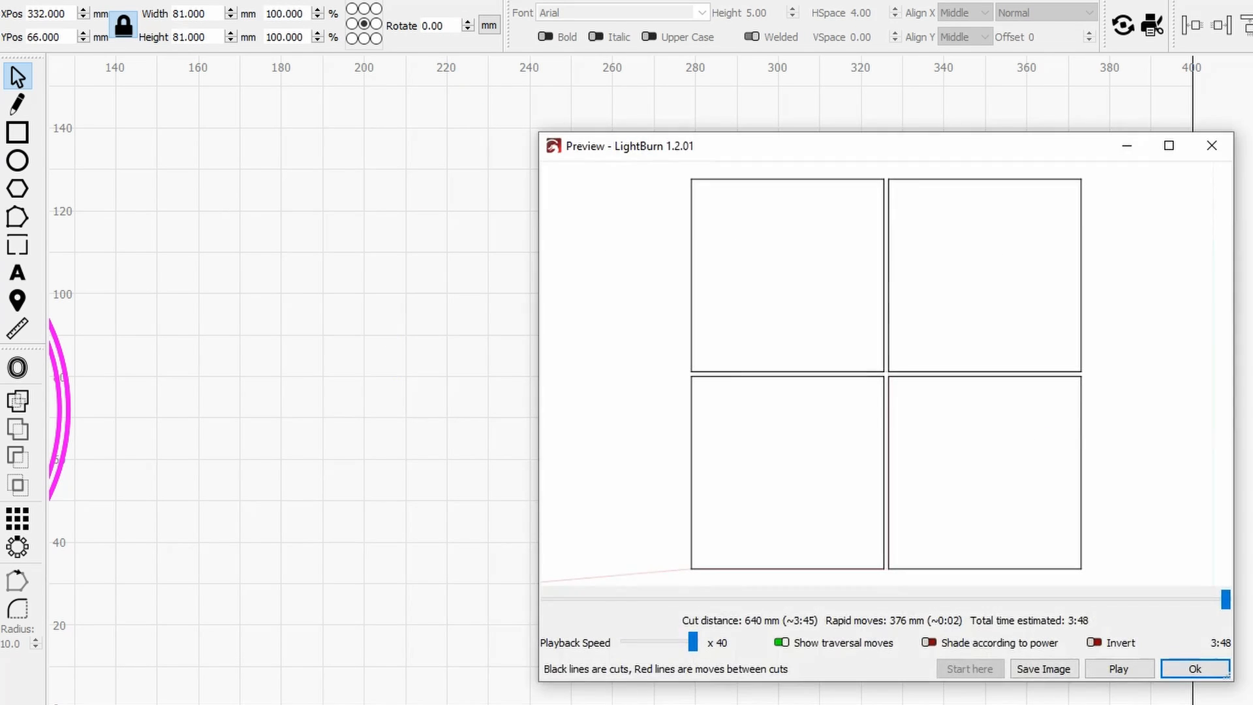
pyautogui.moveTo(1086, 676)
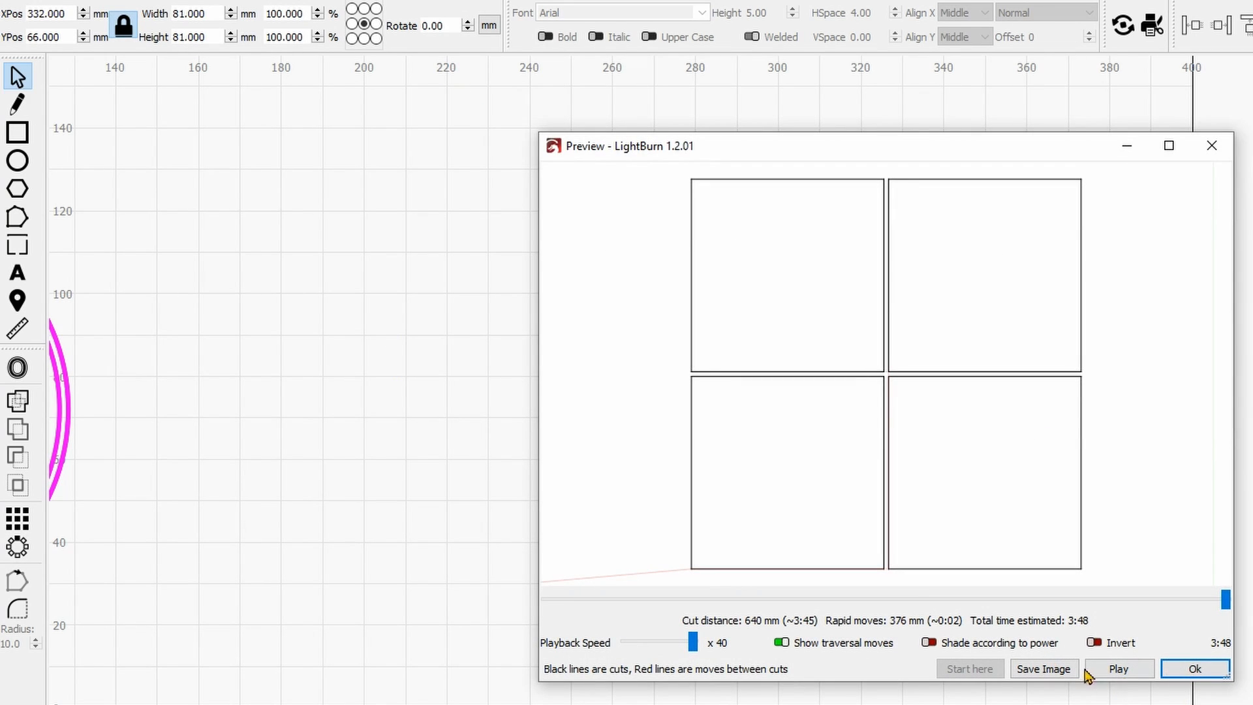
pyautogui.click(1194, 668)
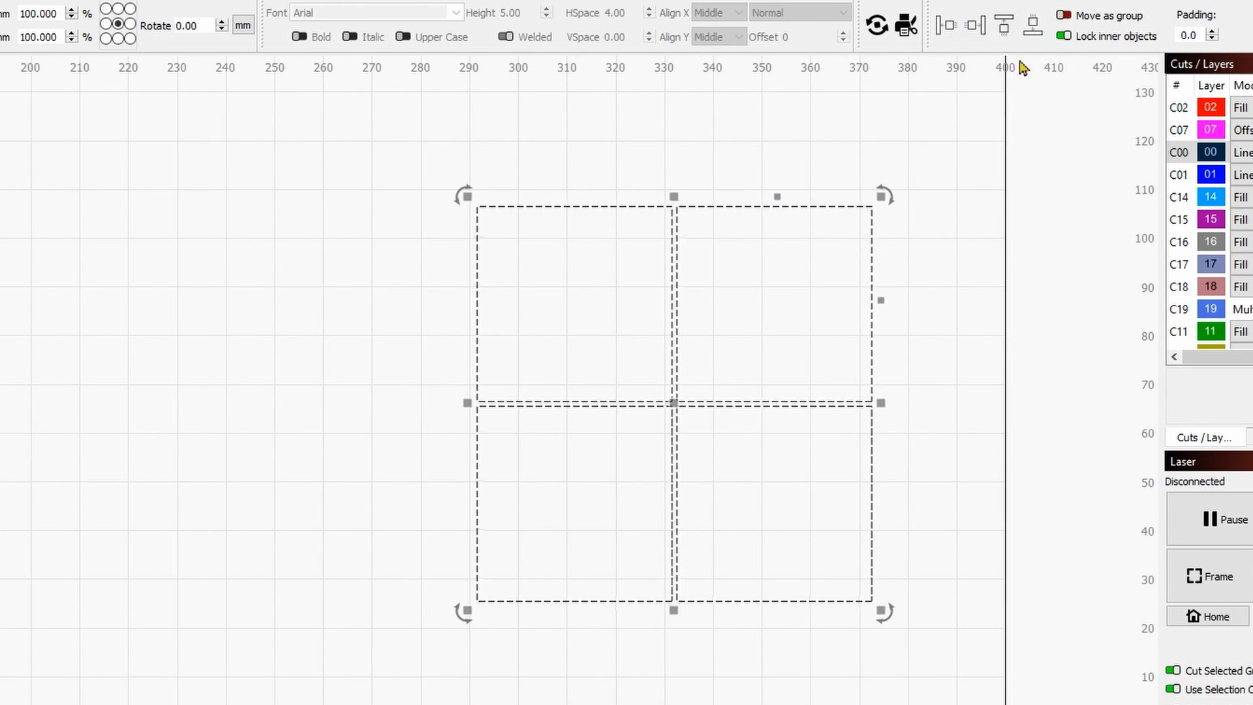
pyautogui.moveTo(1004, 24)
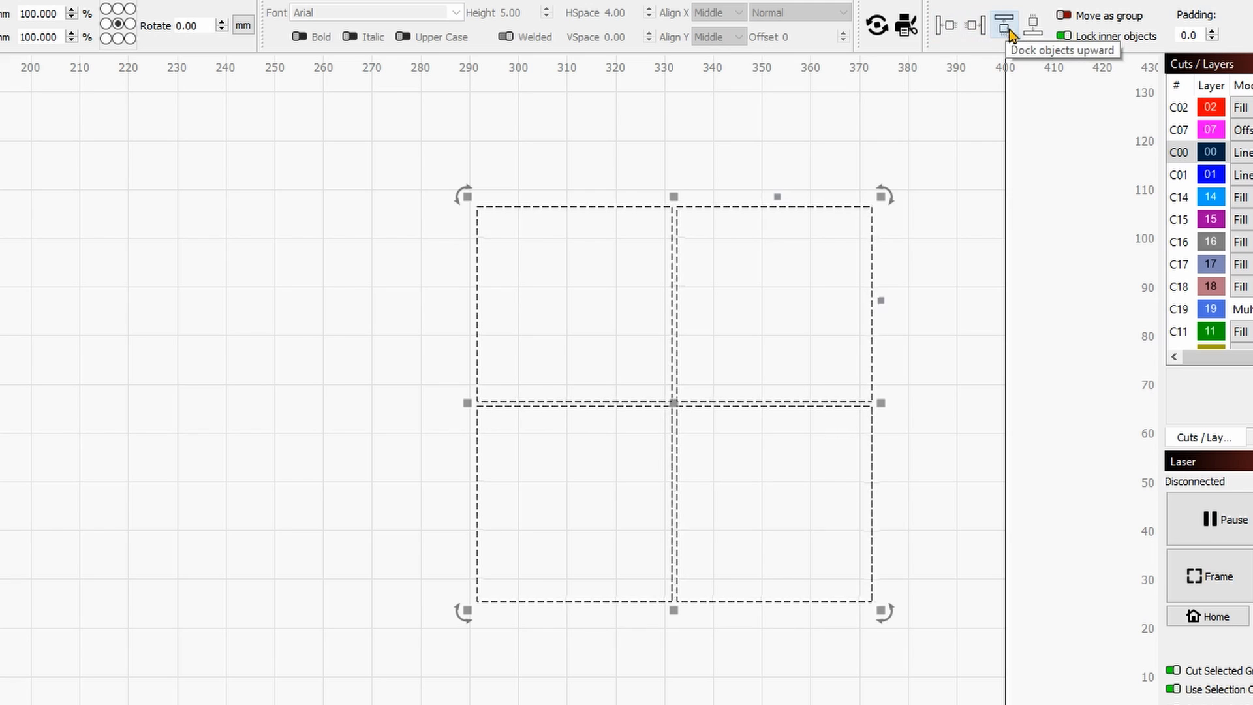
pyautogui.moveTo(1065, 36)
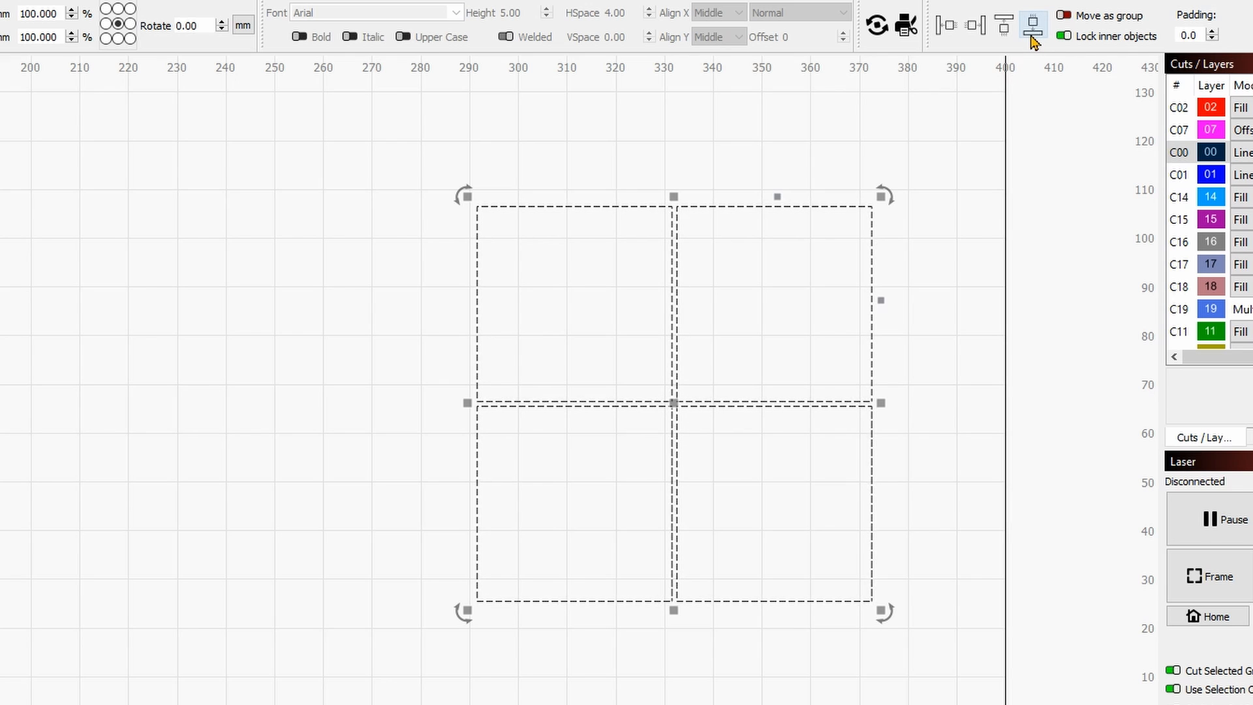
# Dock the four squares together into a seamless 2×2 grid with shared edges
pyautogui.click(1004, 25)
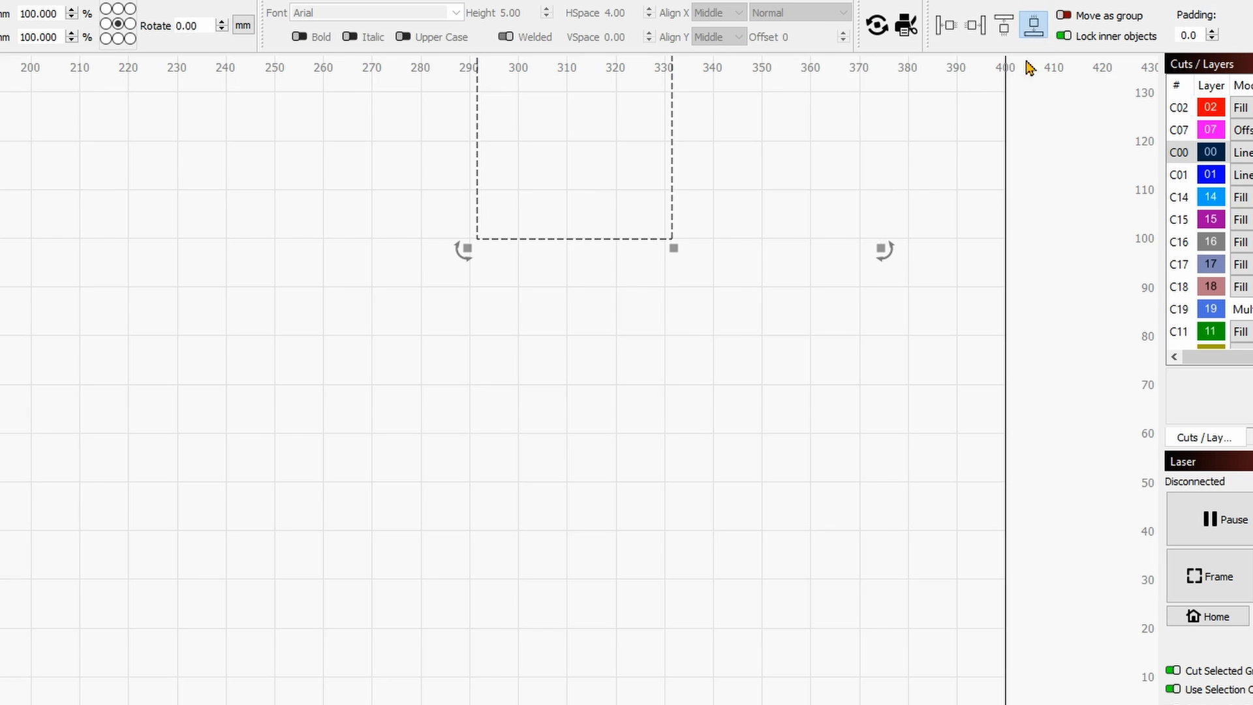
pyautogui.click(974, 26)
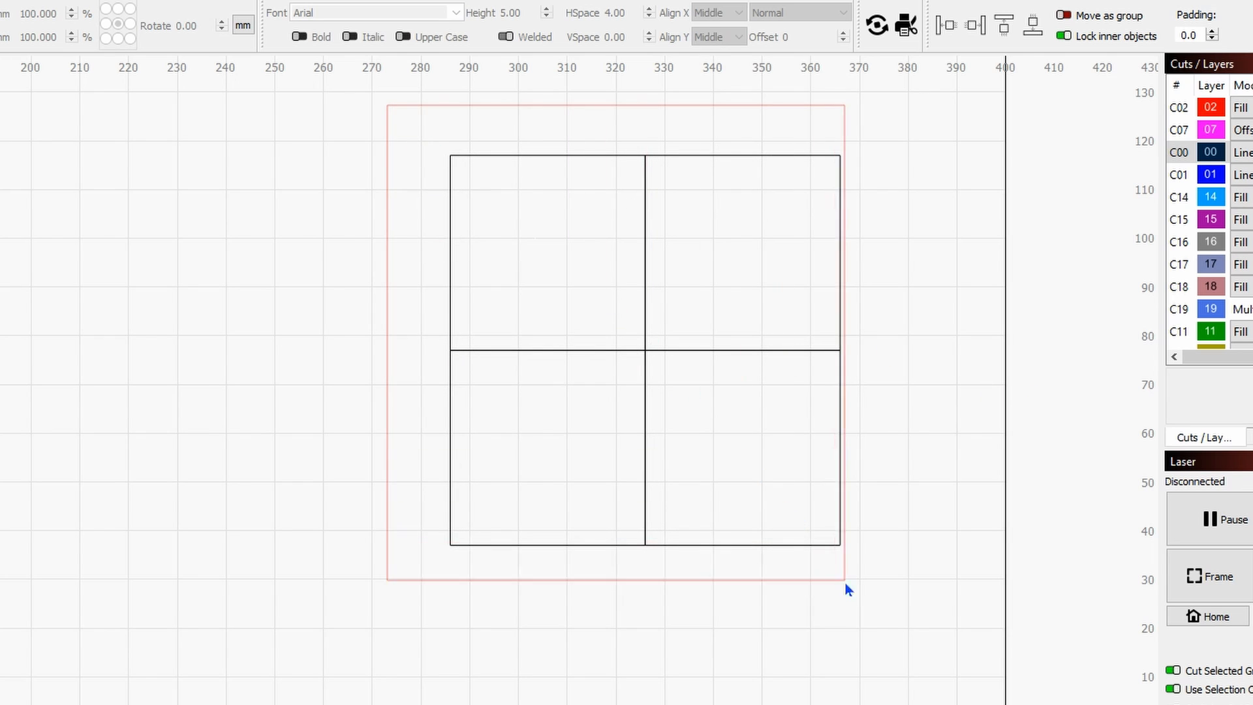
pyautogui.click(906, 25)
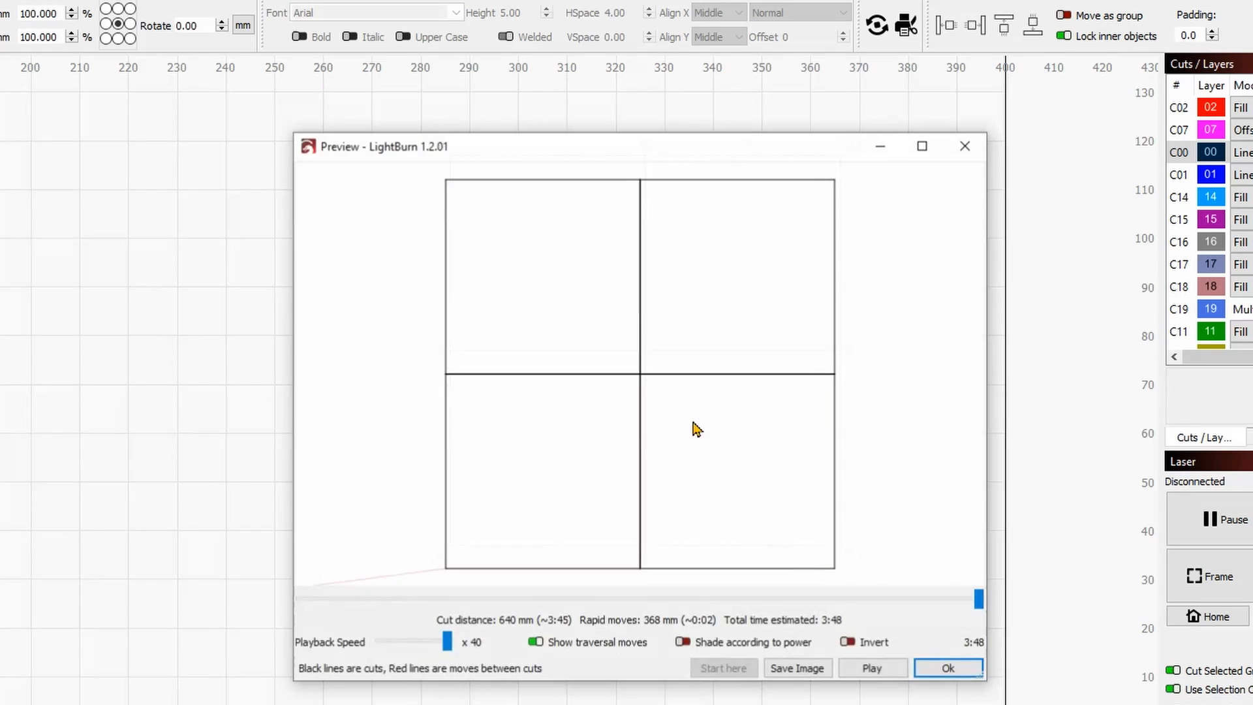
pyautogui.moveTo(790, 632)
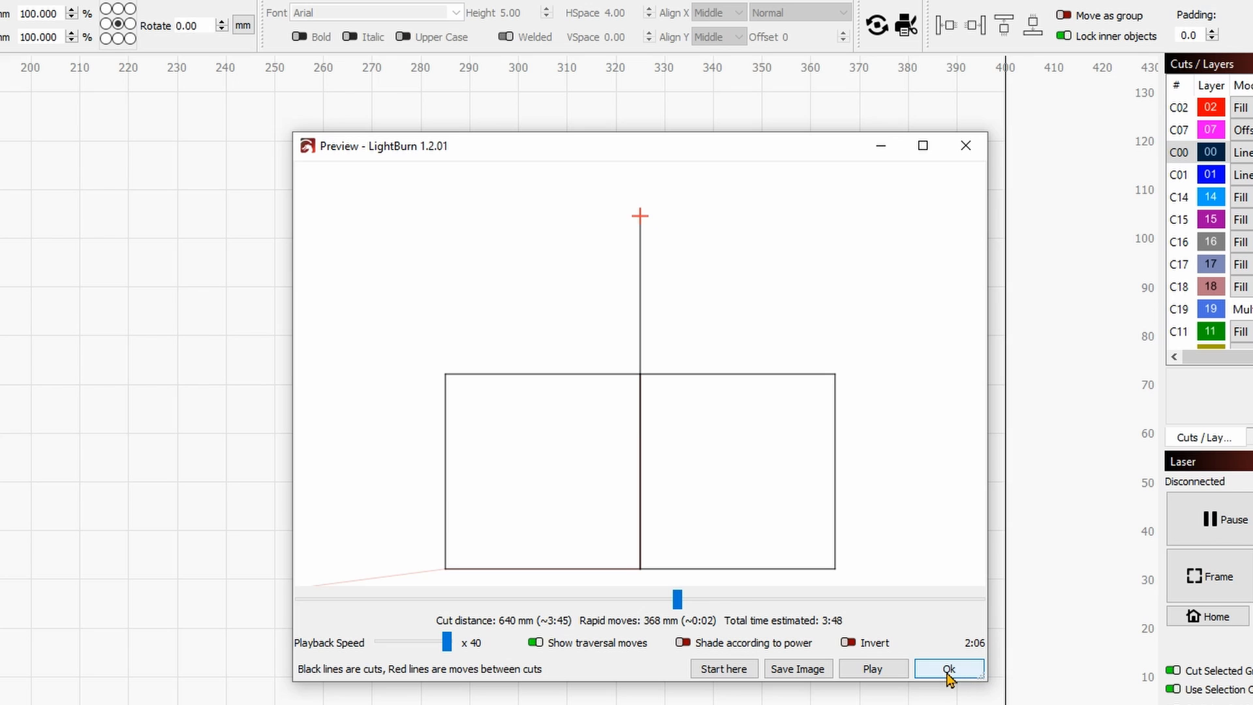
pyautogui.click(948, 669)
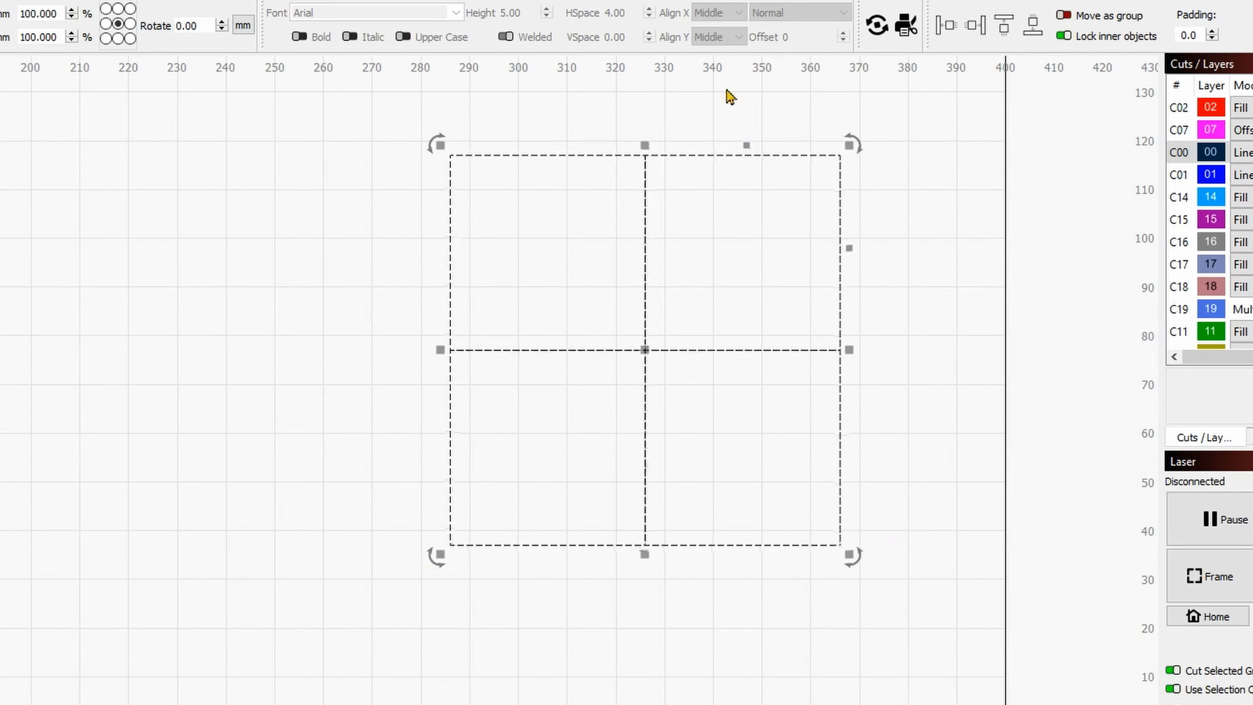
# Enable Remove overlapping lines in the cut optimization settings and confirm
pyautogui.click(786, 475)
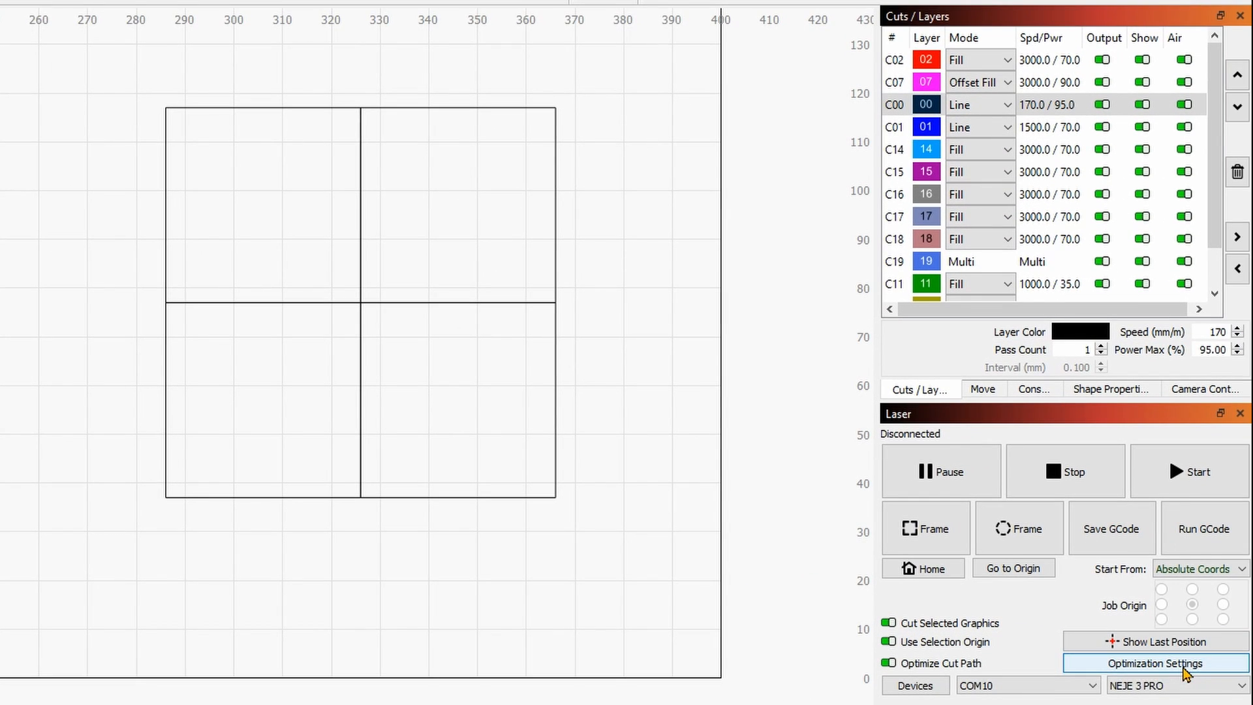
pyautogui.click(1153, 663)
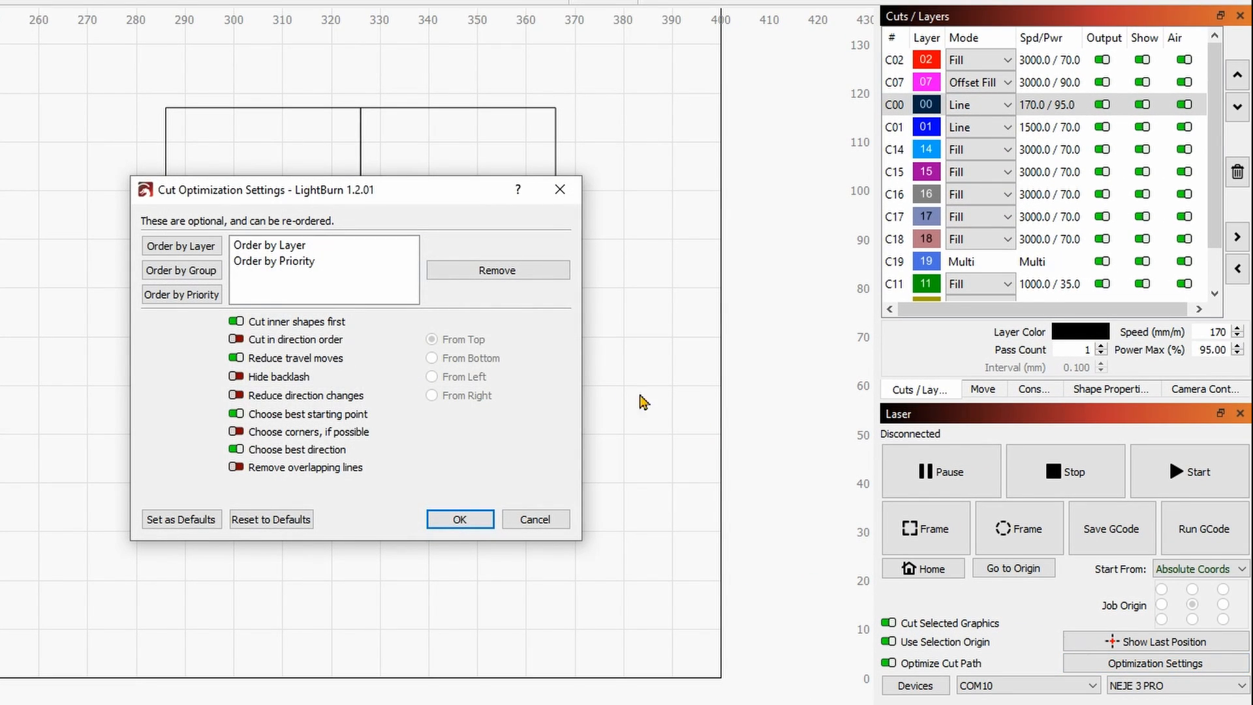
pyautogui.moveTo(453, 354)
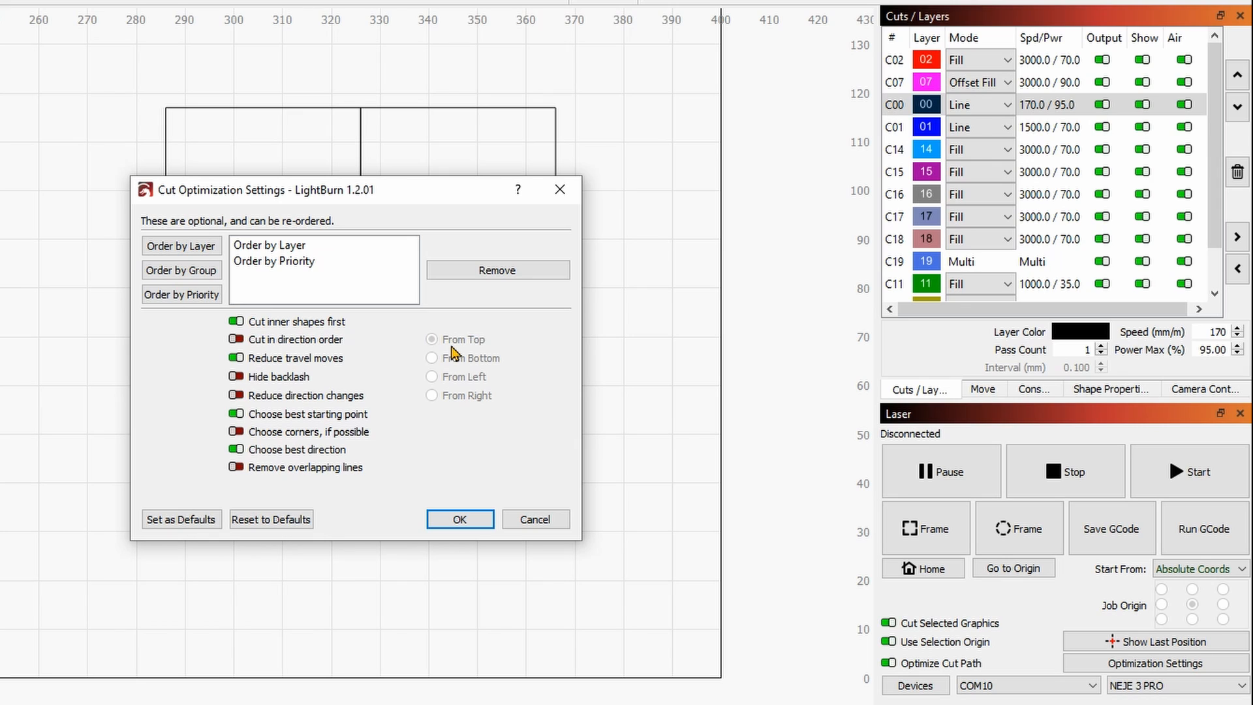
pyautogui.moveTo(451, 428)
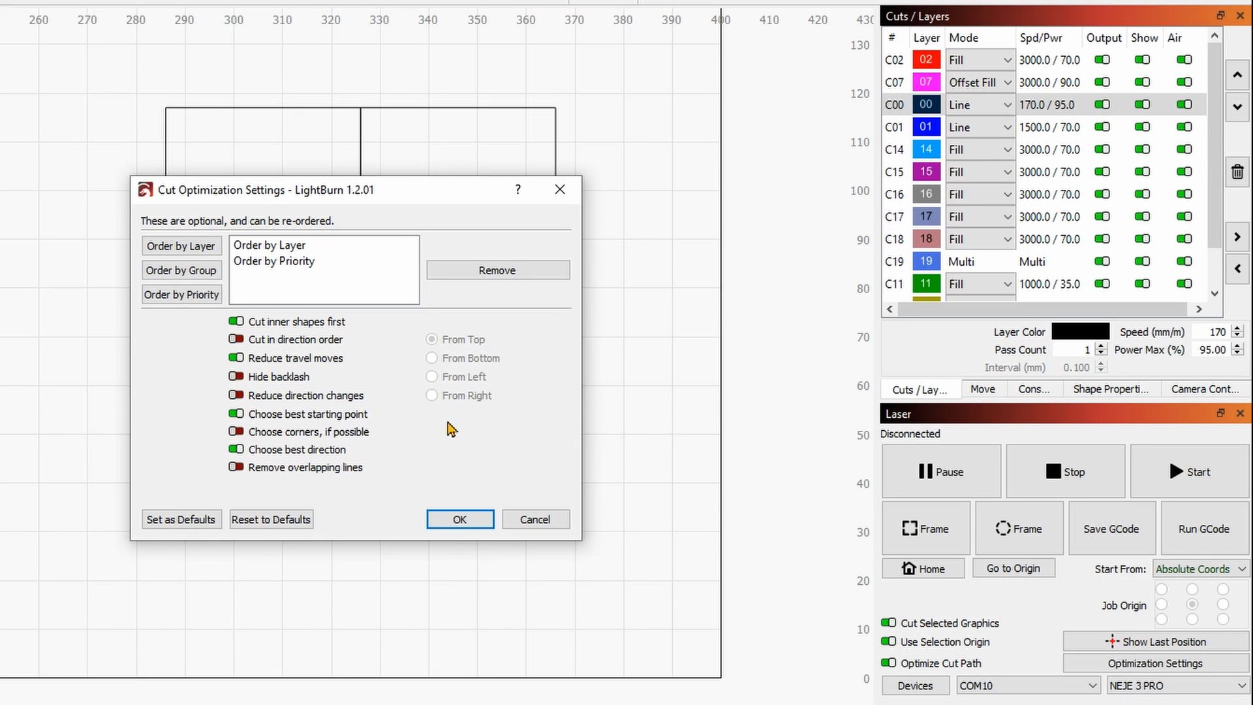
pyautogui.moveTo(471, 429)
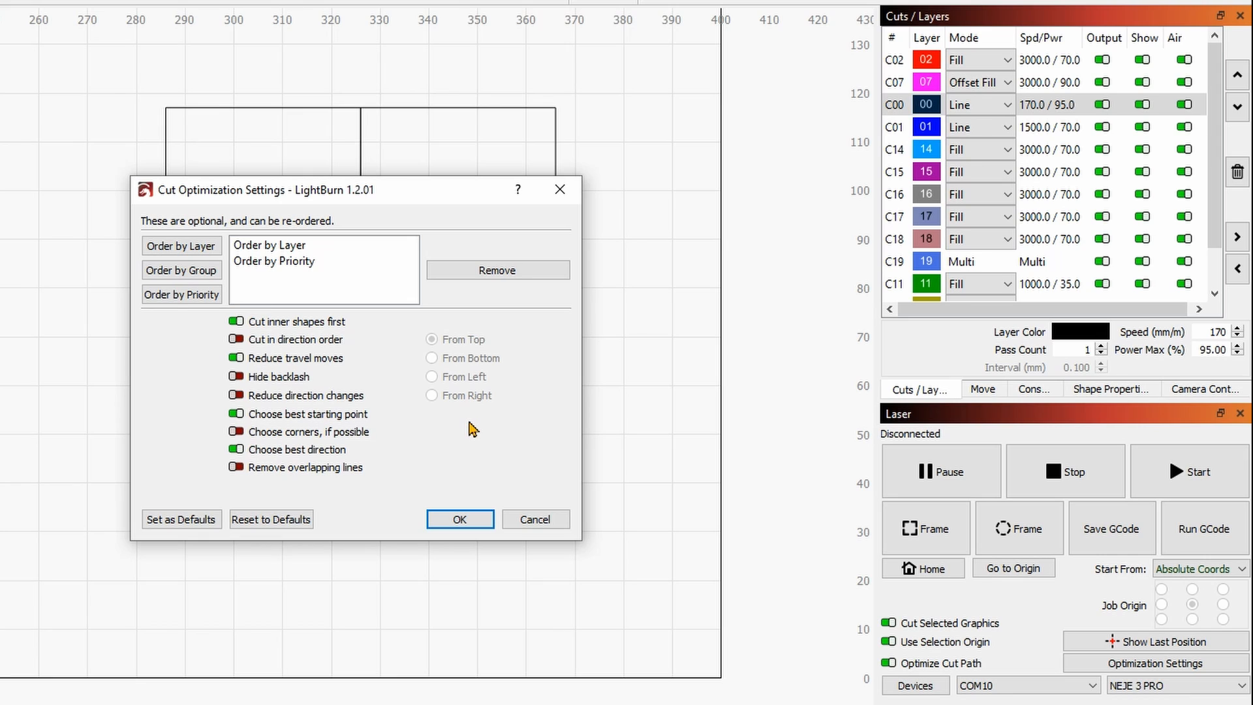
pyautogui.moveTo(456, 462)
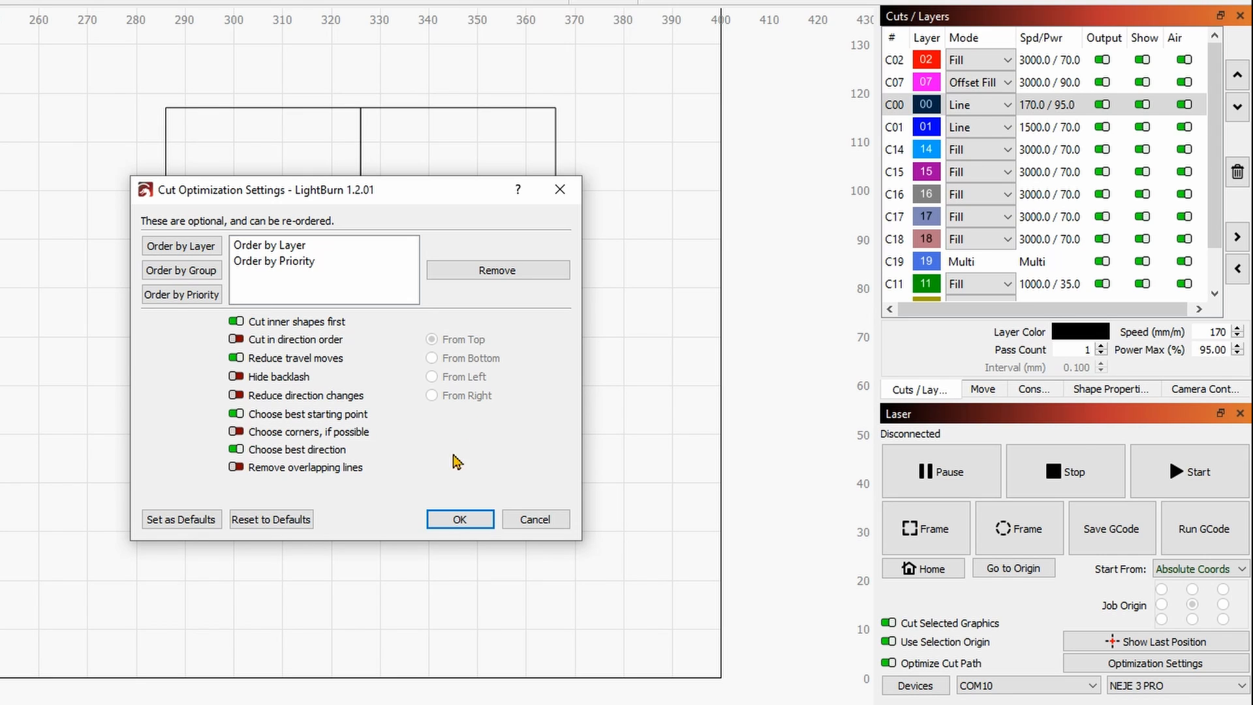
pyautogui.moveTo(243, 482)
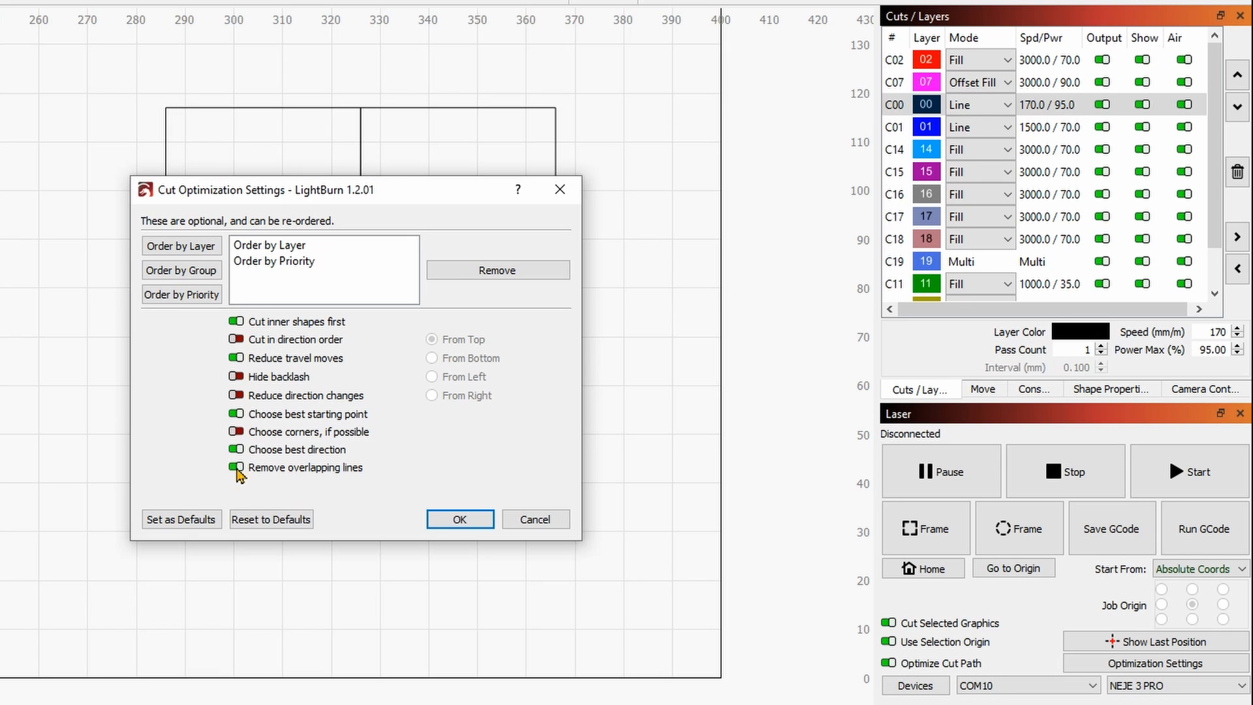
pyautogui.click(460, 518)
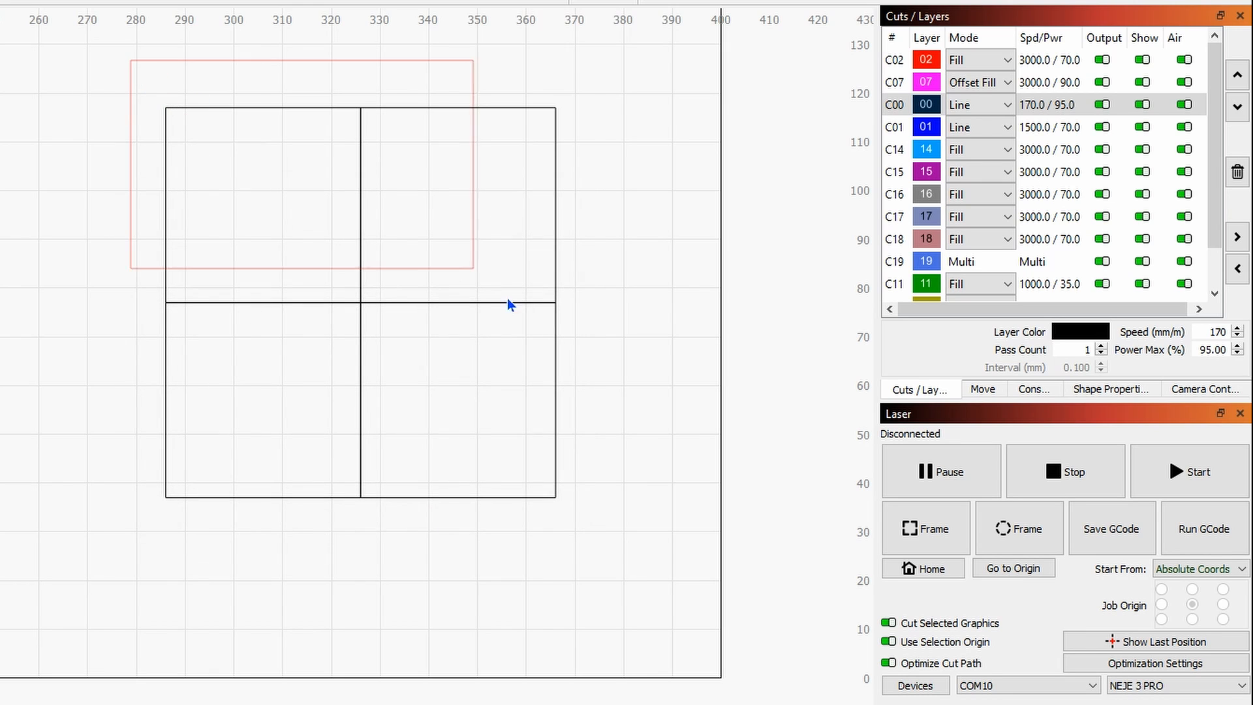
# Preview the grid to confirm the 2:51 total with 480 mm of cutting, then close it
pyautogui.click(360, 301)
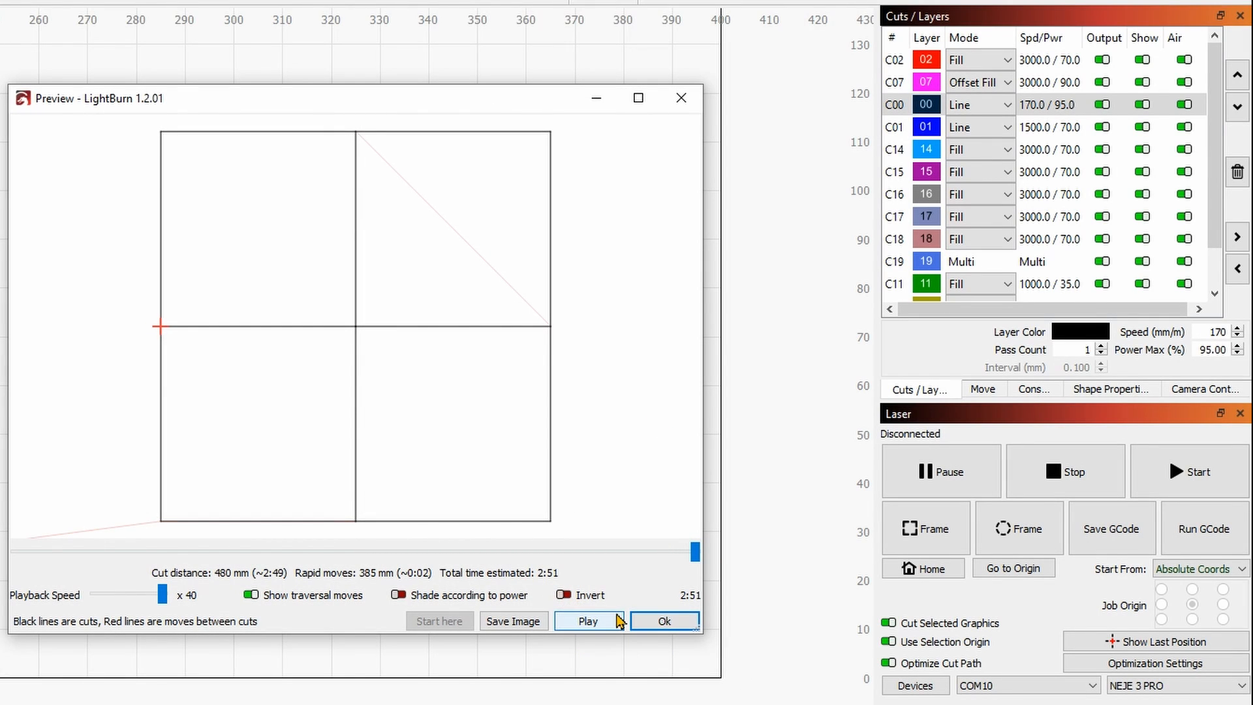
pyautogui.moveTo(624, 353)
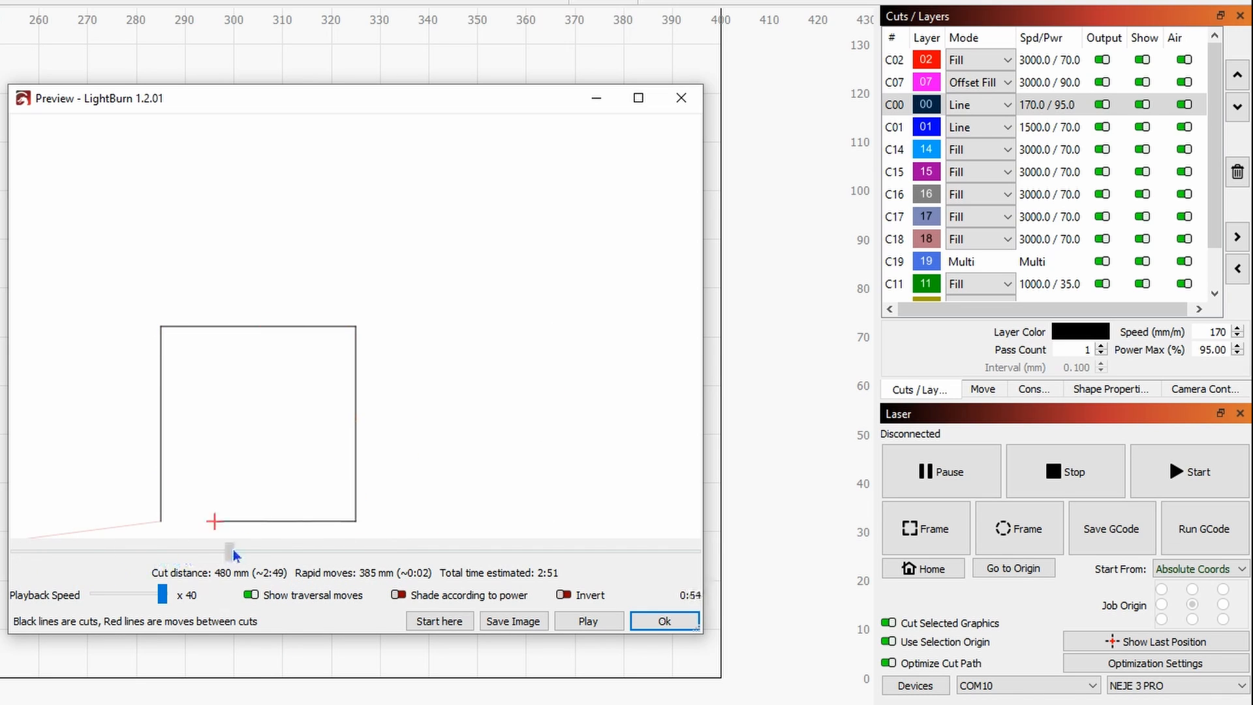
pyautogui.click(663, 622)
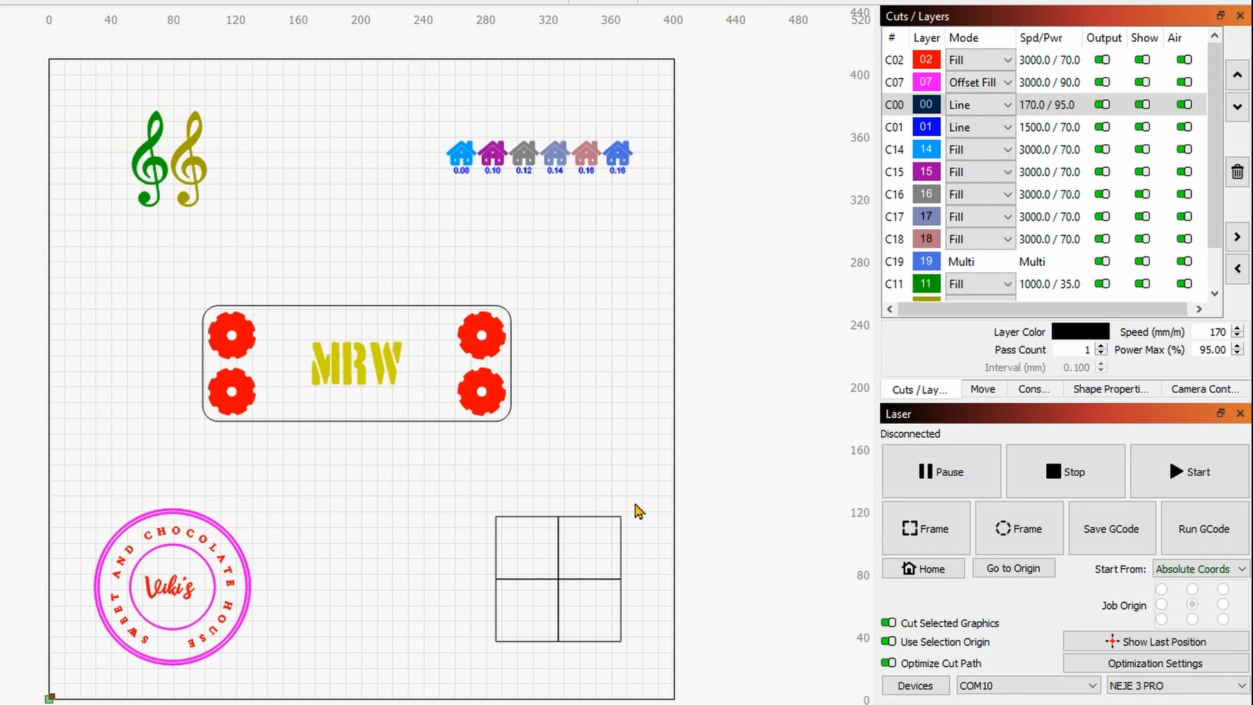